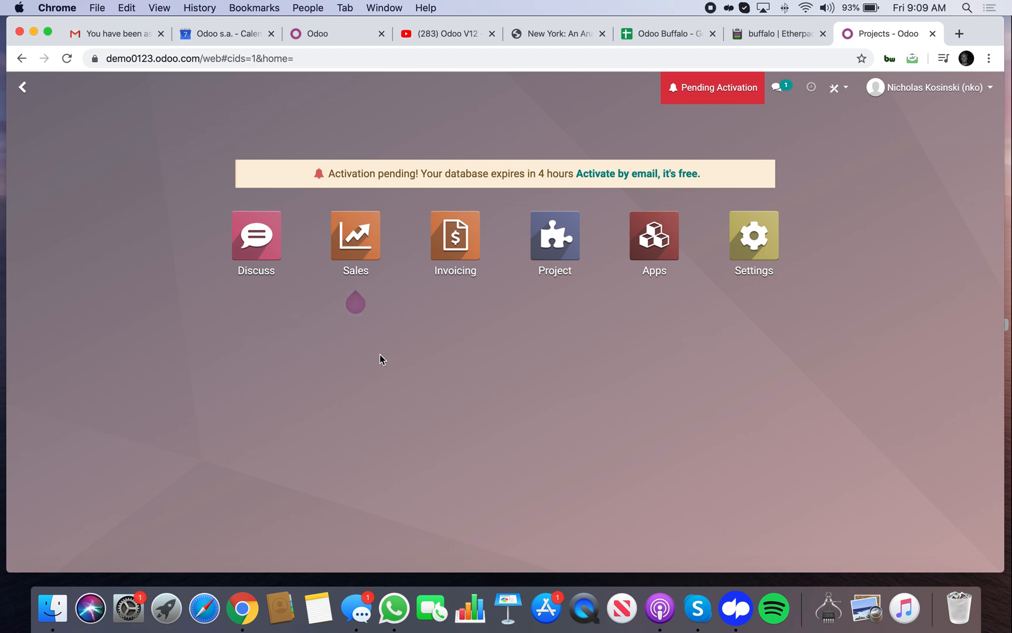
mouse_move(387, 358)
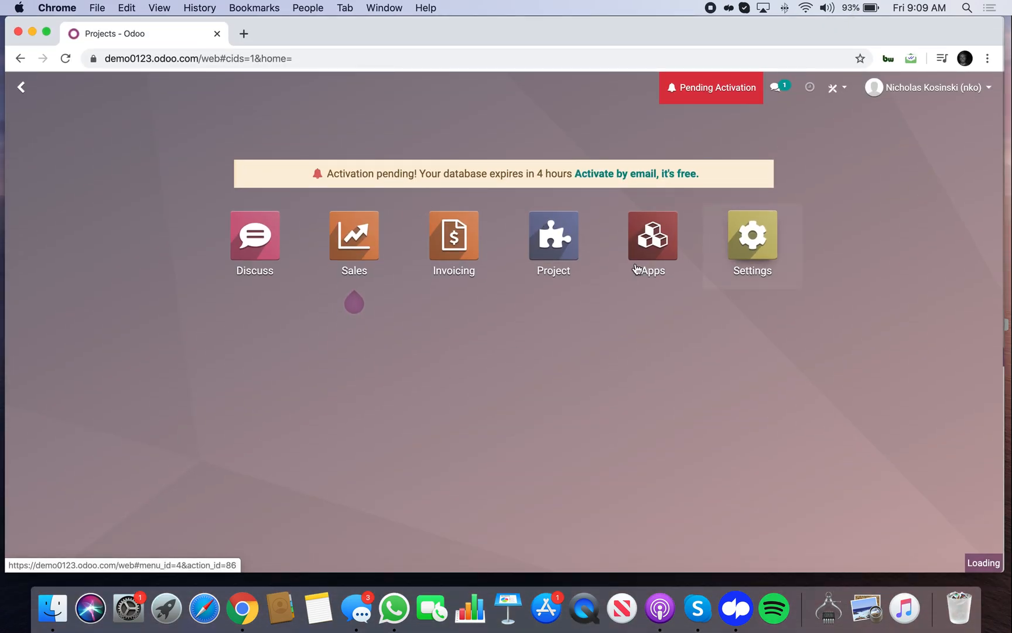
Step: Activate developer mode with assets from the general Settings page
click(752, 233)
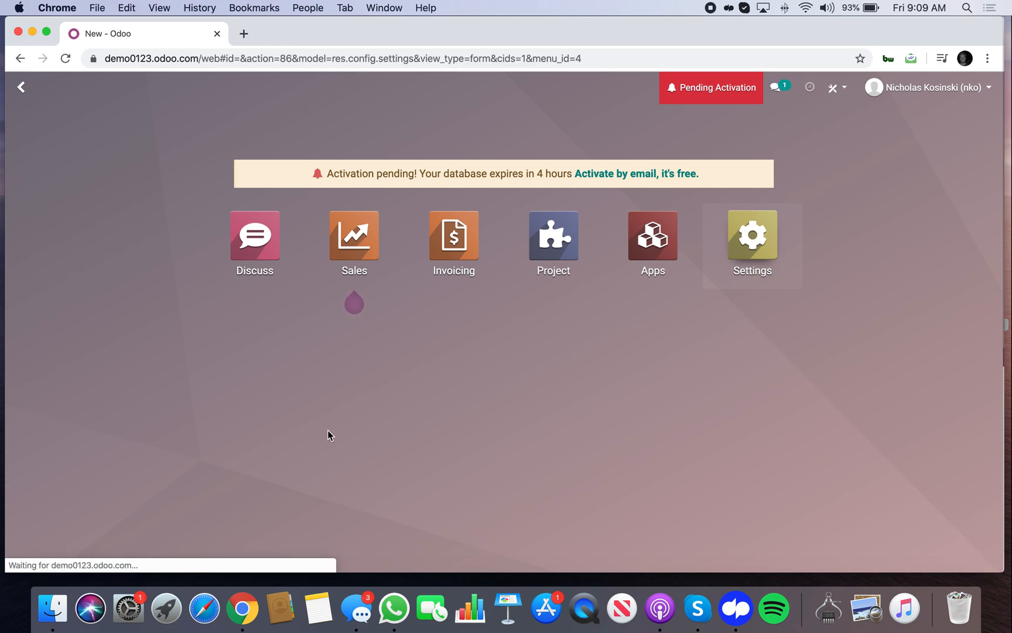
click(751, 234)
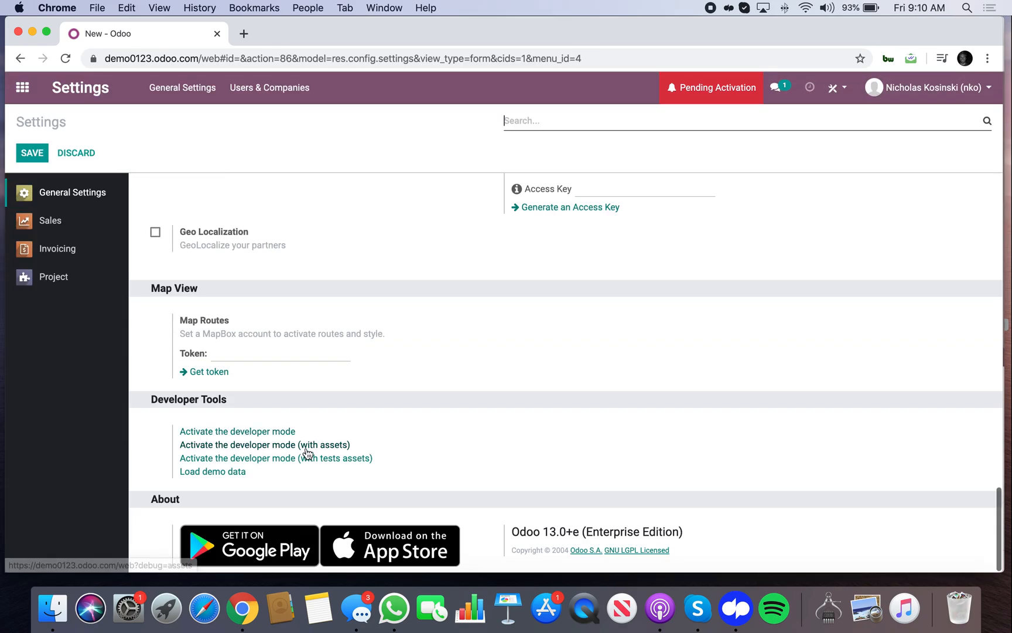
click(237, 431)
text(models)
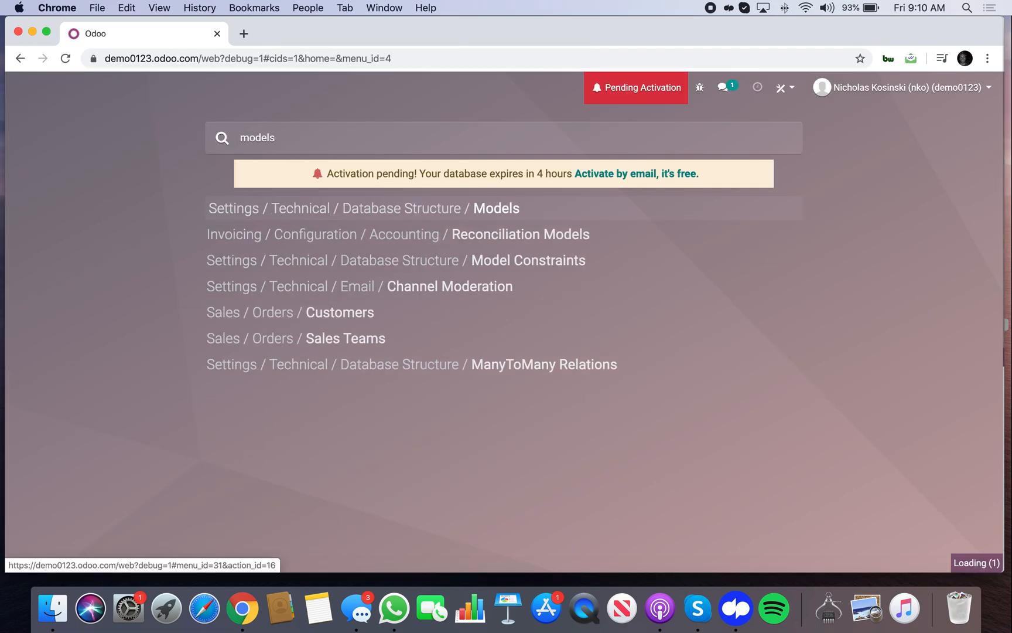
Step: On the project.task model, add boolean field x_complete labelled 'Task Complete' and save it
click(495, 208)
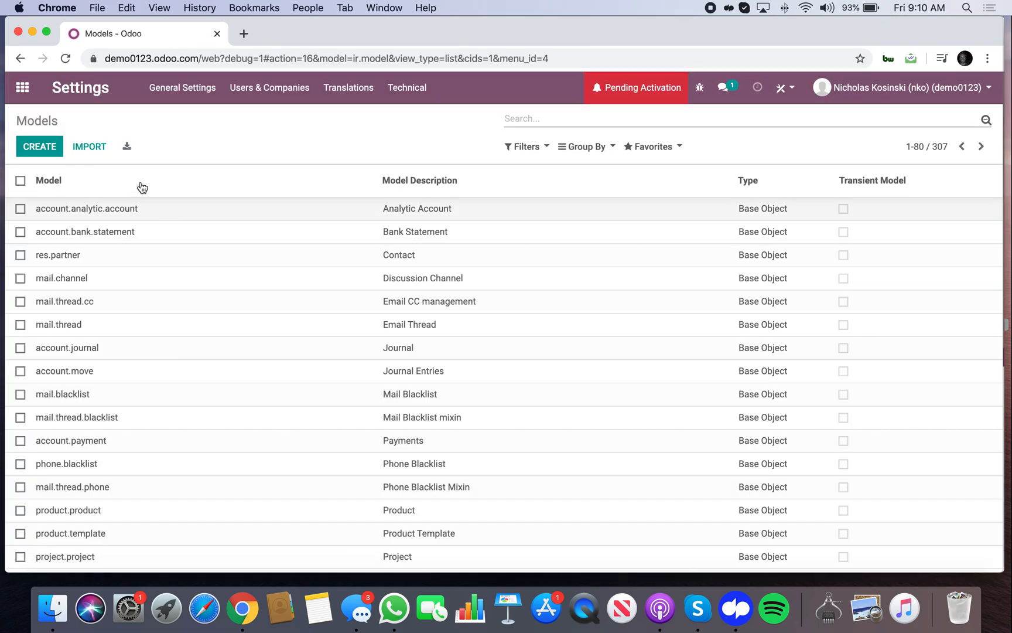
text(project)
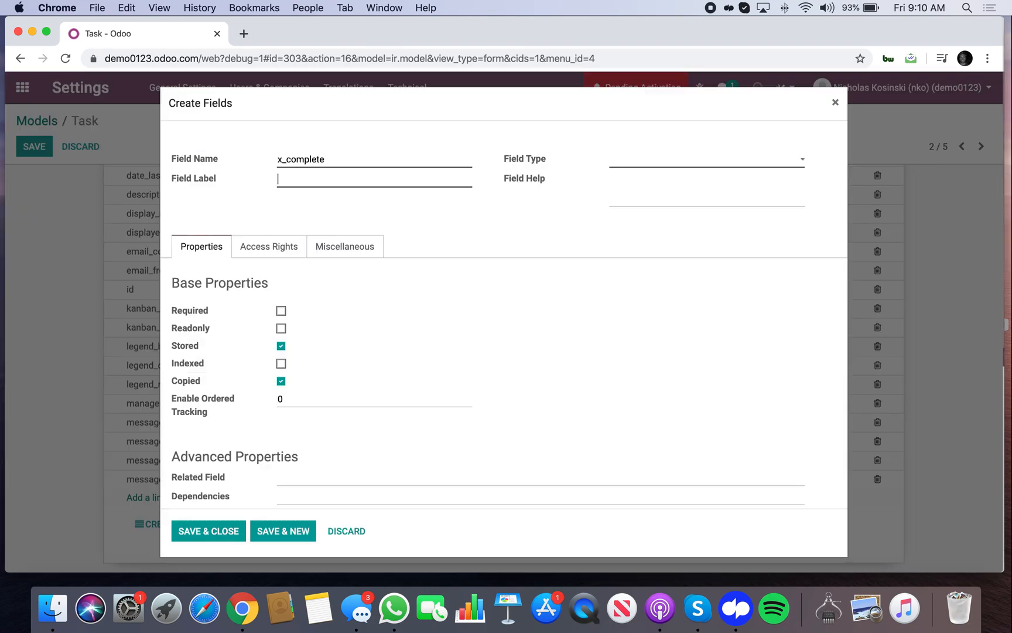
text(Task Complete)
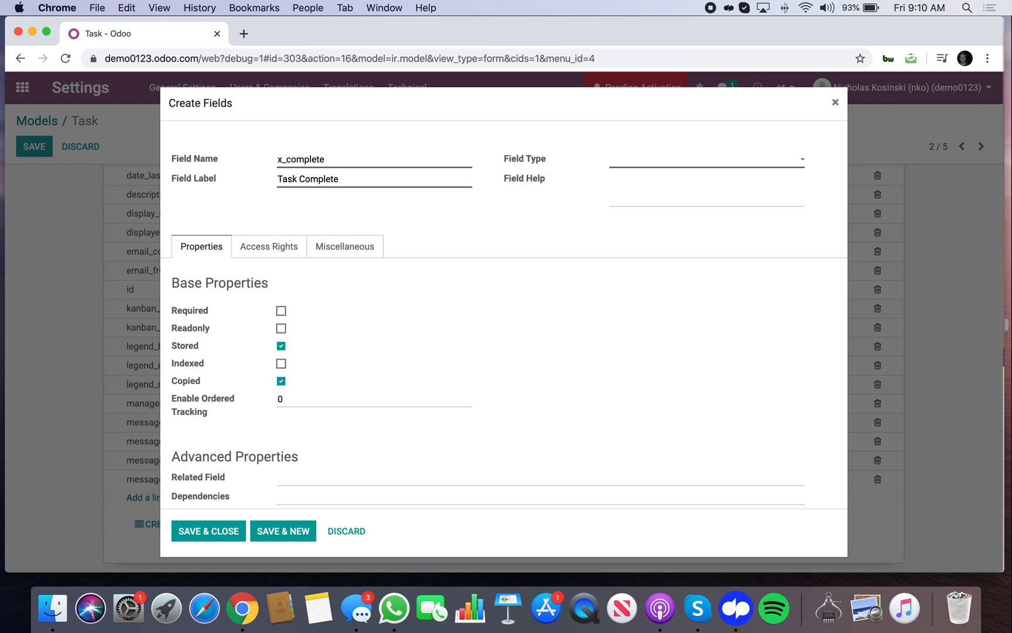
click(704, 160)
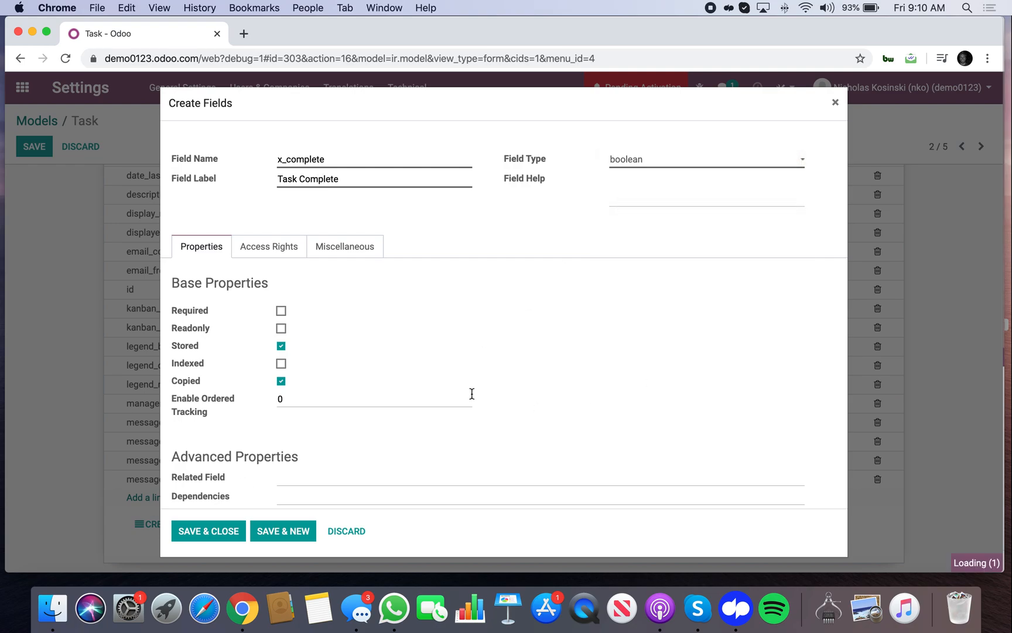
click(207, 530)
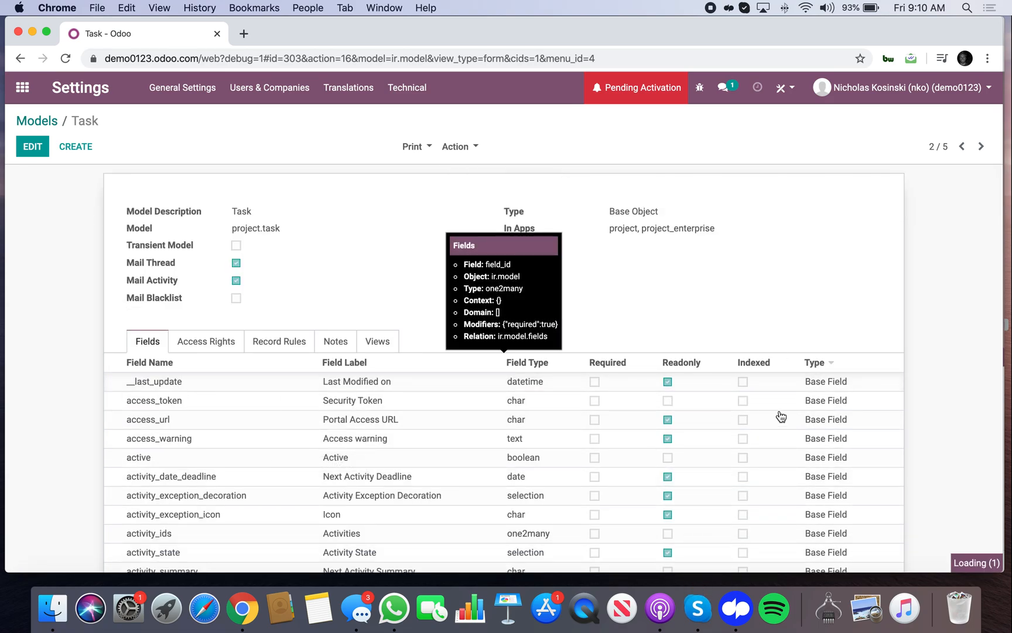
Step: On the Sales Order Line model, start a boolean field labelled 'Task Complete'
scroll(down, 3)
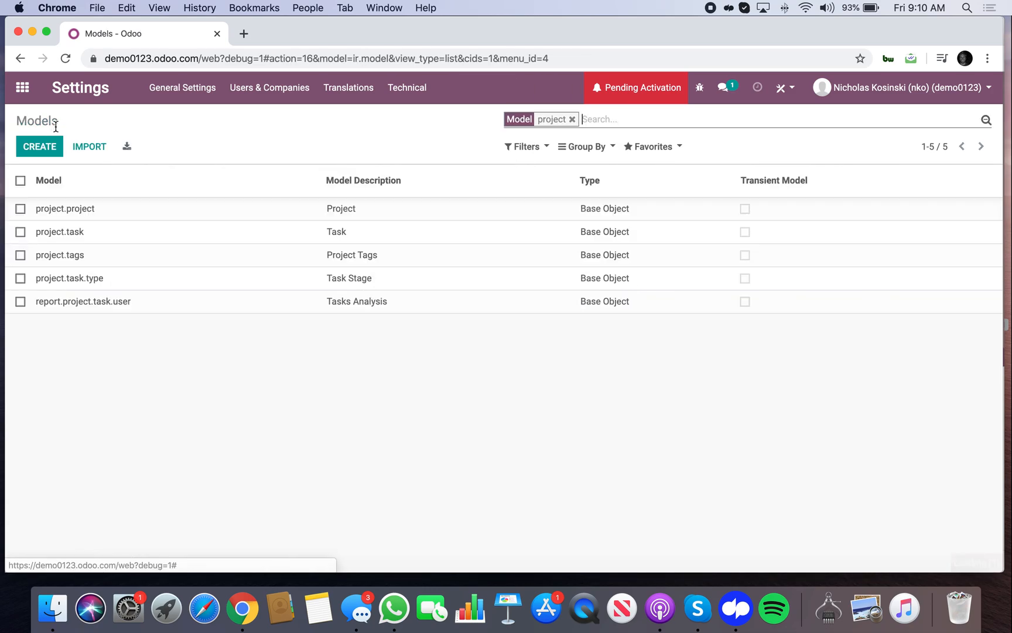
text(sale)
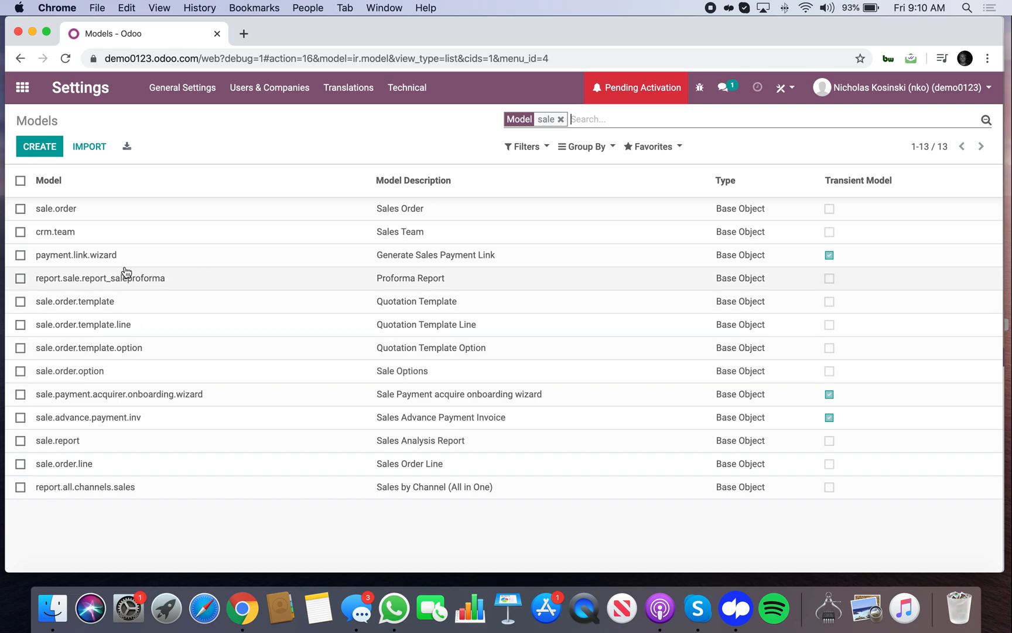
click(48, 181)
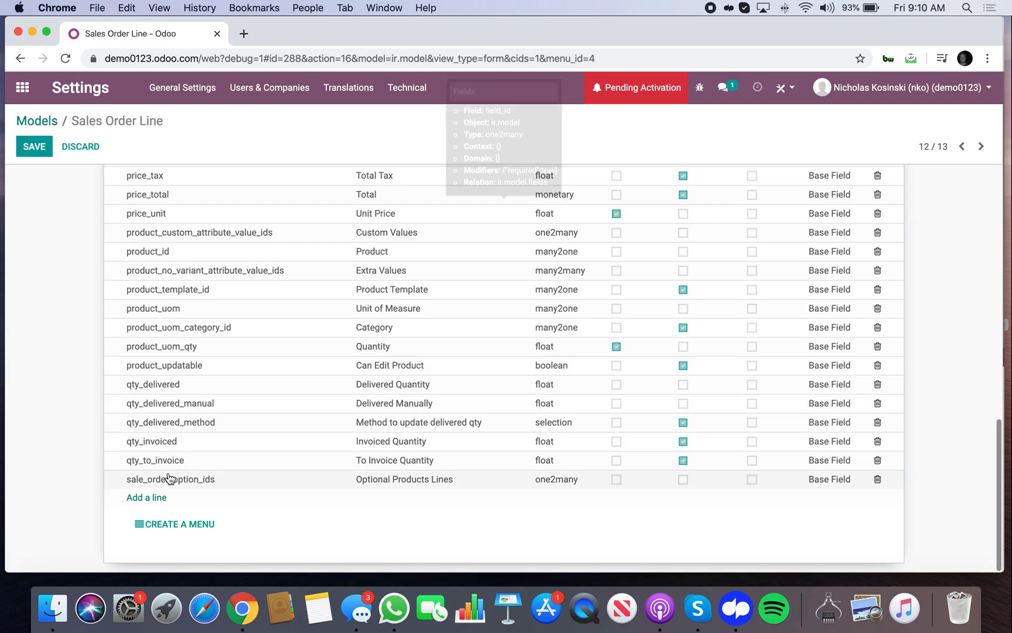
click(146, 497)
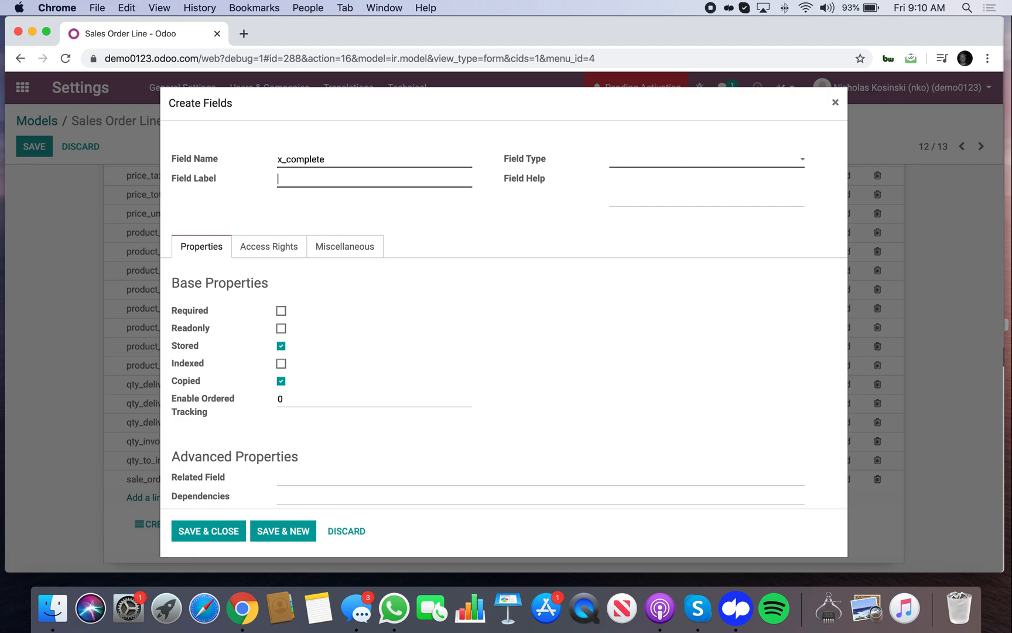
text(Task Comple)
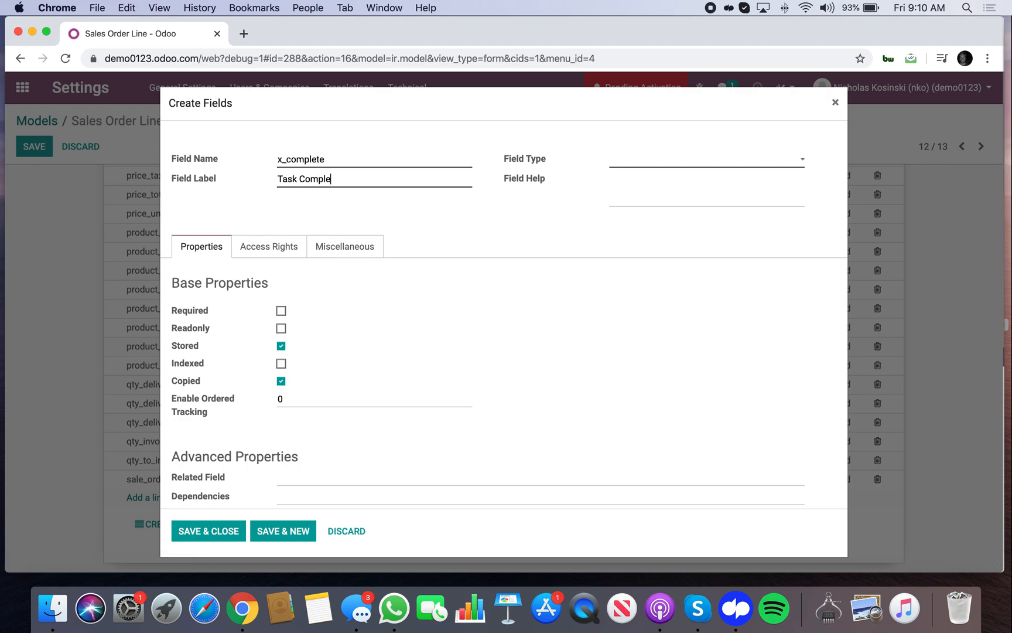
click(705, 159)
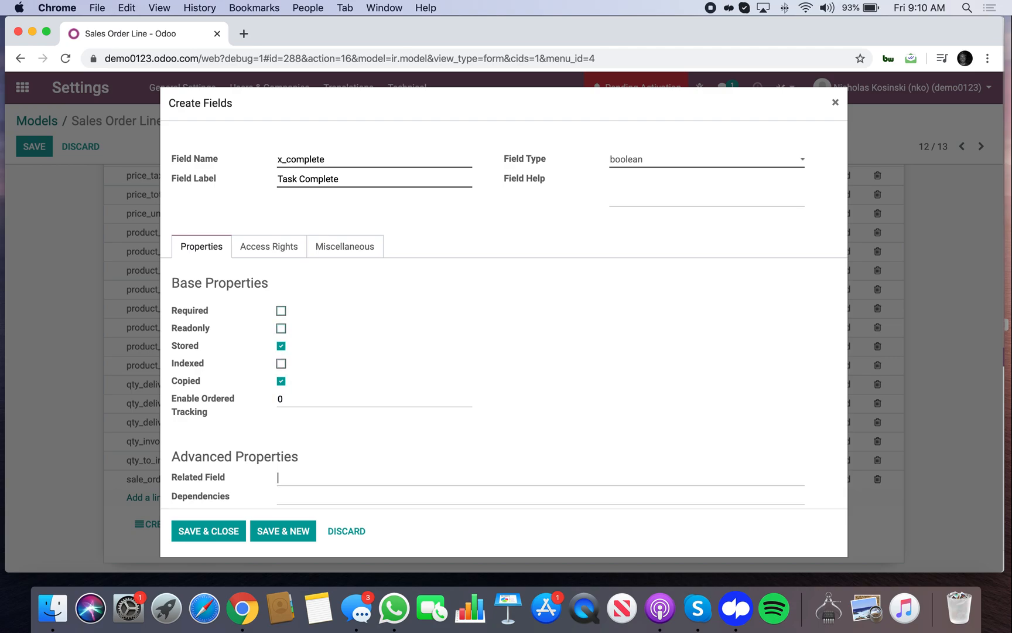
Step: Attempt a related field on task_id and dismiss the unknown 'task_id' warning
text(task_id.x_complete)
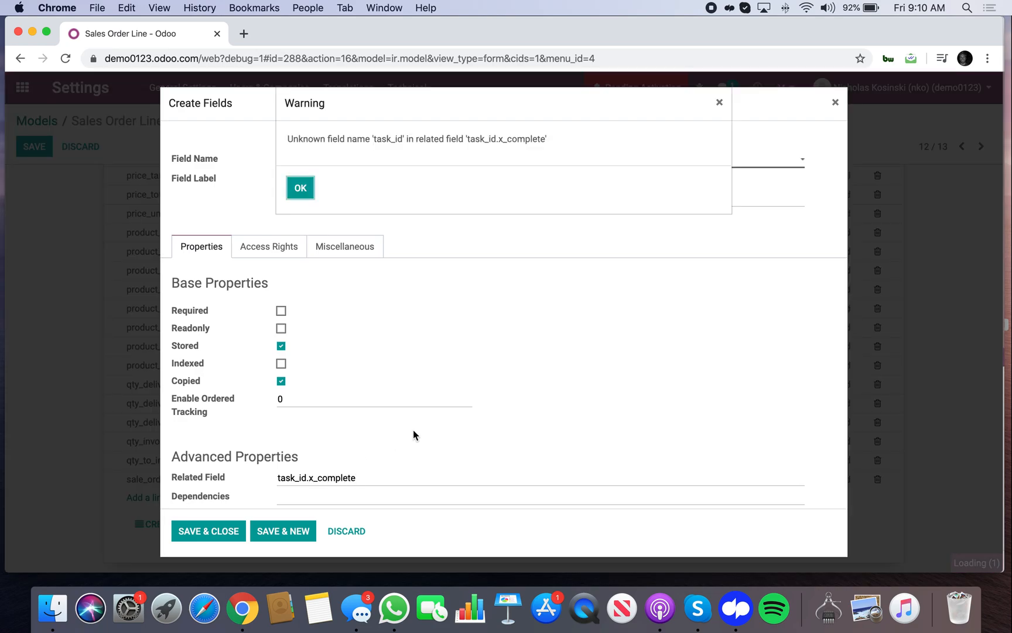
click(300, 187)
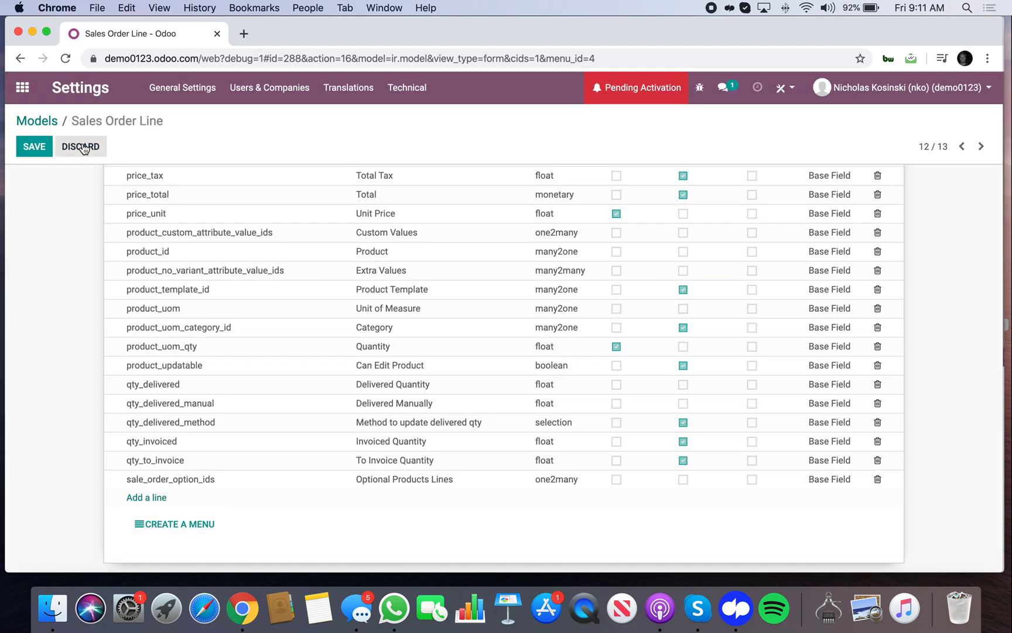
Step: Save Sales Order Line, locate x_complete in its Fields list, and return to the apps home
click(80, 146)
text(t)
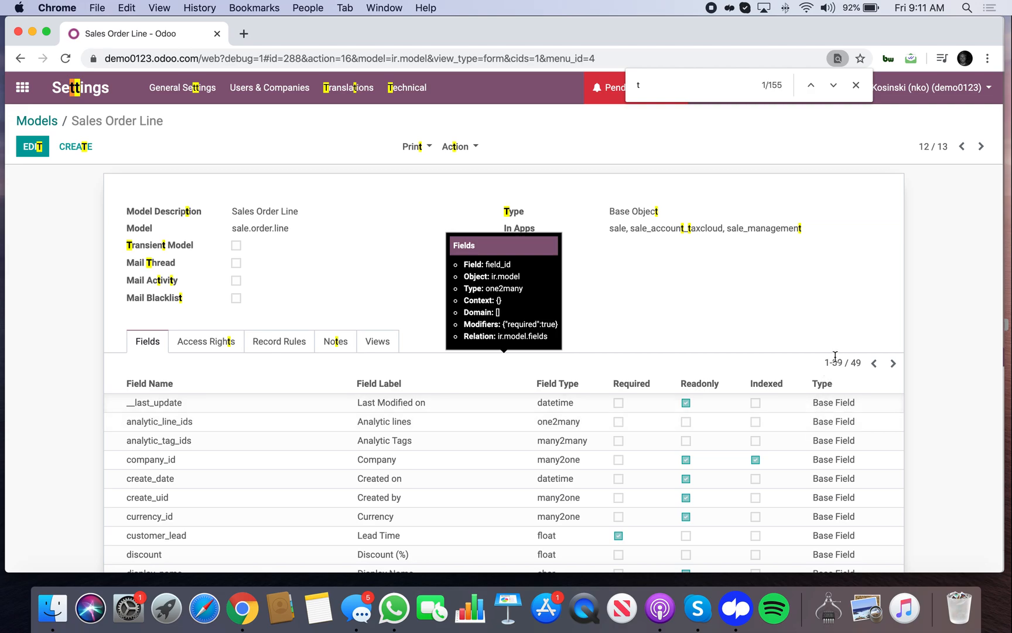
scroll(down, 3)
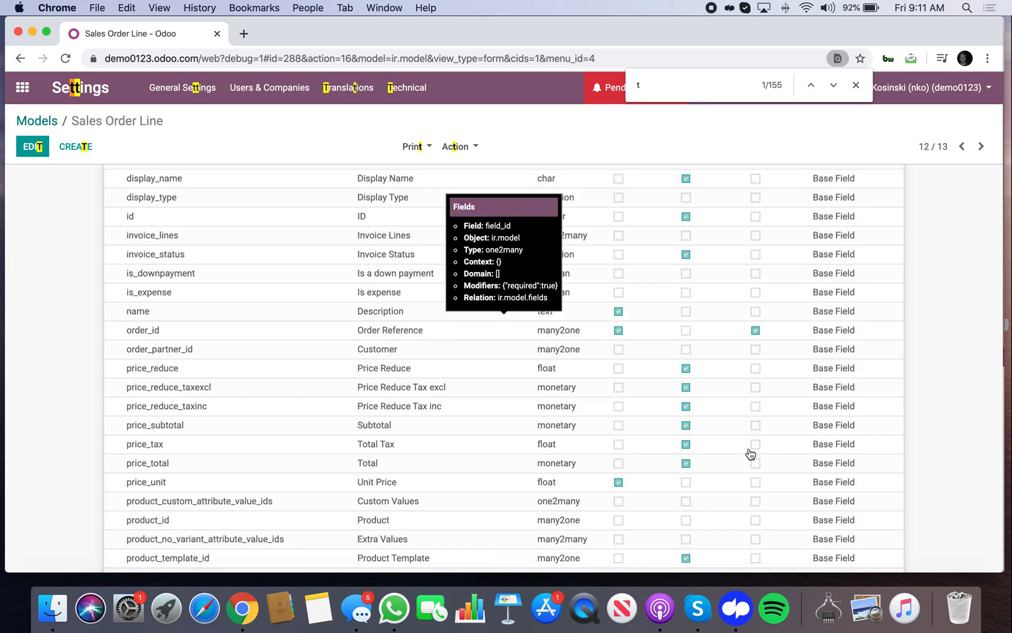
text(ask)
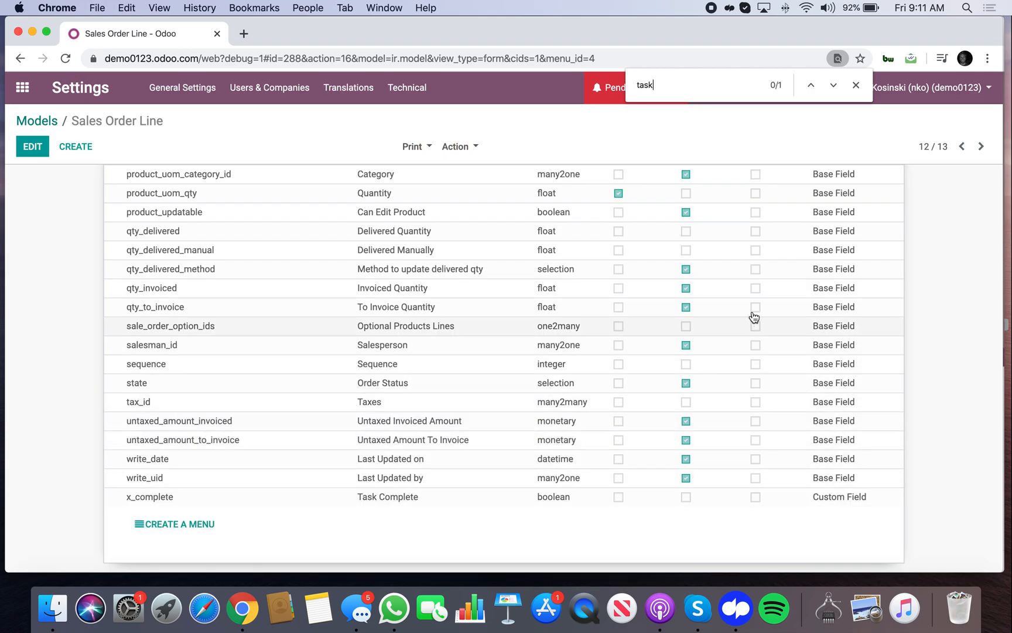
click(811, 85)
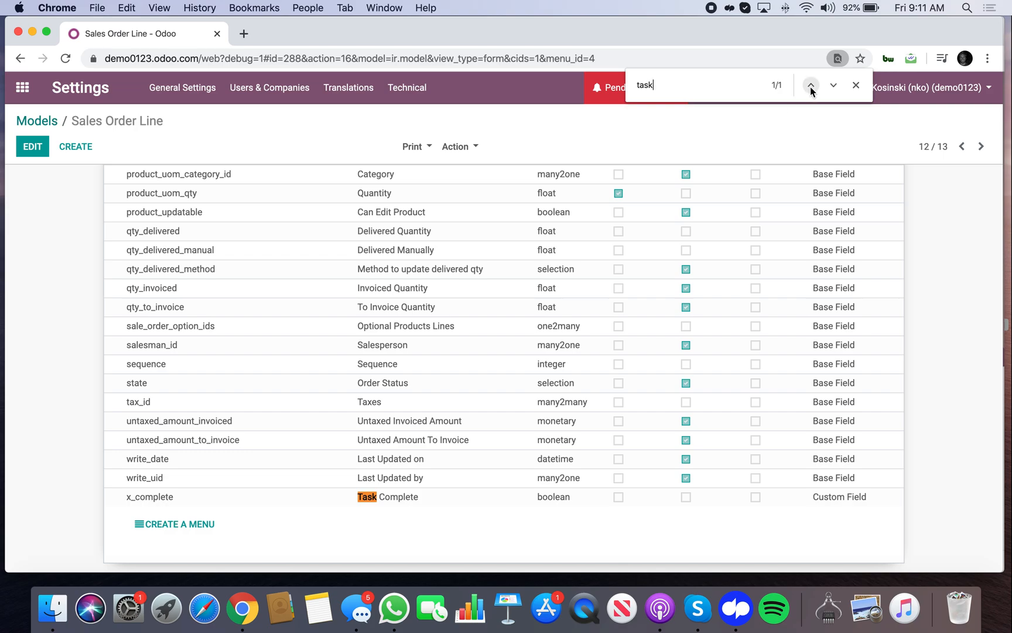
click(21, 86)
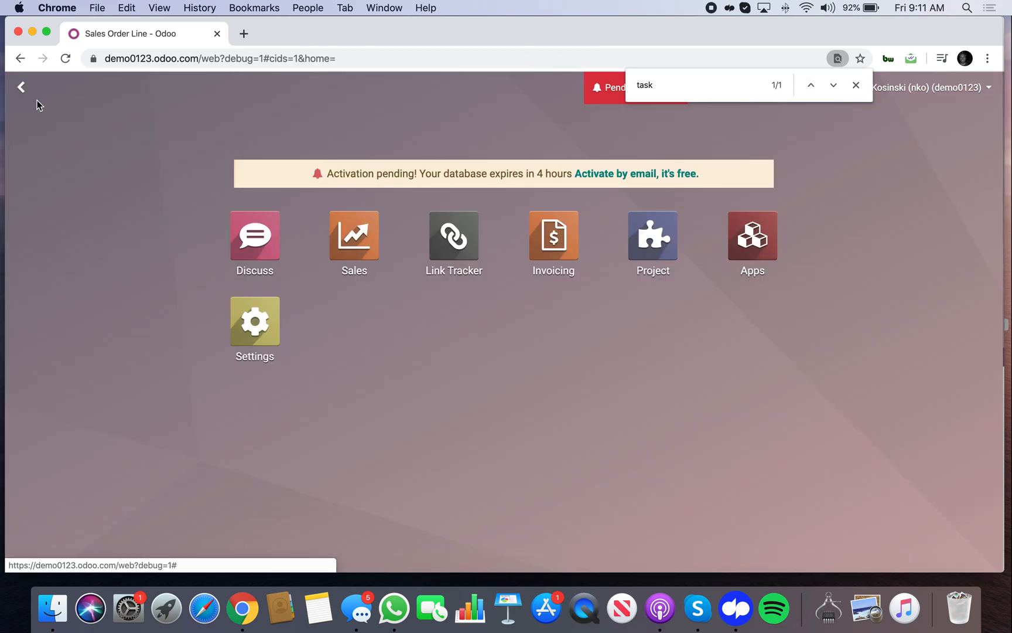
Step: Install the Timesheets app and go back to the Models list searching 'sale.'
text(ap)
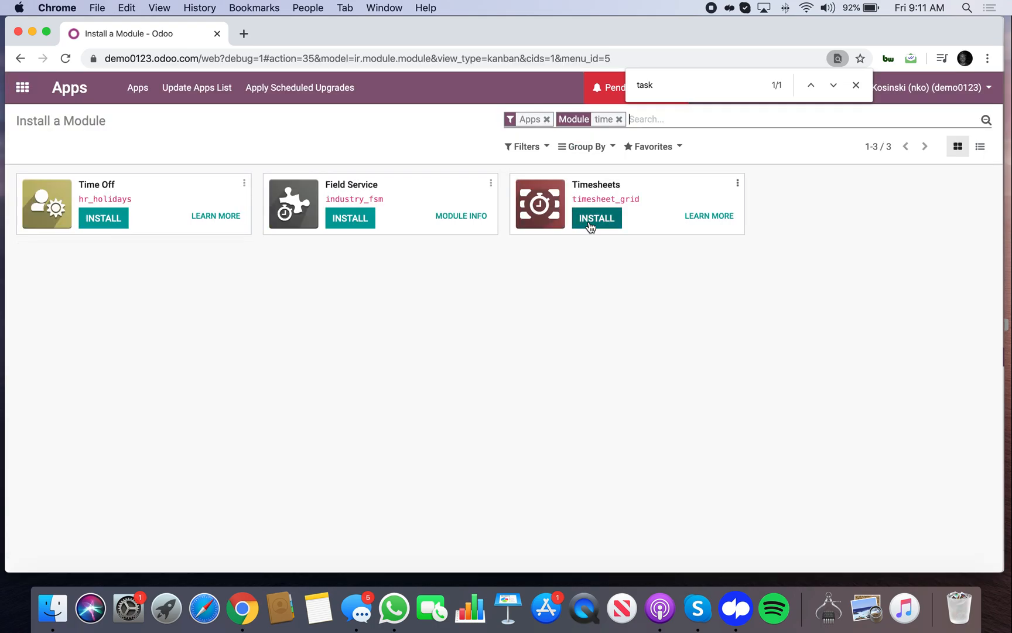
click(596, 218)
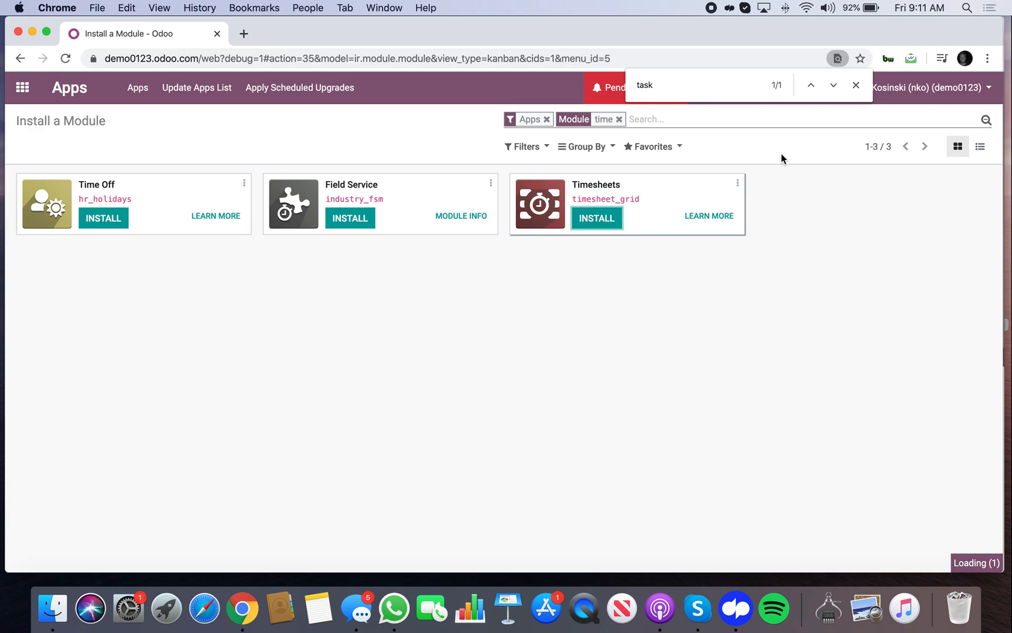
click(597, 218)
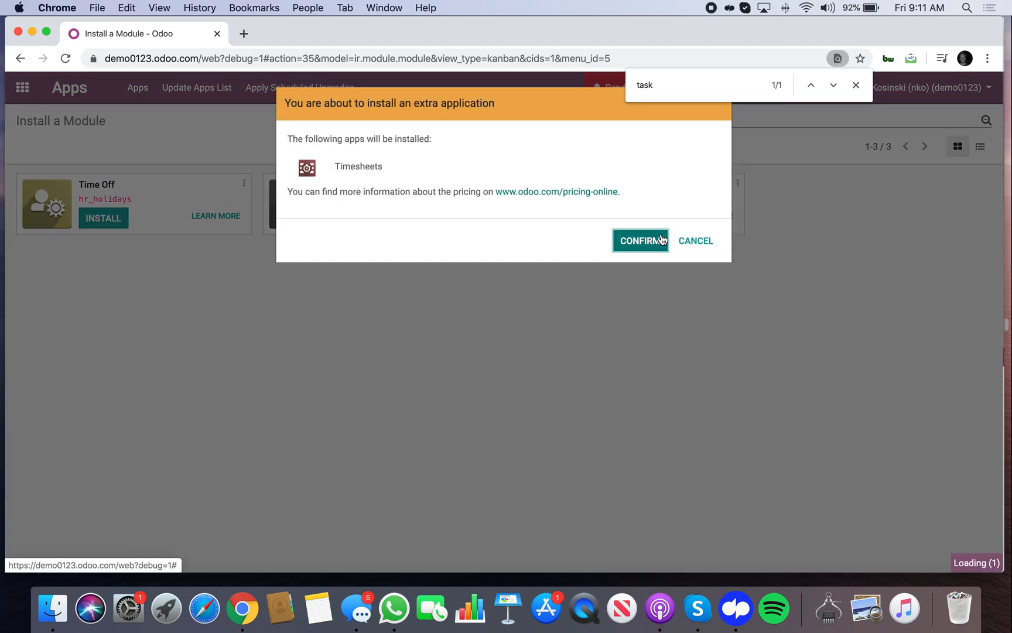
mouse_move(288, 282)
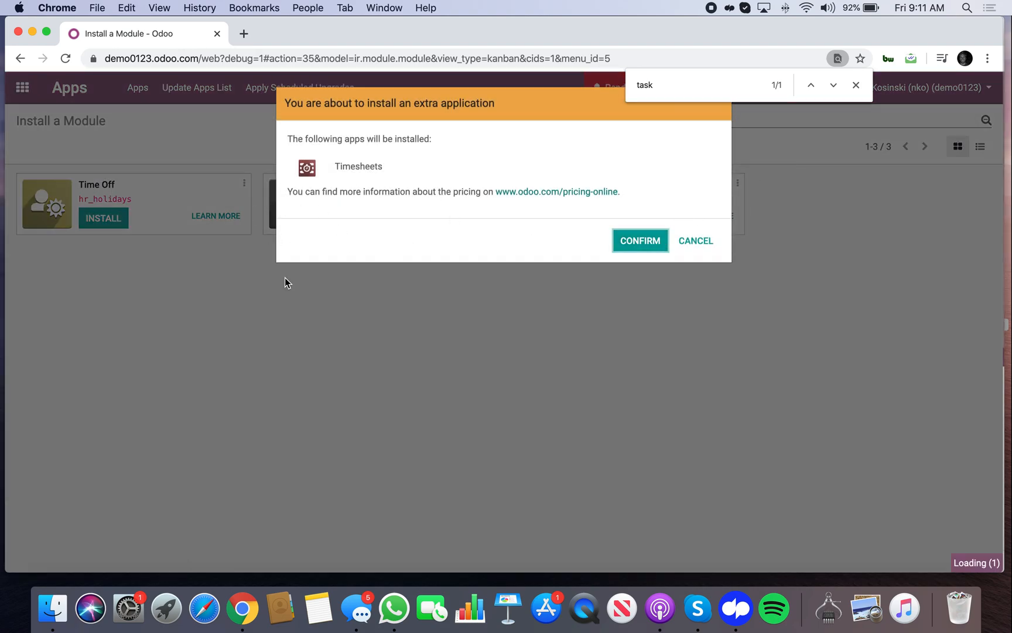
click(640, 240)
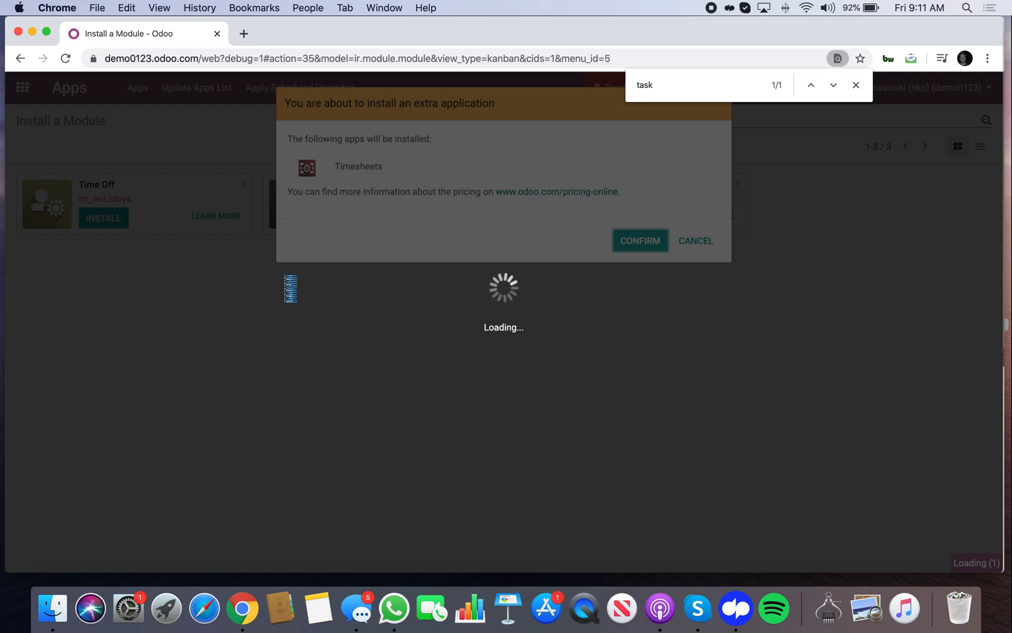
click(640, 240)
text(sale.)
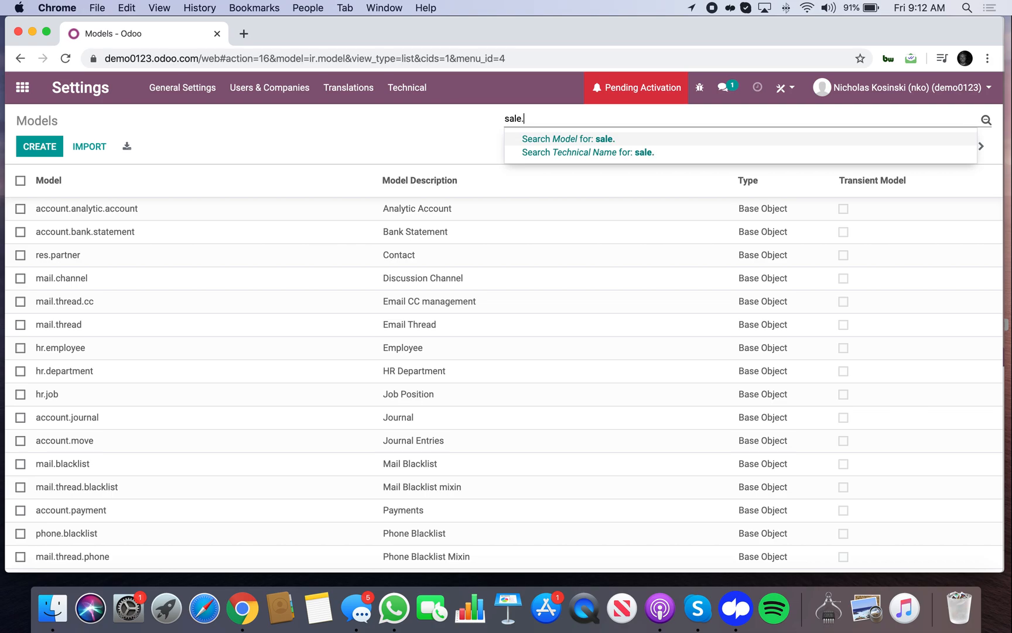
Step: Open the x_complete field of sale.order.line for editing
click(569, 138)
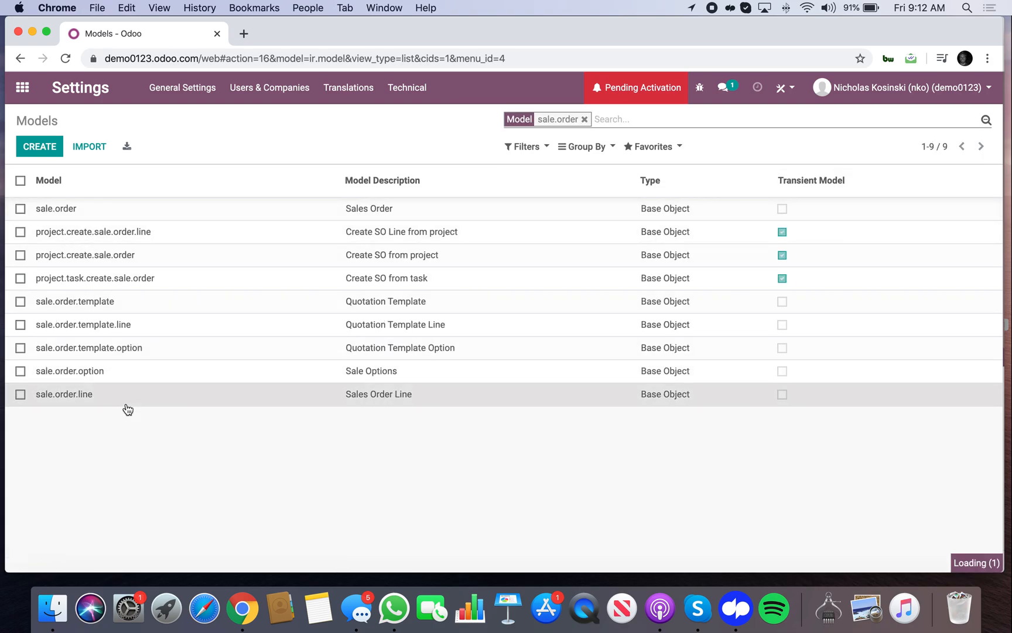
click(64, 394)
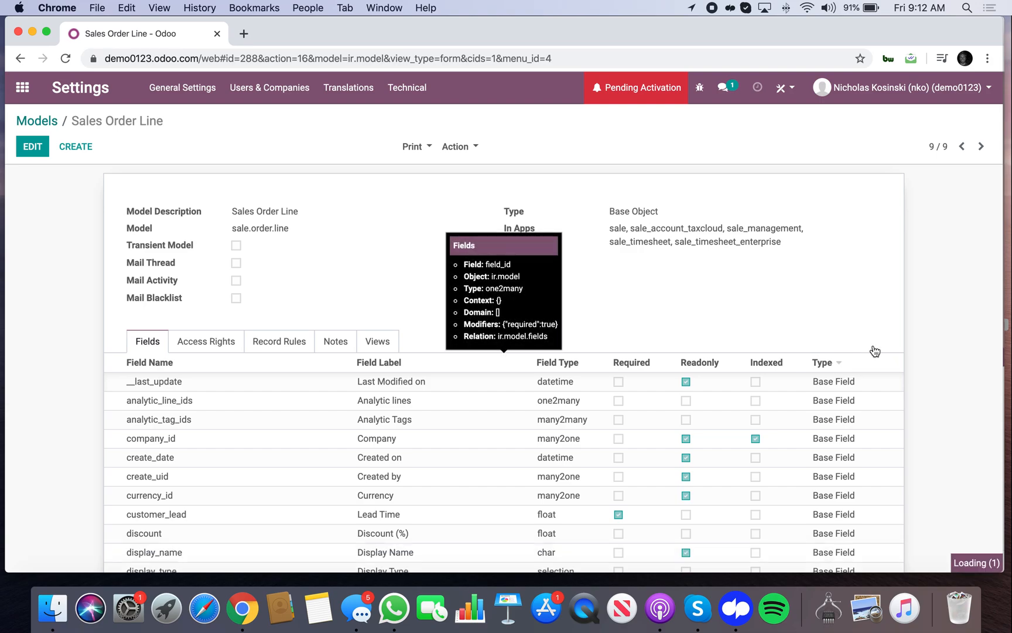
text(task)
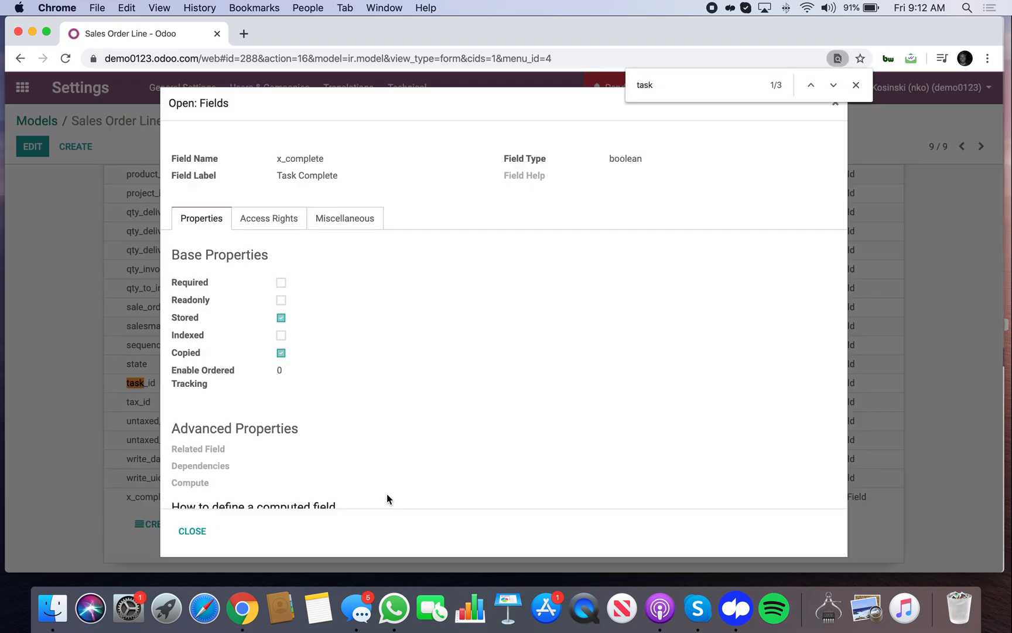
click(192, 530)
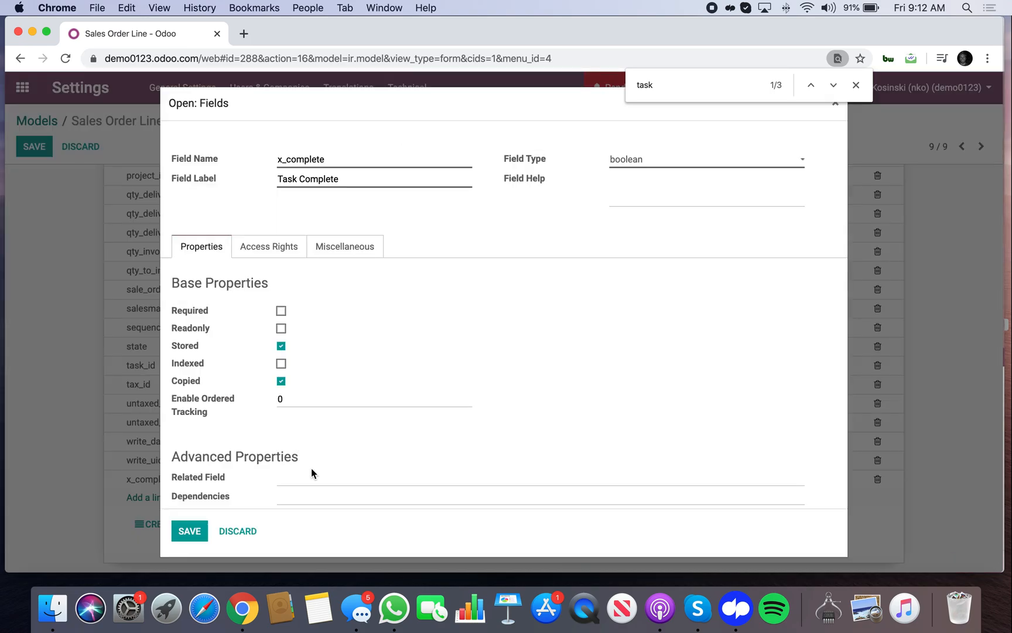
Step: Set its Related Field to task_id.x_complete as read-only and save
text(task_id.)
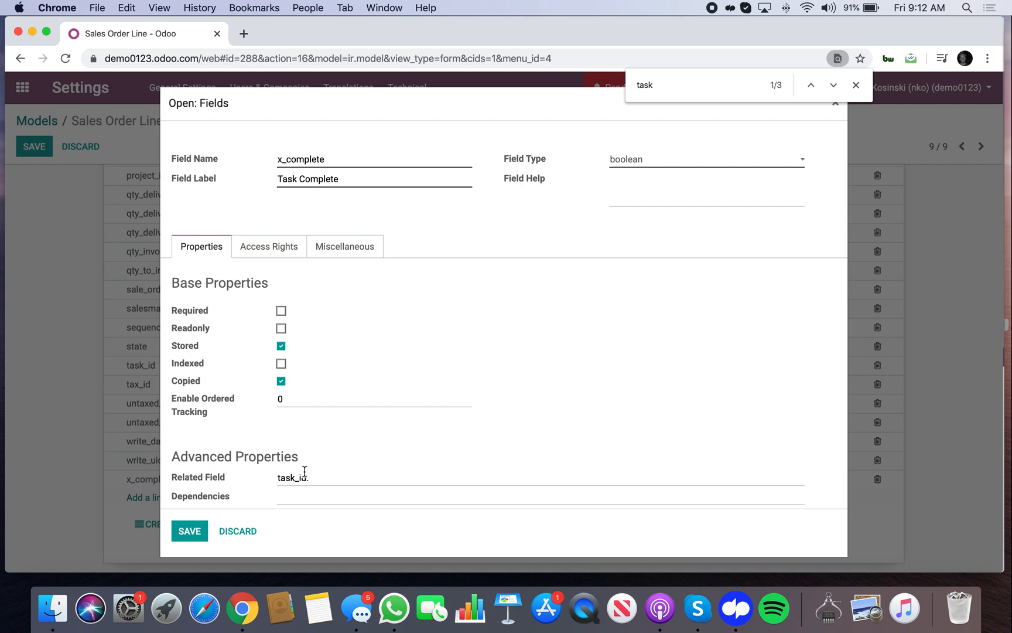
double_click(292, 477)
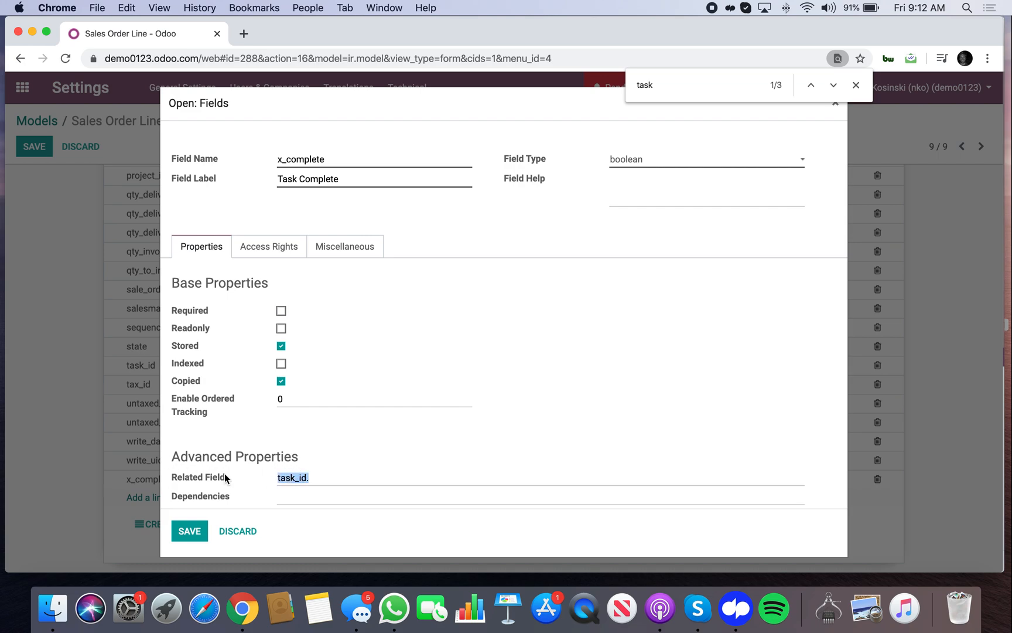
text(x_complete)
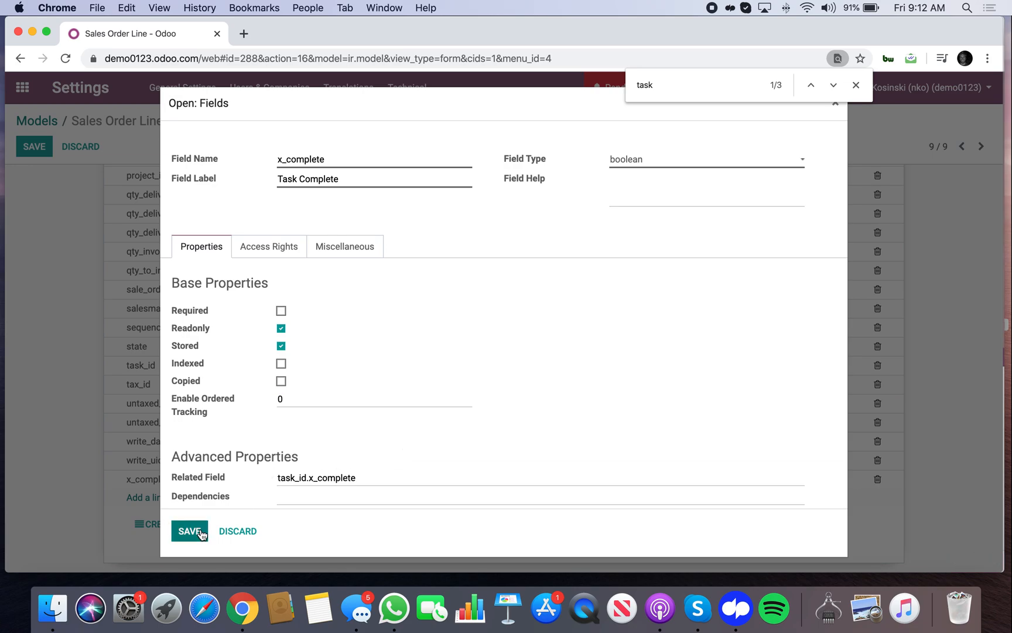
click(189, 531)
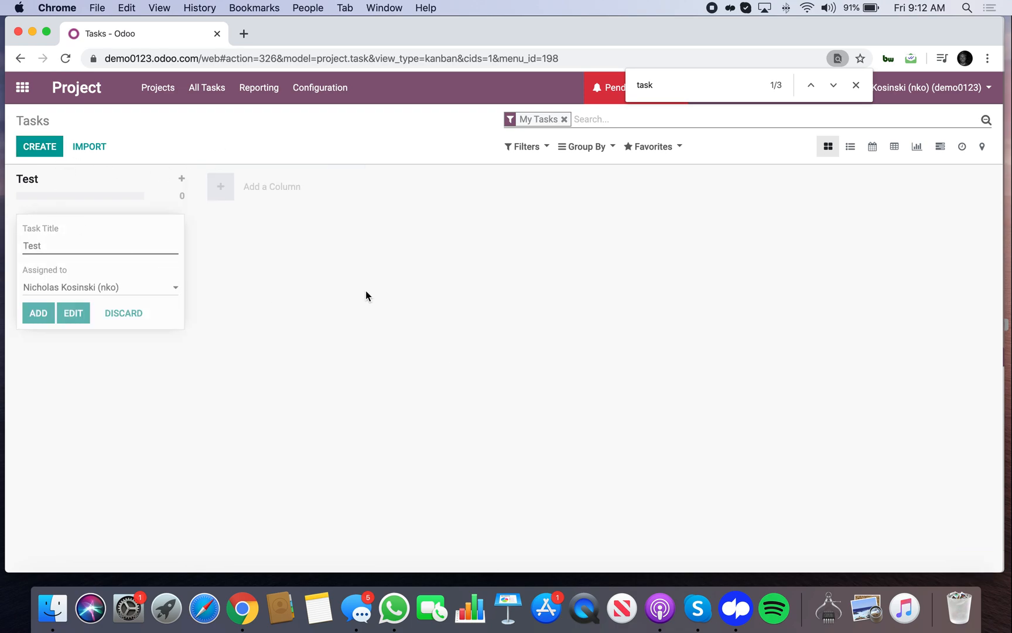
Step: Insert <field name="x_complete"/> into the Test task's form view and save it
click(38, 313)
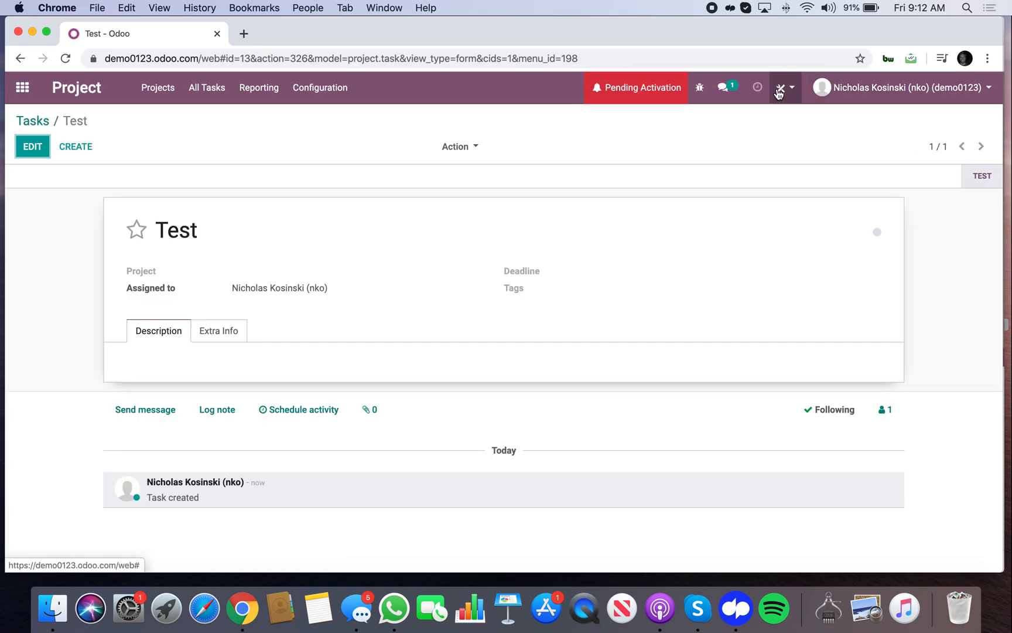
click(781, 87)
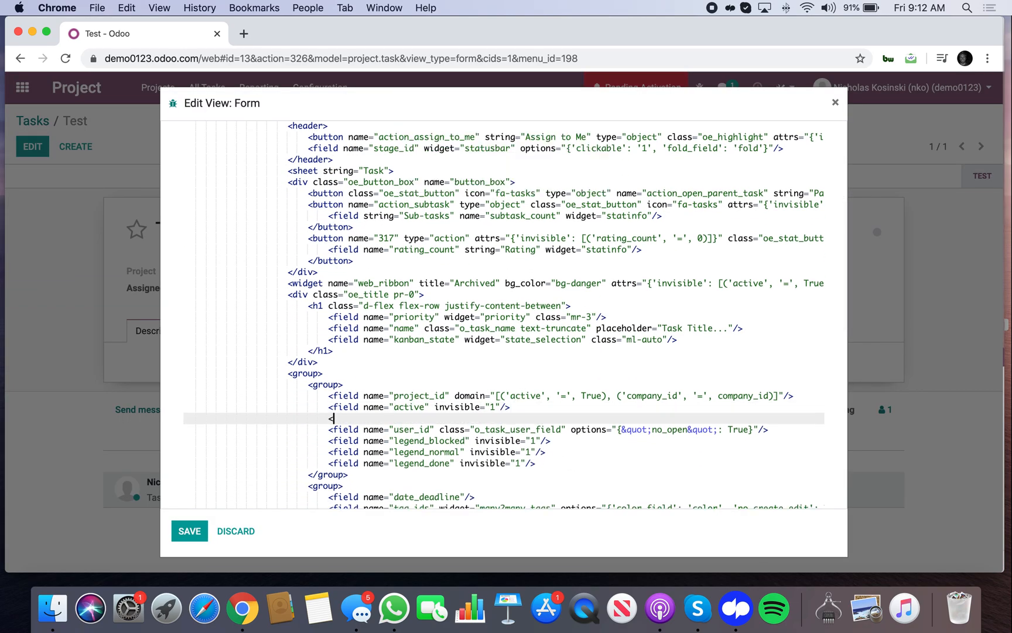
text(<field name=")
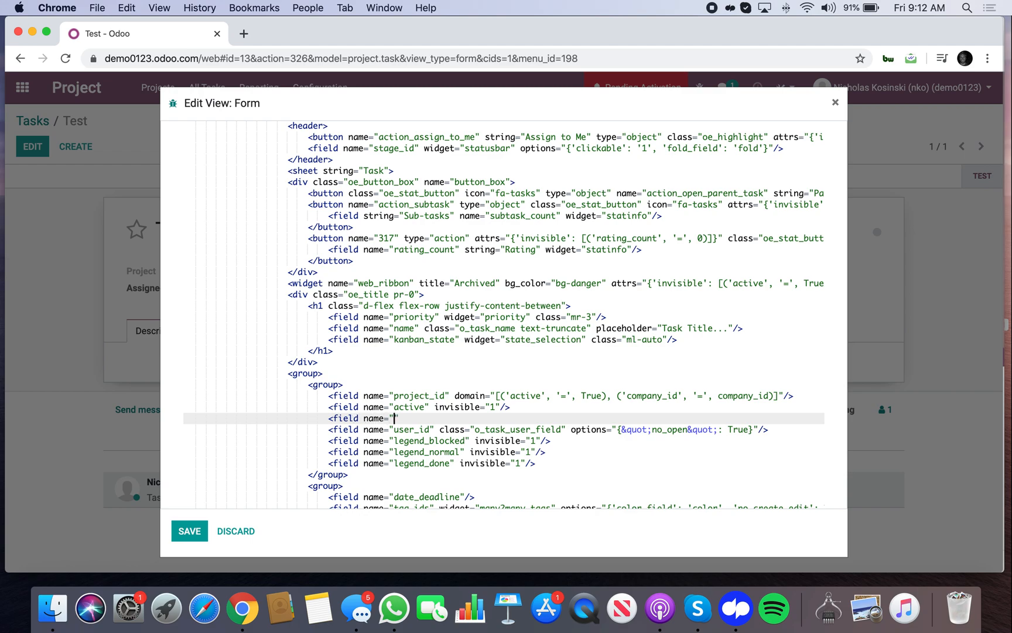
text(x_complete"/>)
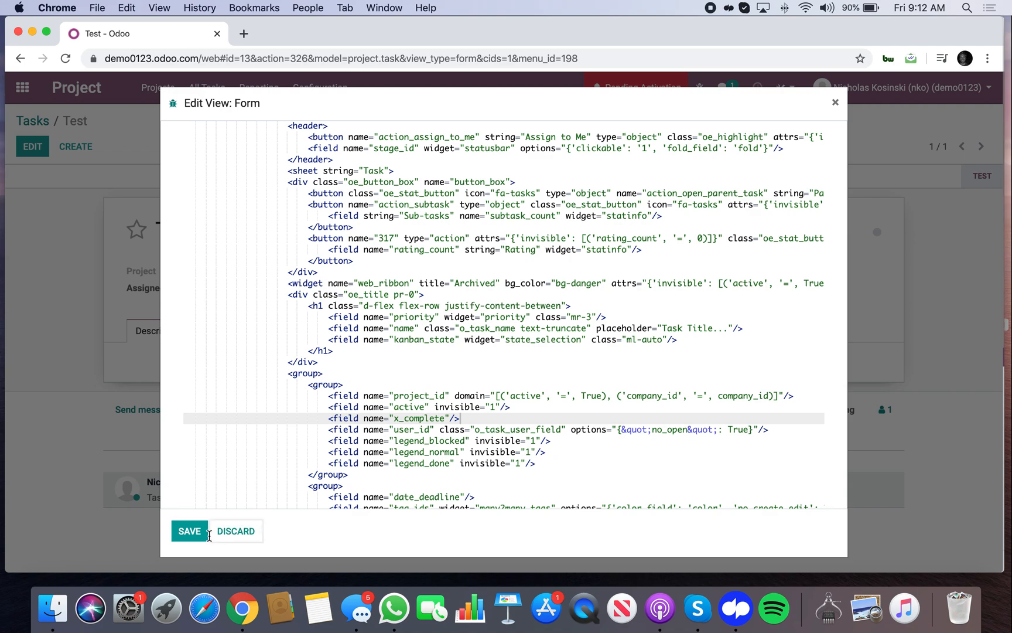
click(189, 531)
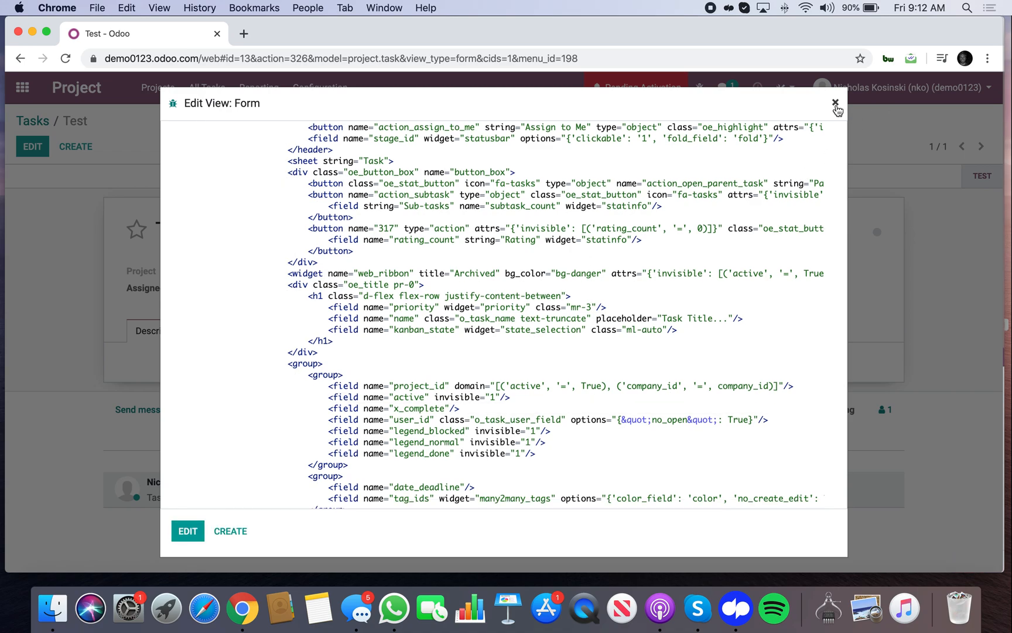
Step: Close the view editor, reload the Test task showing the checkbox, and go to the apps menu
click(837, 103)
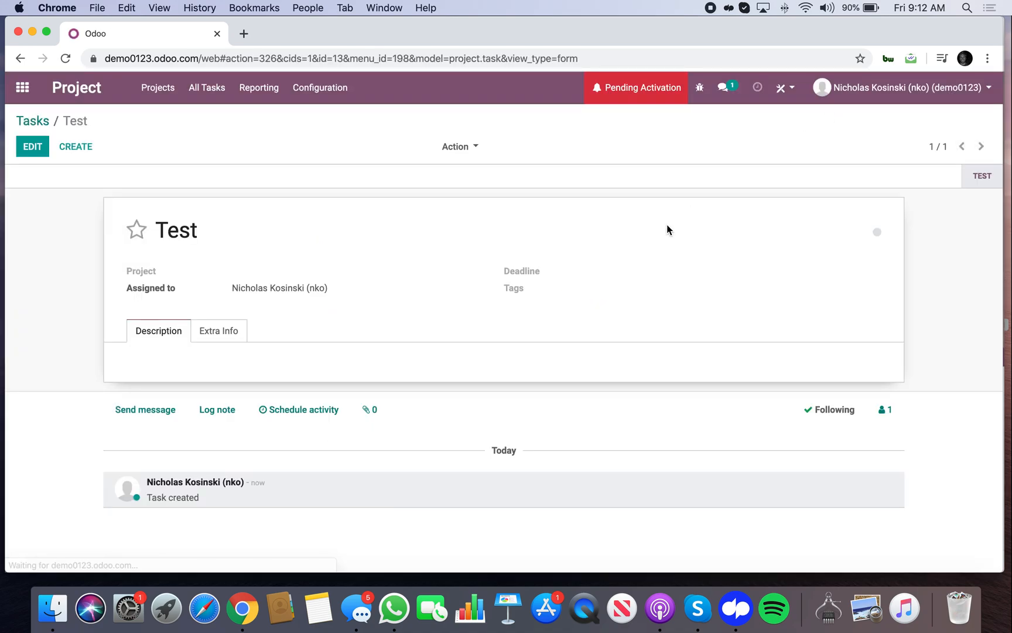
click(33, 146)
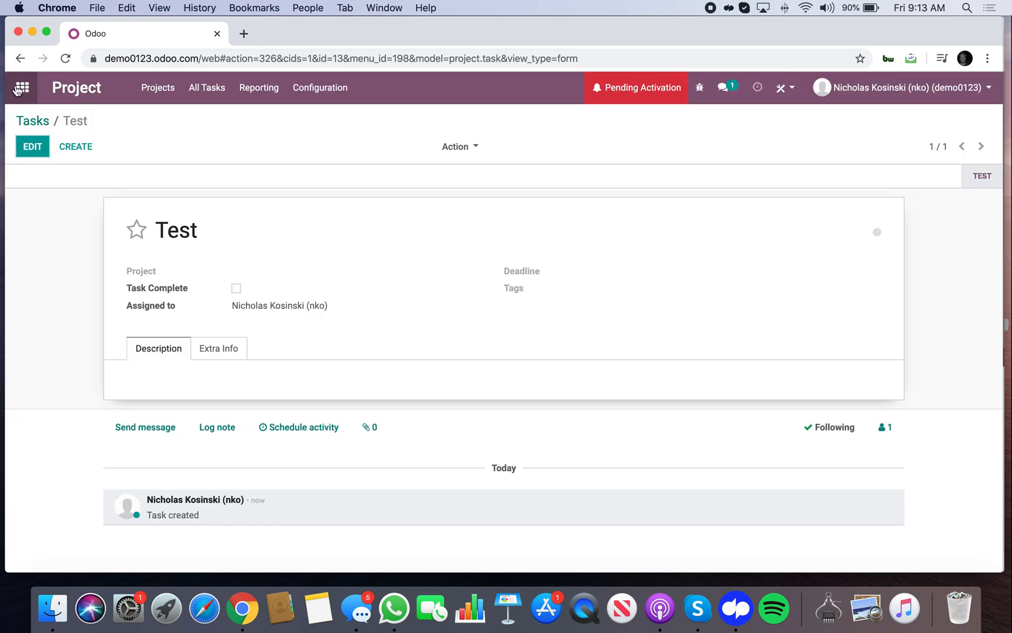
click(21, 87)
text(order)
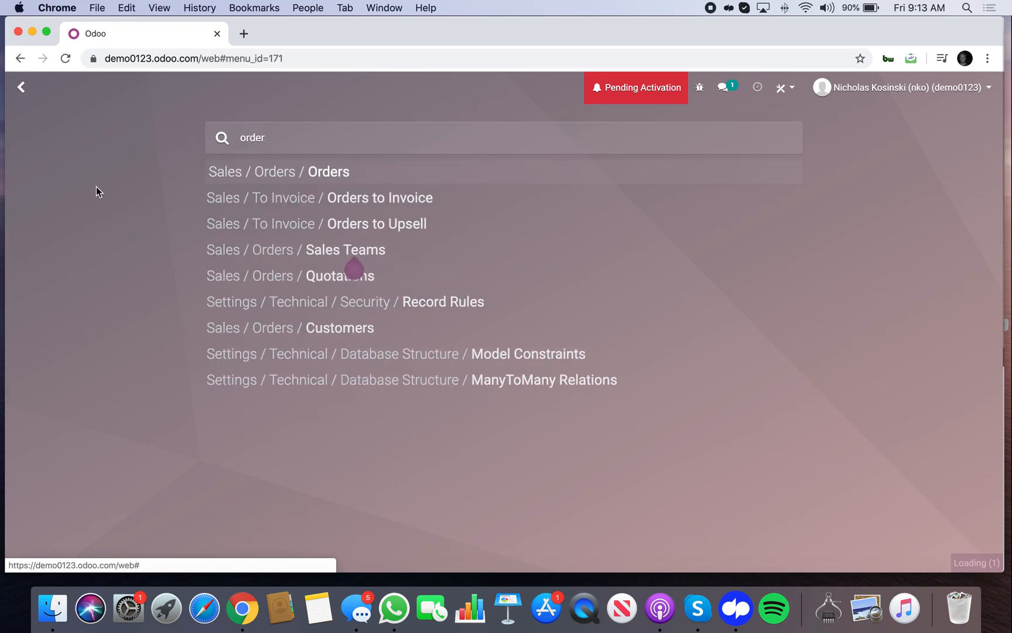
Step: Open a new sales order's form view editor and position inside the order_line form
click(328, 172)
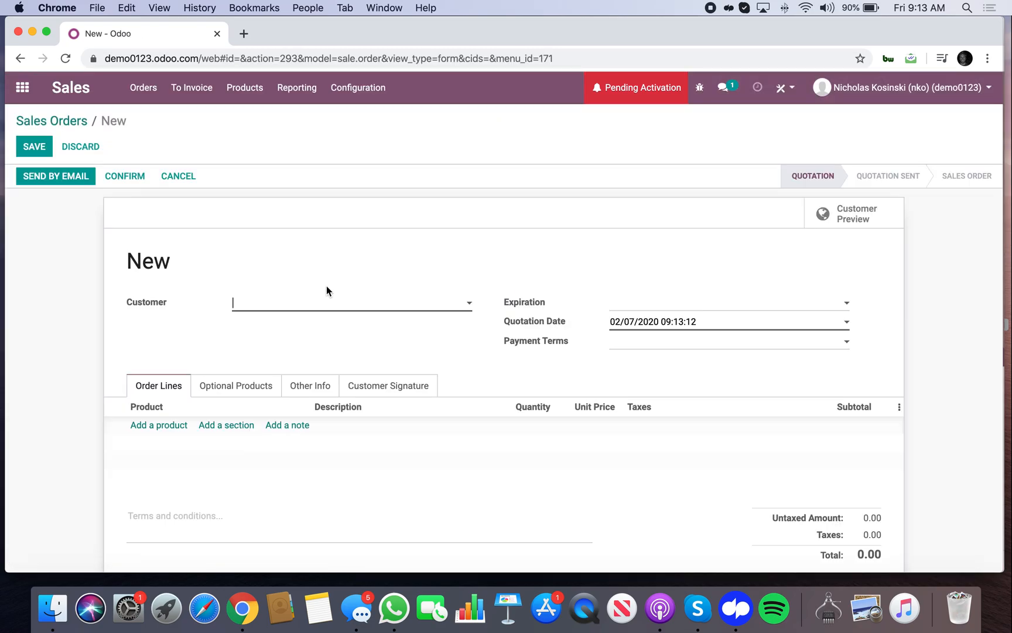
click(786, 87)
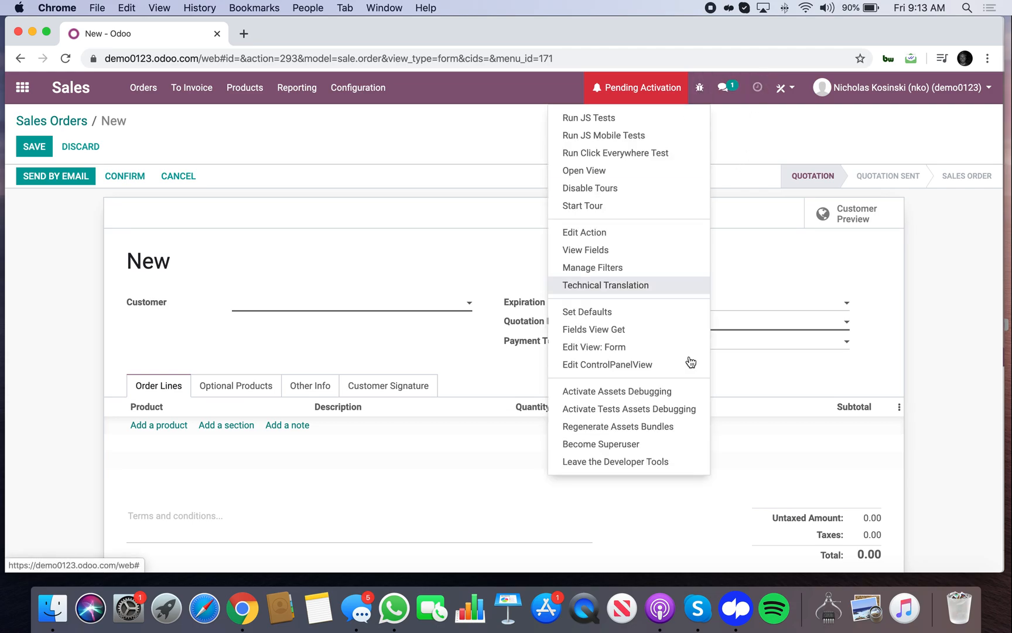
click(594, 347)
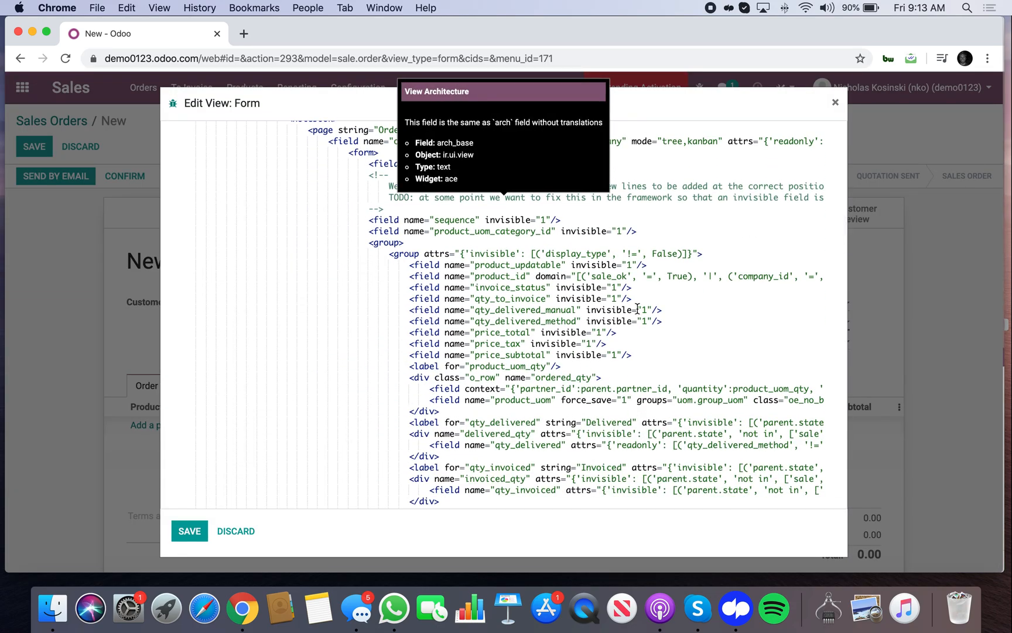
click(634, 299)
text(<field name)
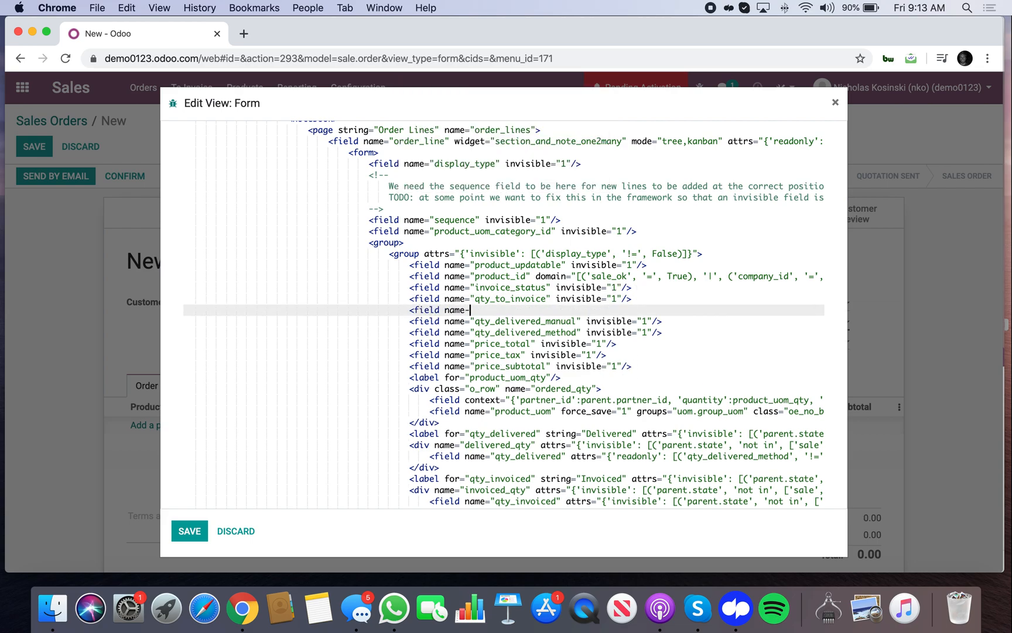
Step: Insert <field name="x_complete"/> among the order-line fields and save the view
text(=)
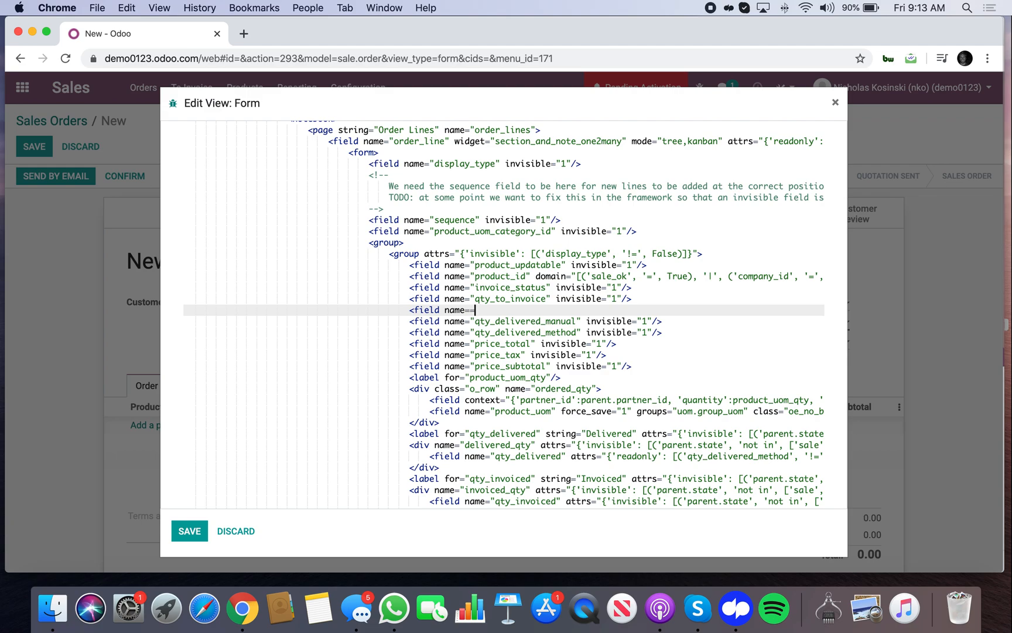
text(x_complet")
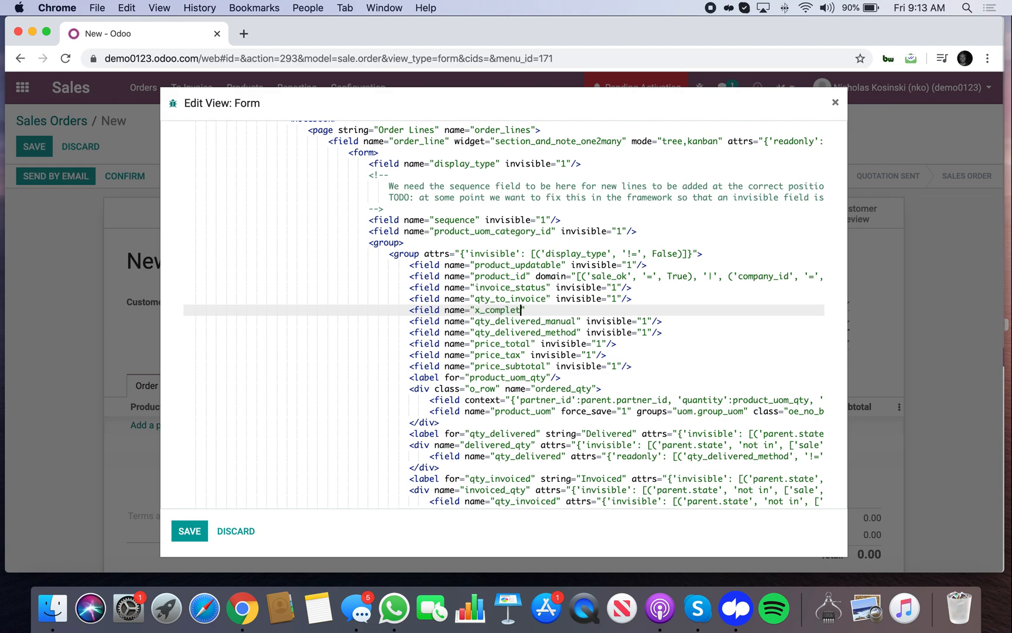
text(e")
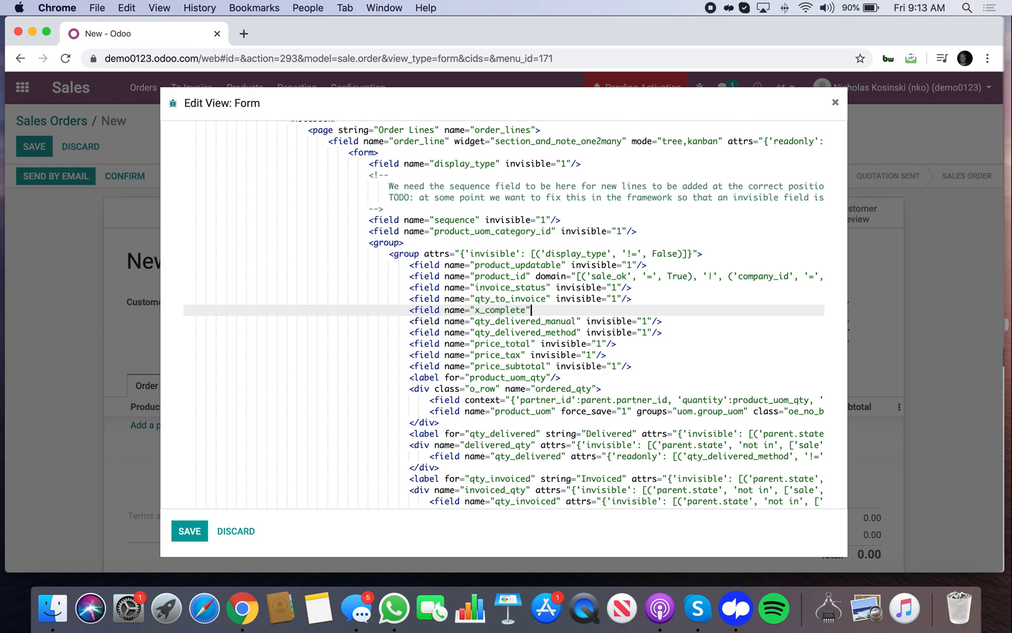
text(/>)
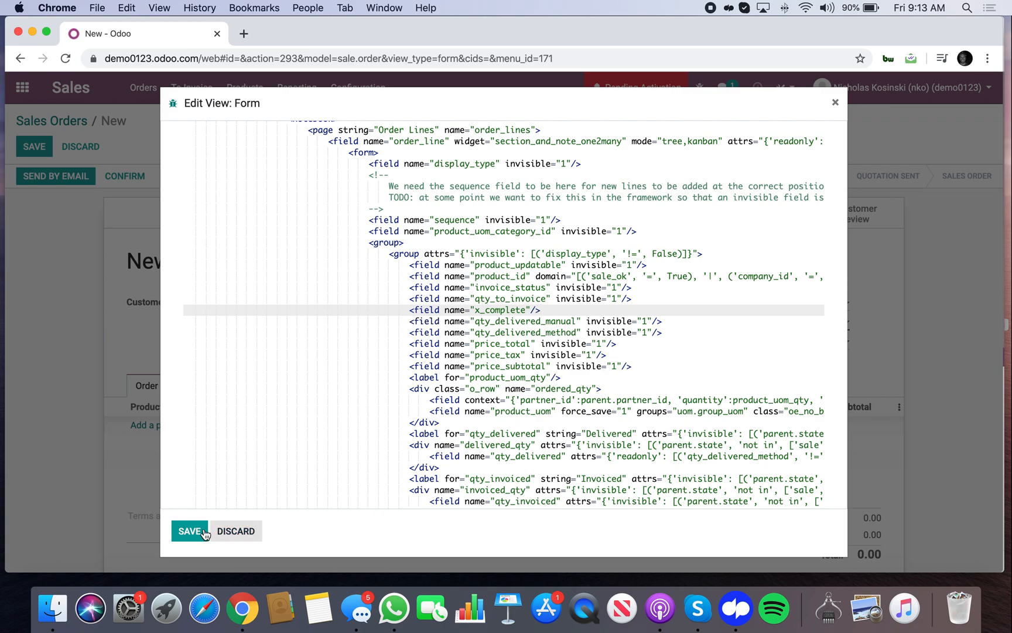
click(189, 531)
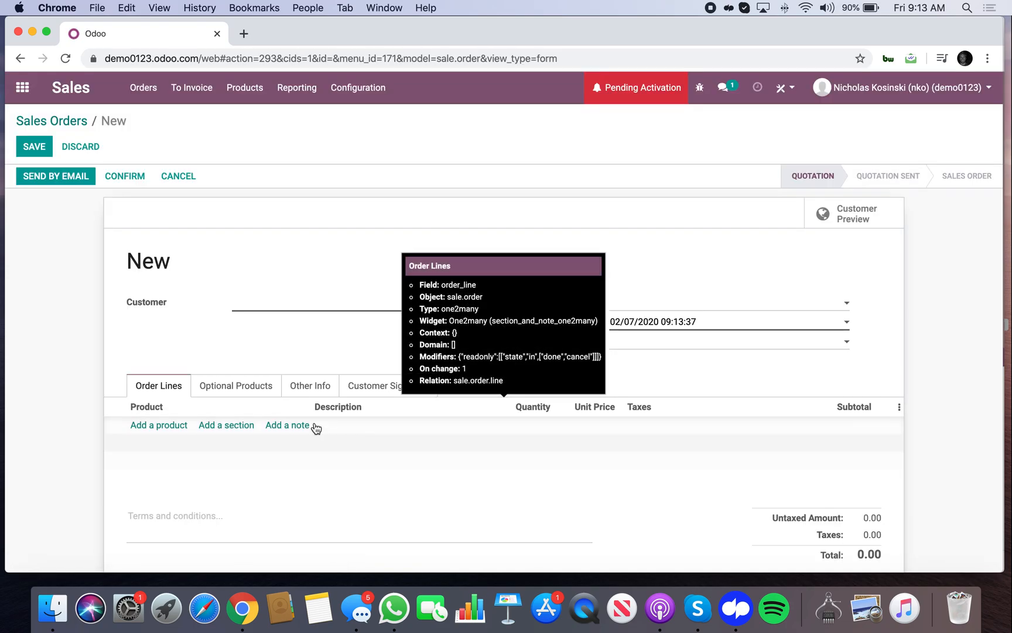
click(898, 407)
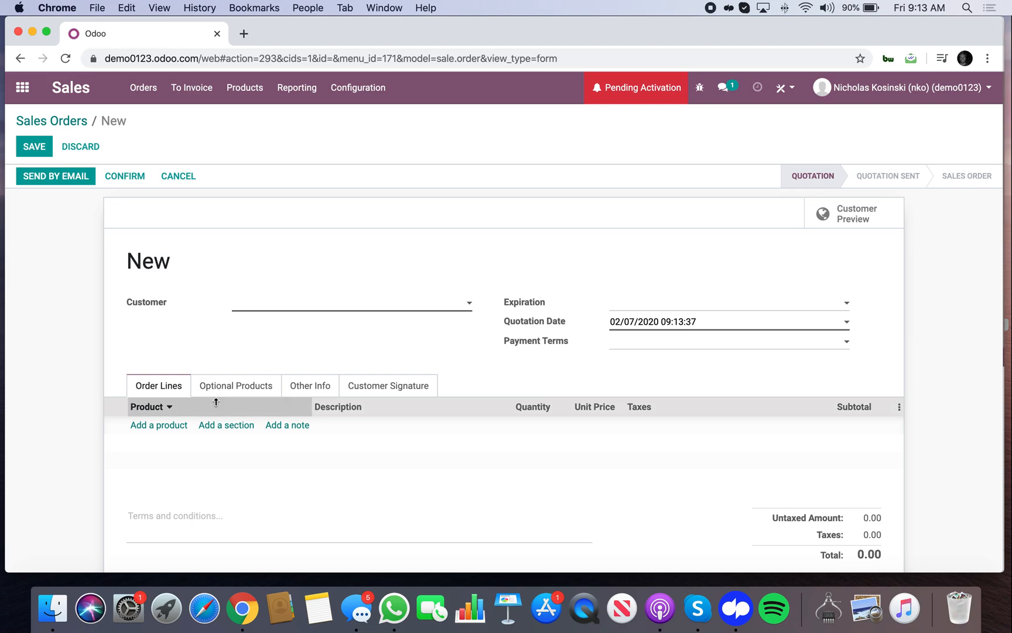
click(388, 385)
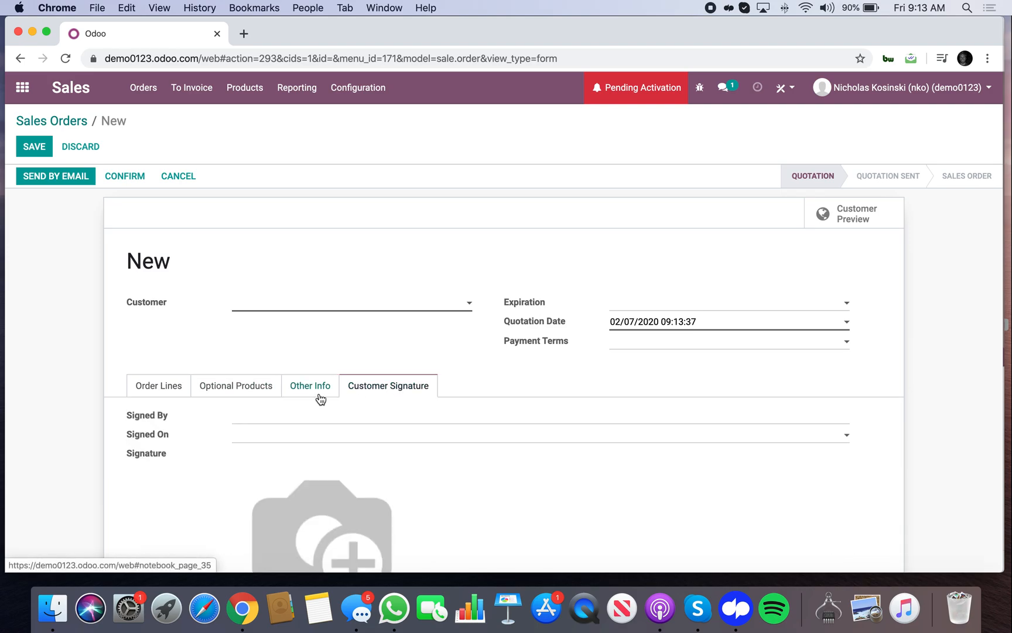
click(158, 385)
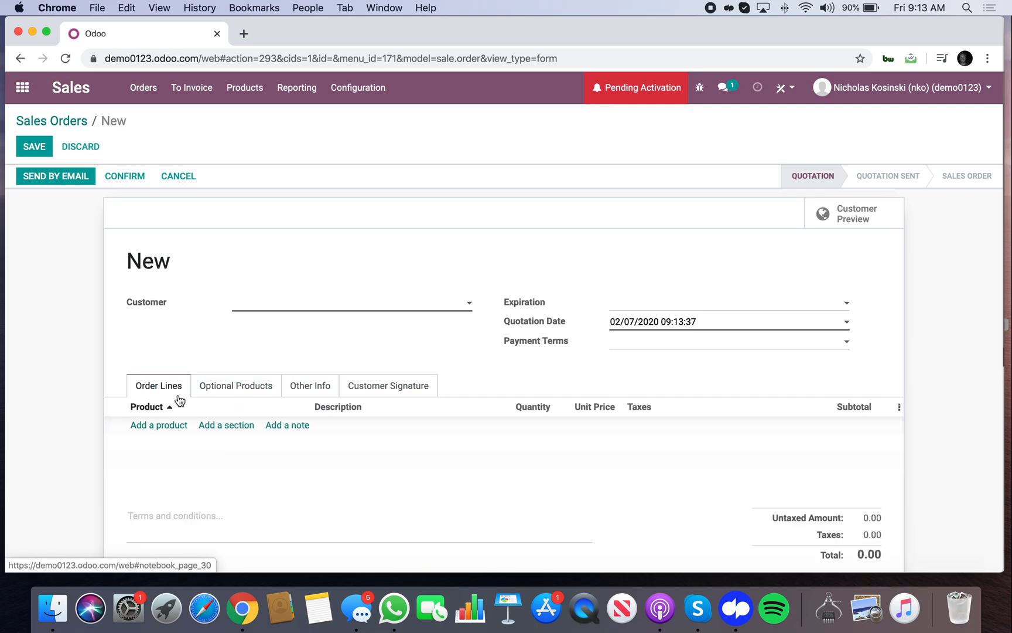
click(723, 87)
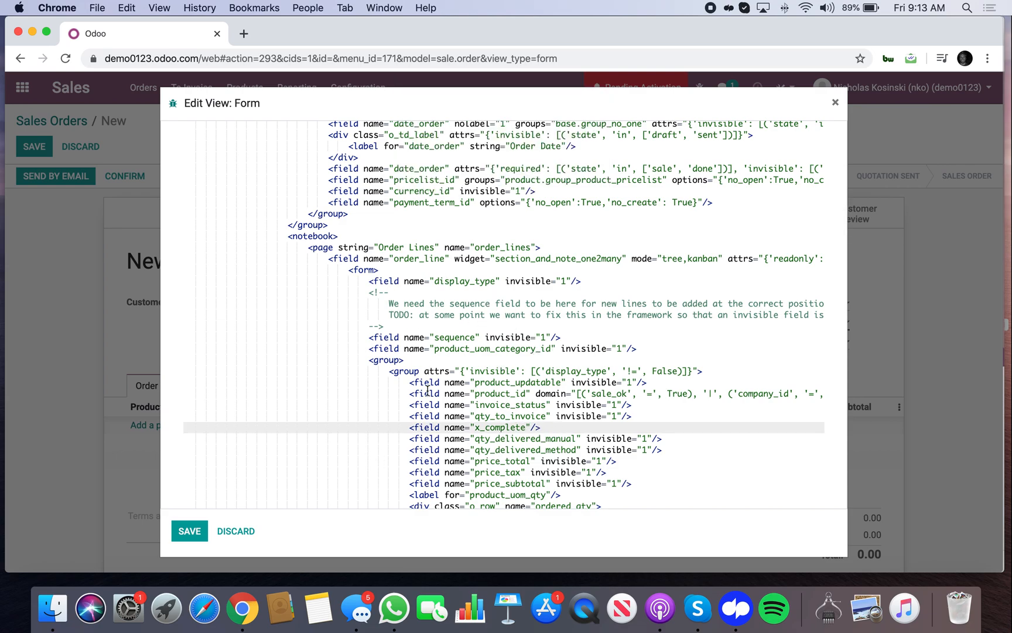
Step: Save the sales order form view with x_complete and return to the new quotation
scroll(down, 3)
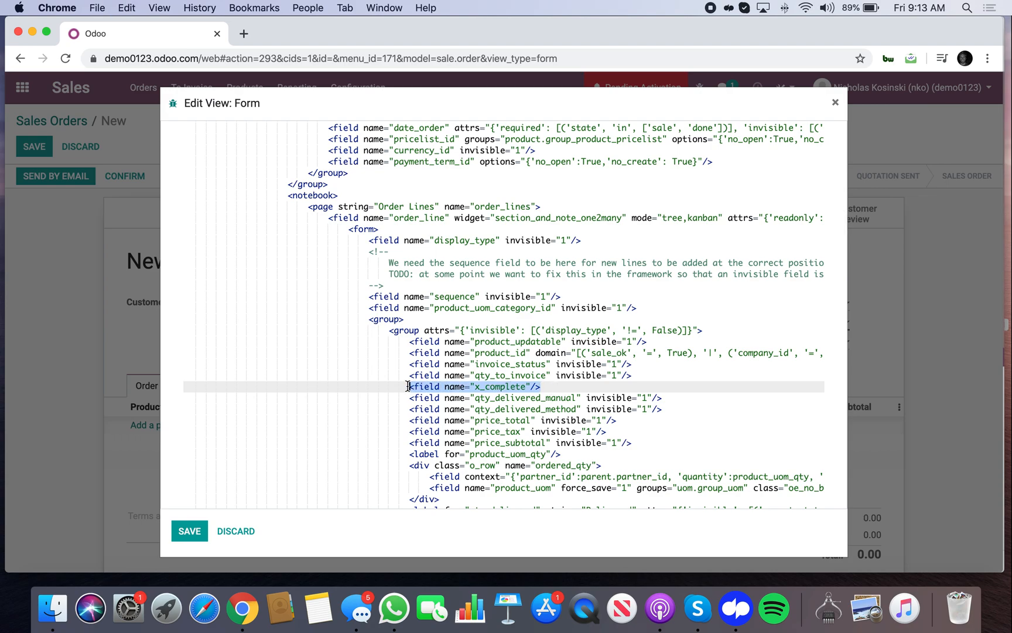
mouse_move(623, 357)
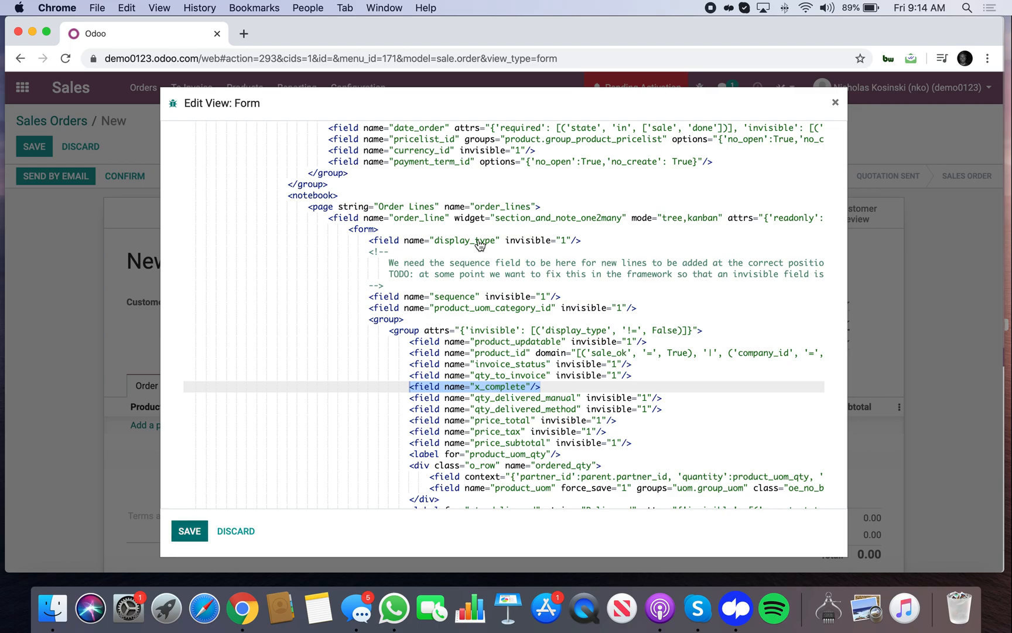
click(835, 101)
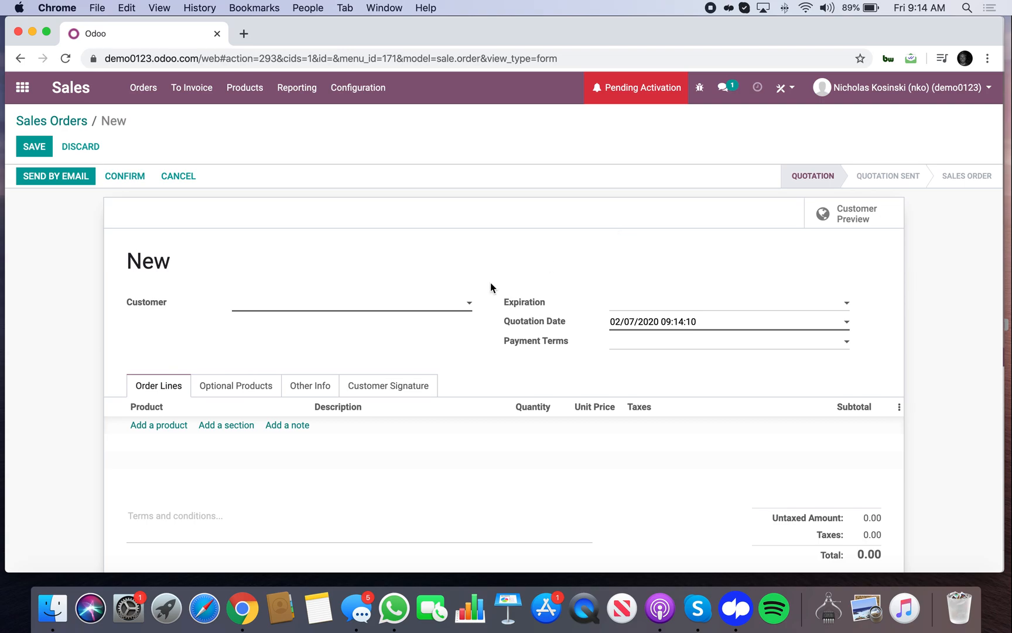
Step: Add an empty order line, review the Other Info tab, then navigate away raising the discard warning
click(158, 425)
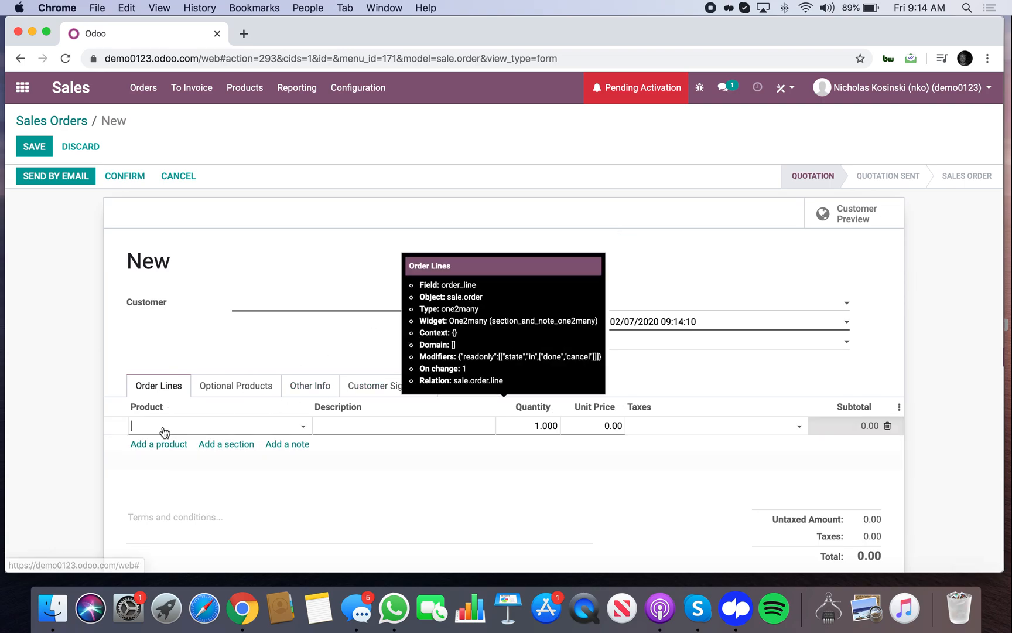
click(310, 385)
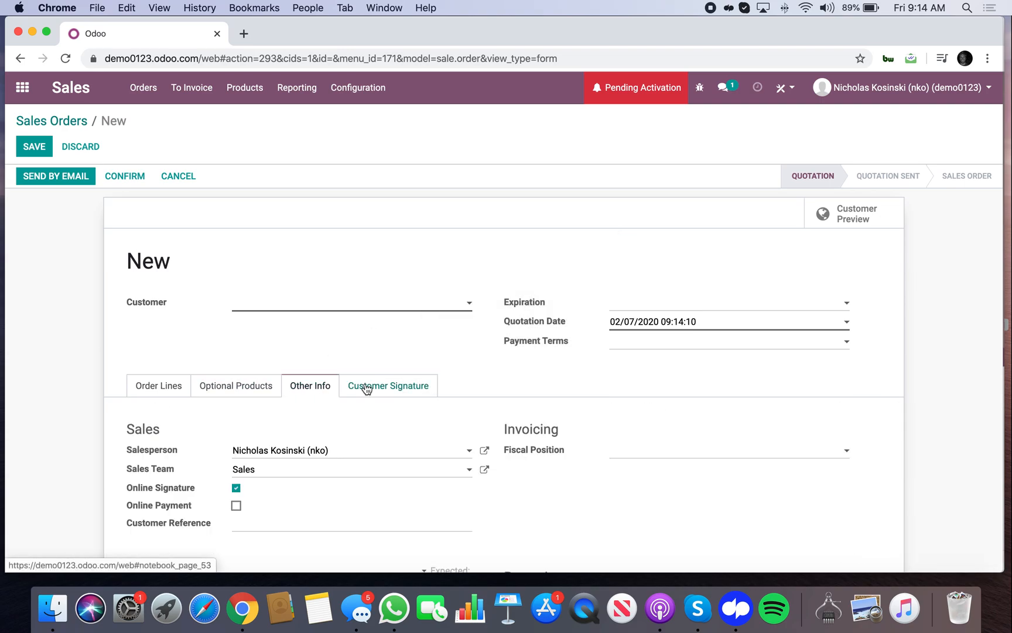
click(235, 385)
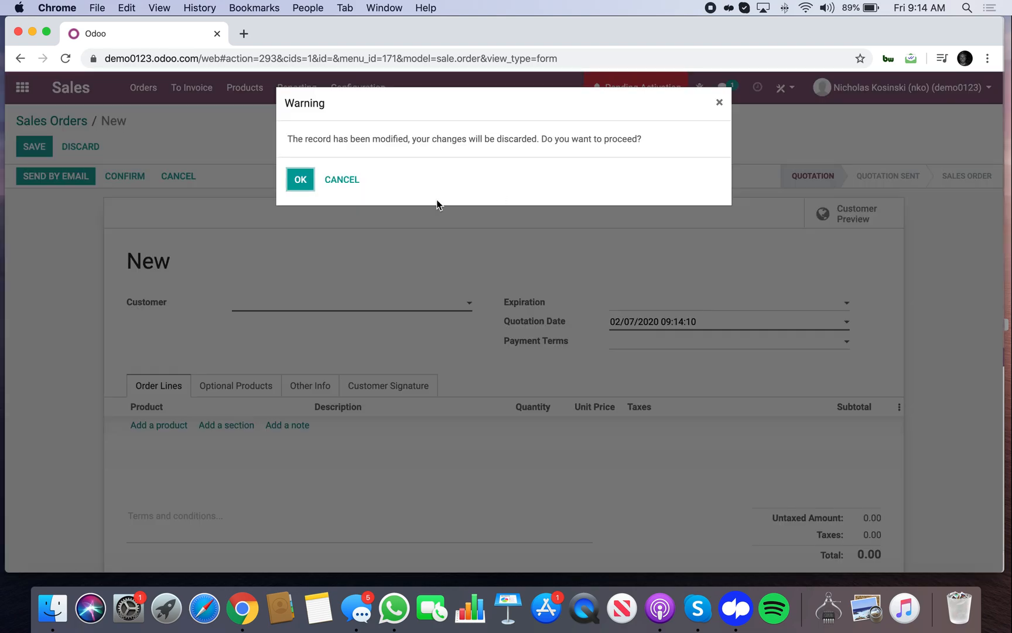
Step: Discard the unsaved quotation and start installing the Studio module
click(300, 179)
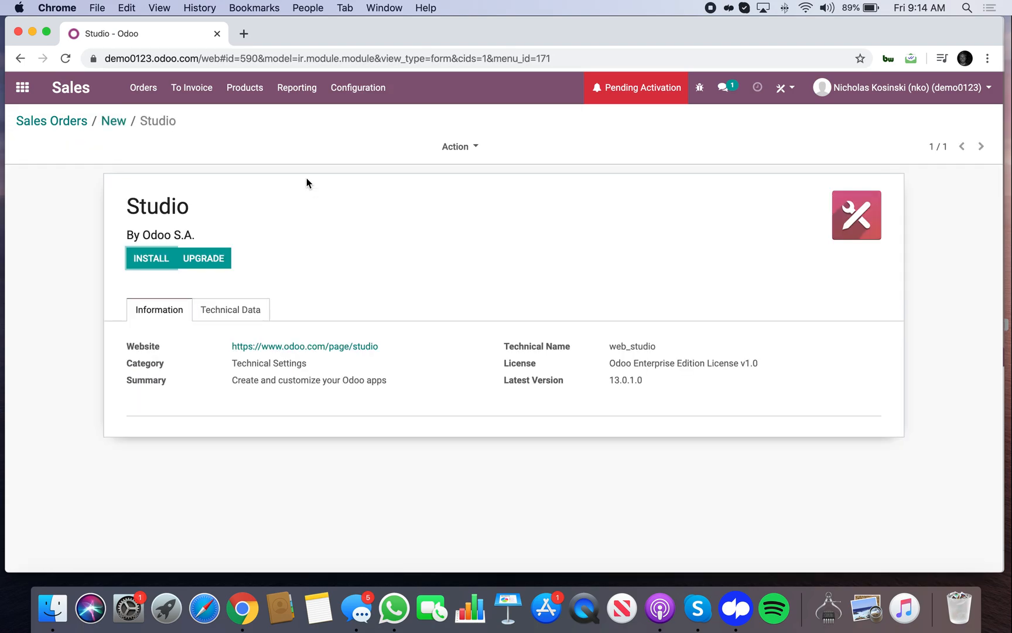
click(151, 258)
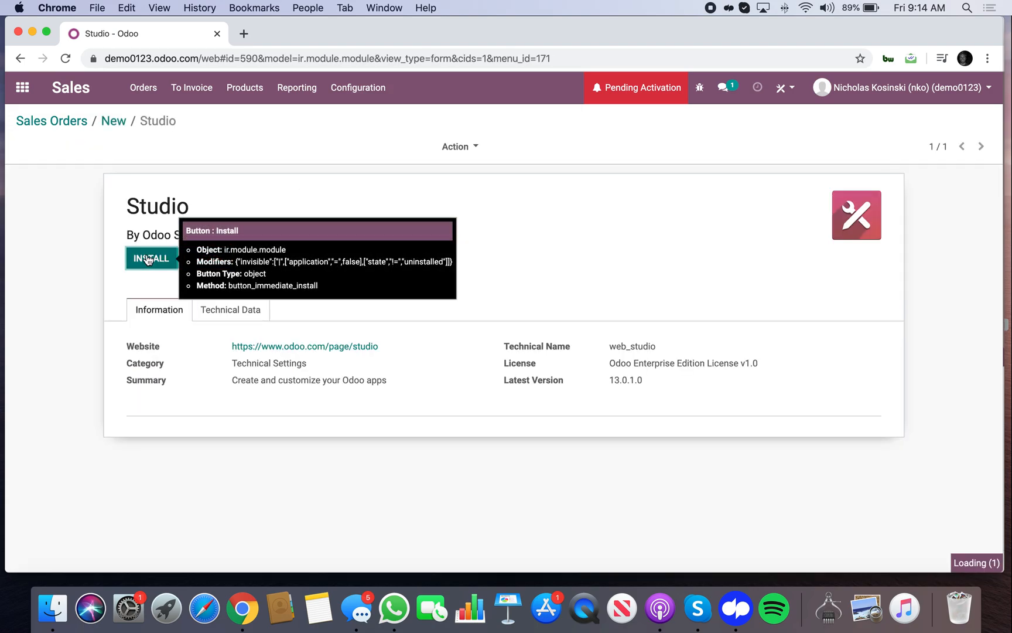
click(151, 258)
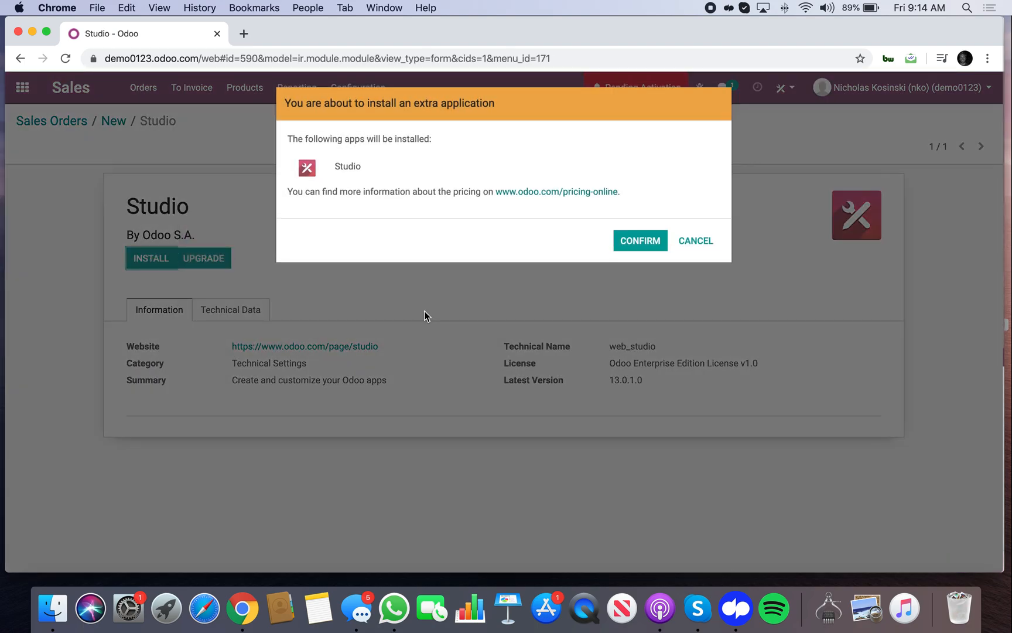
Step: Confirm the Studio installation in the install dialog
click(640, 240)
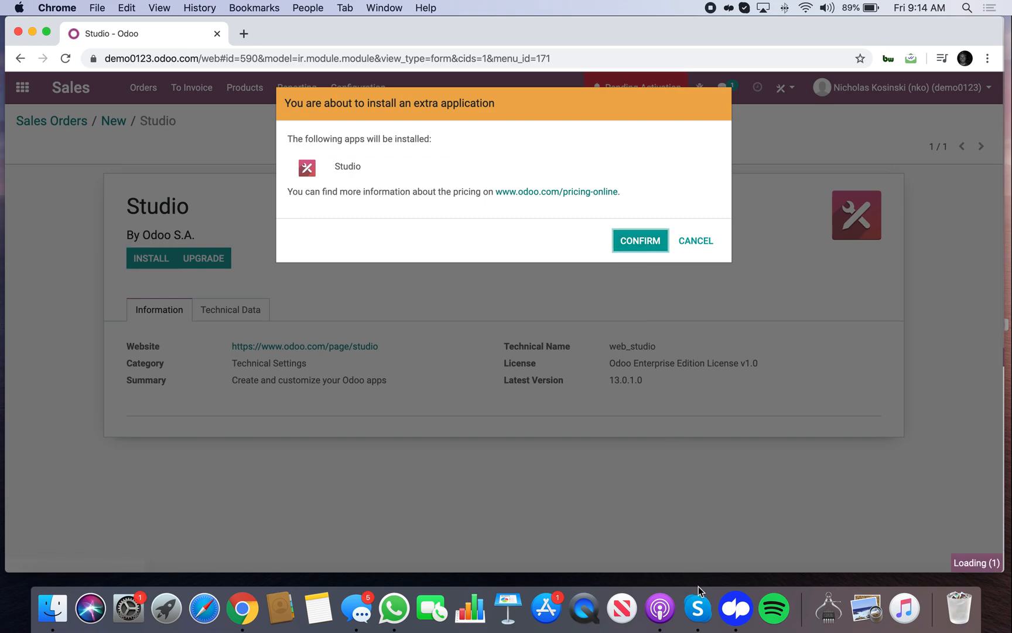
mouse_move(641, 248)
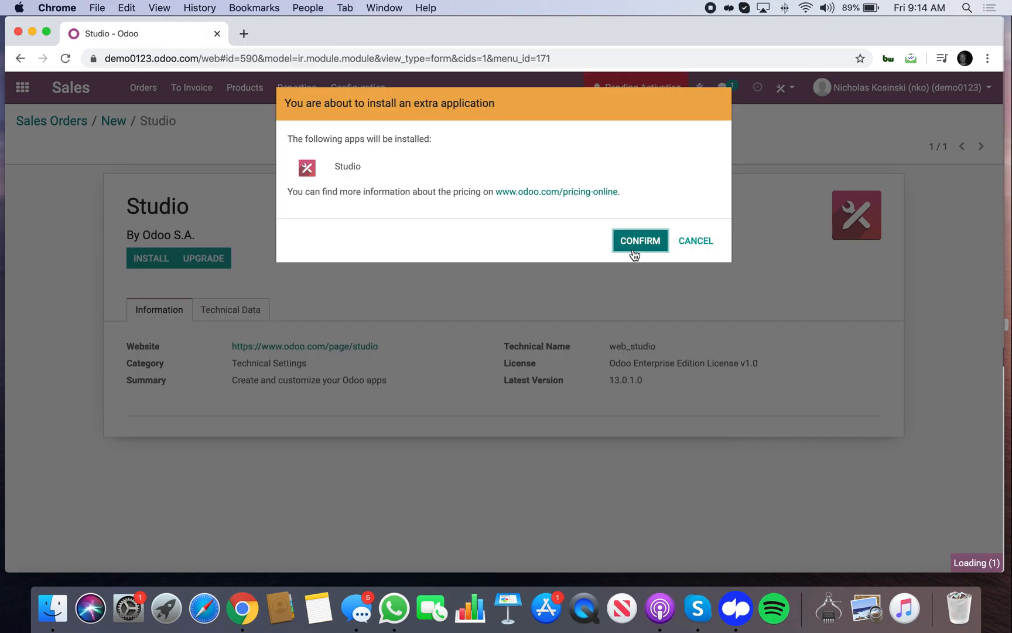
click(640, 240)
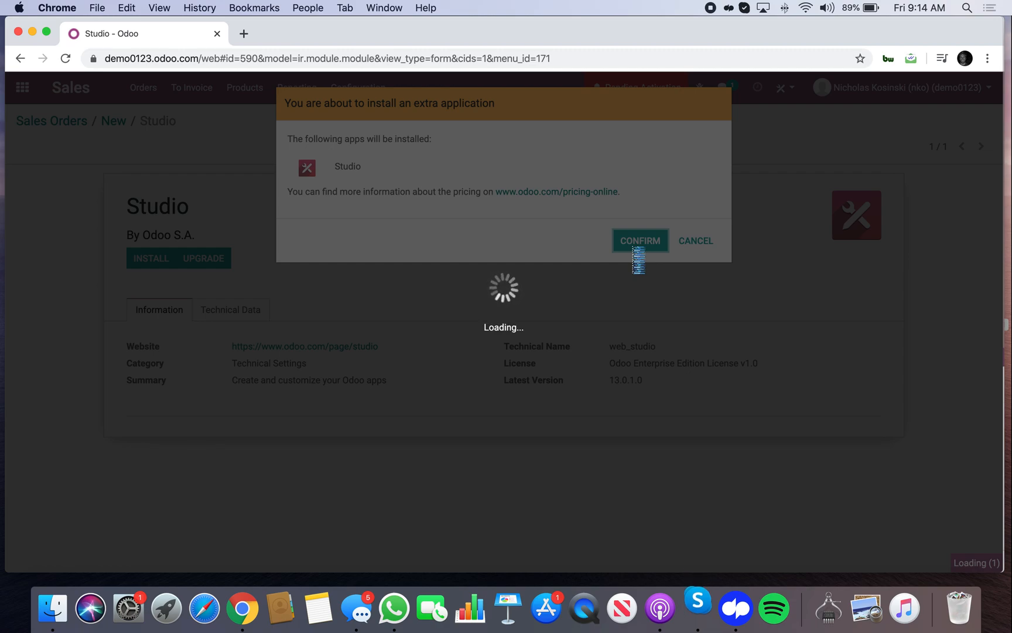
click(640, 240)
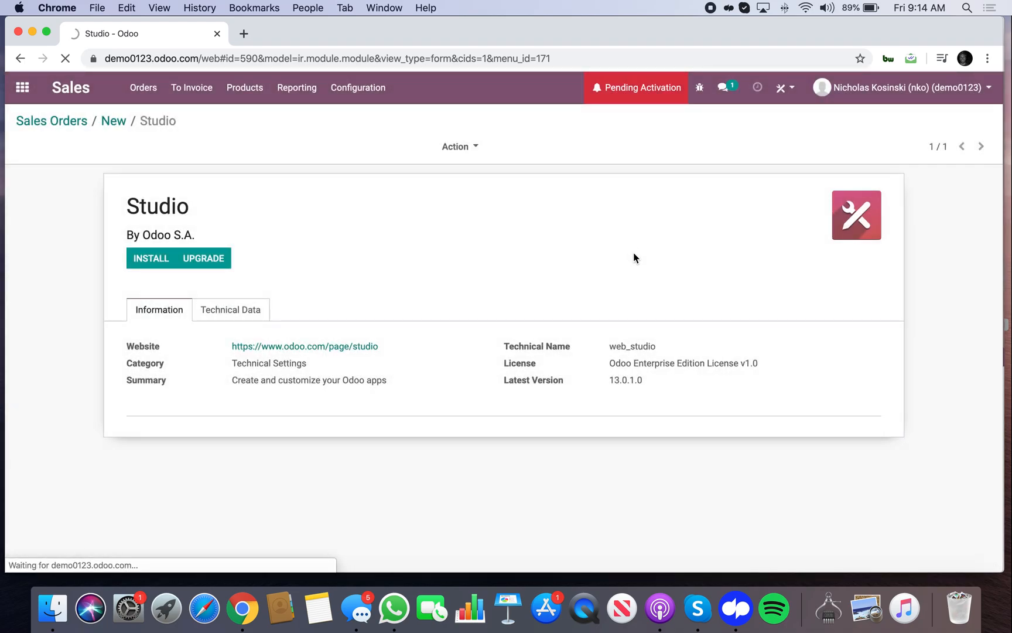
Step: From the home menu, return to the Sales app and start a new quotation
click(21, 86)
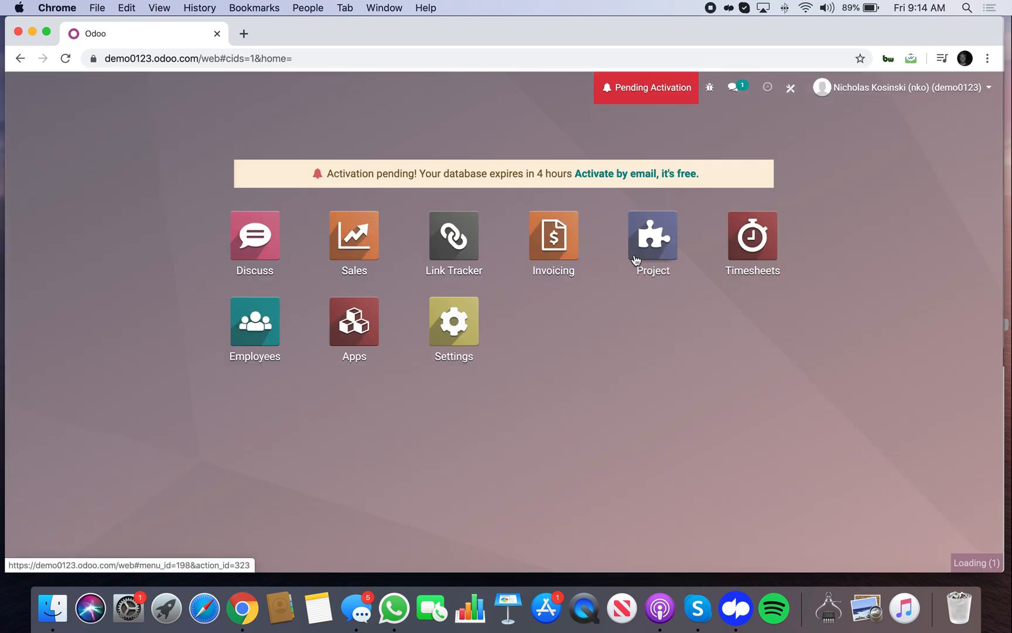
click(453, 320)
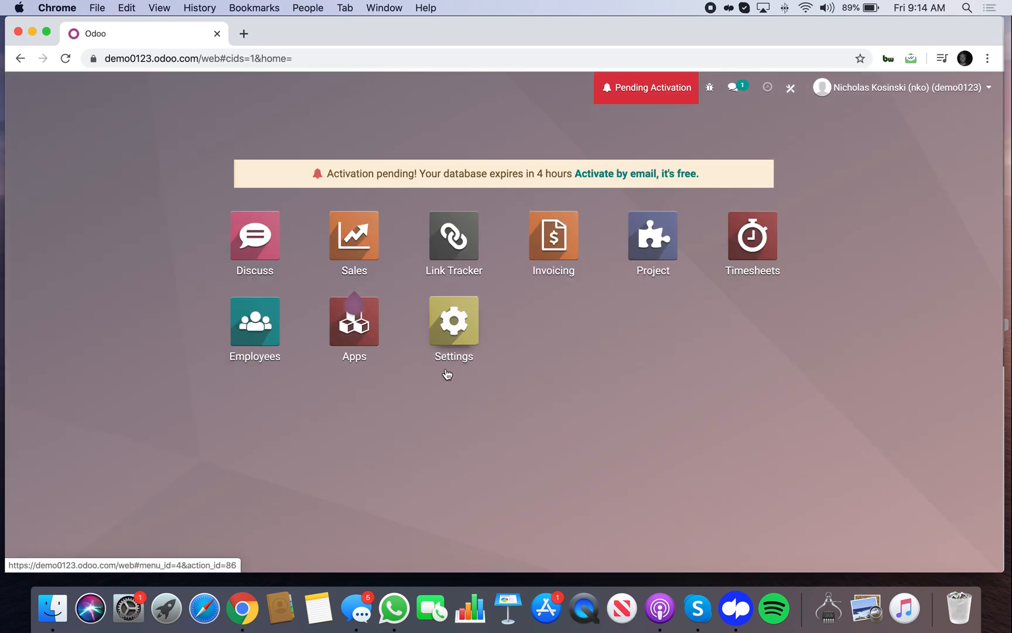
click(354, 234)
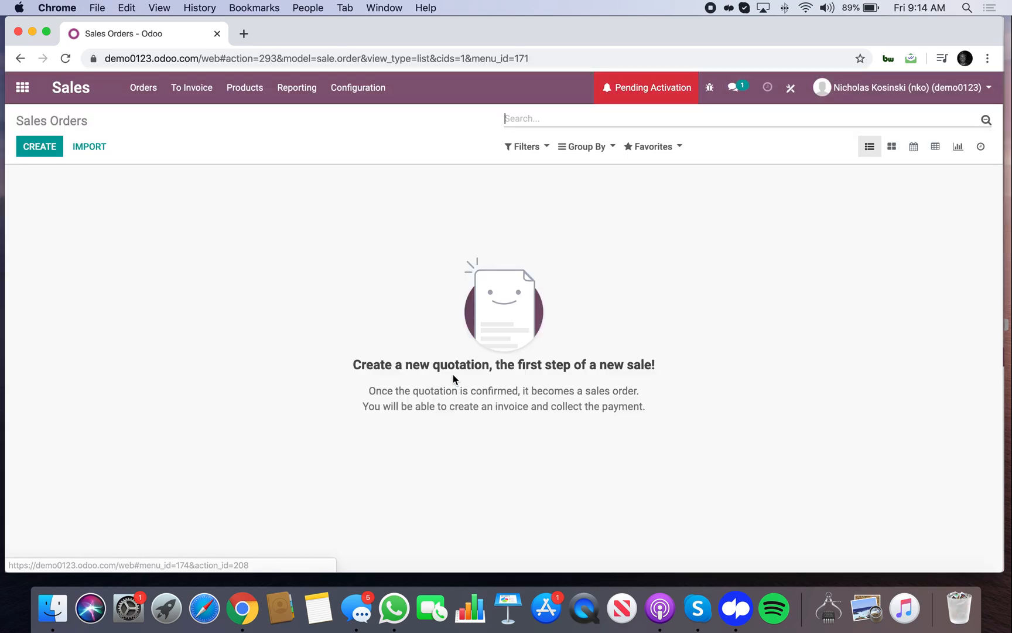
click(39, 147)
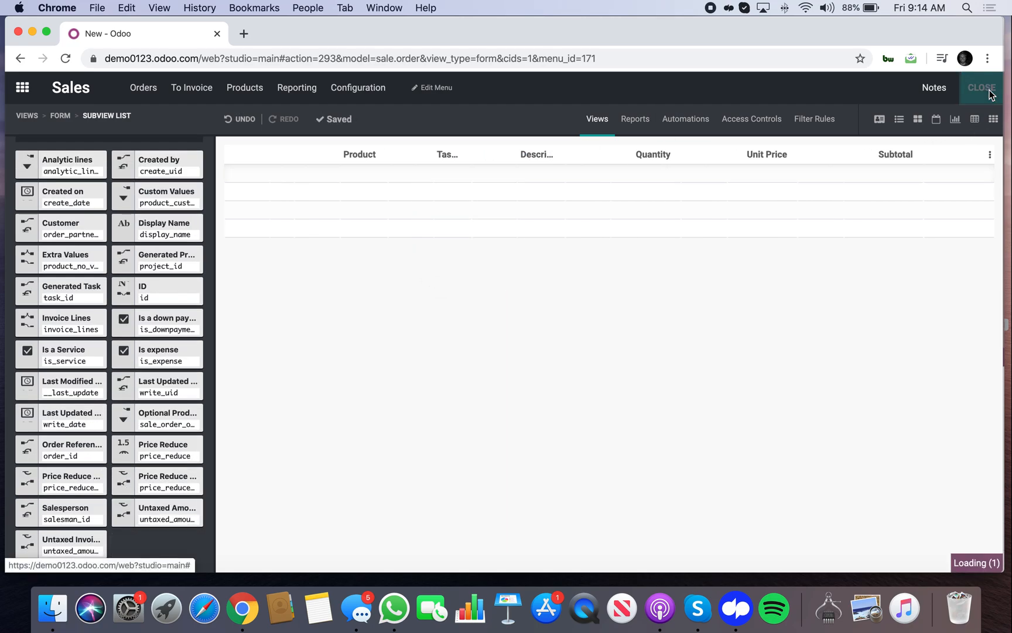
Step: Leave Studio, add an order line and hide the Description column from the order lines
click(981, 87)
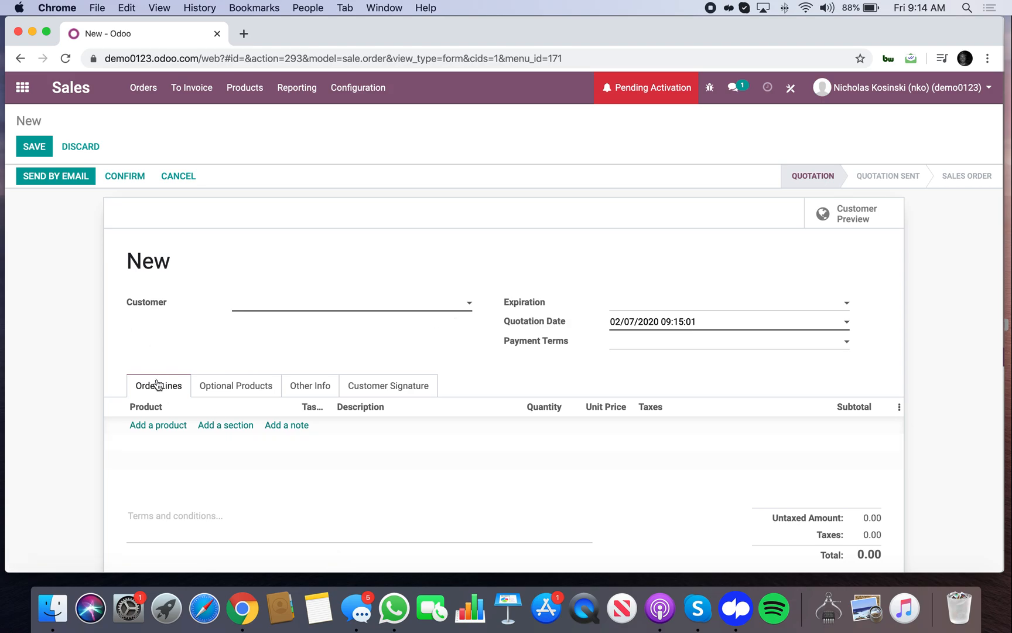
click(158, 425)
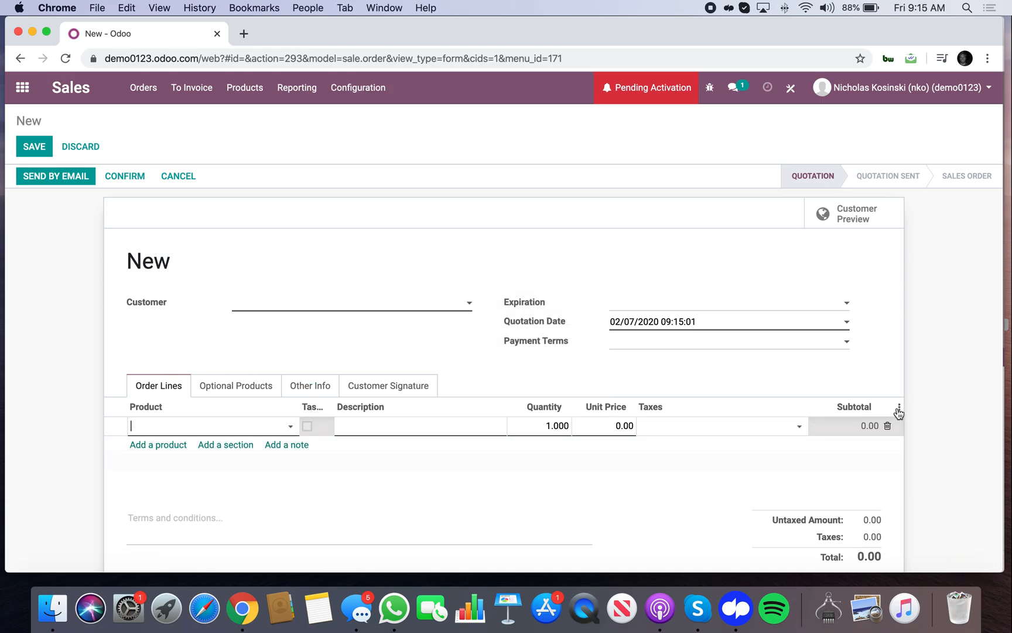
click(899, 407)
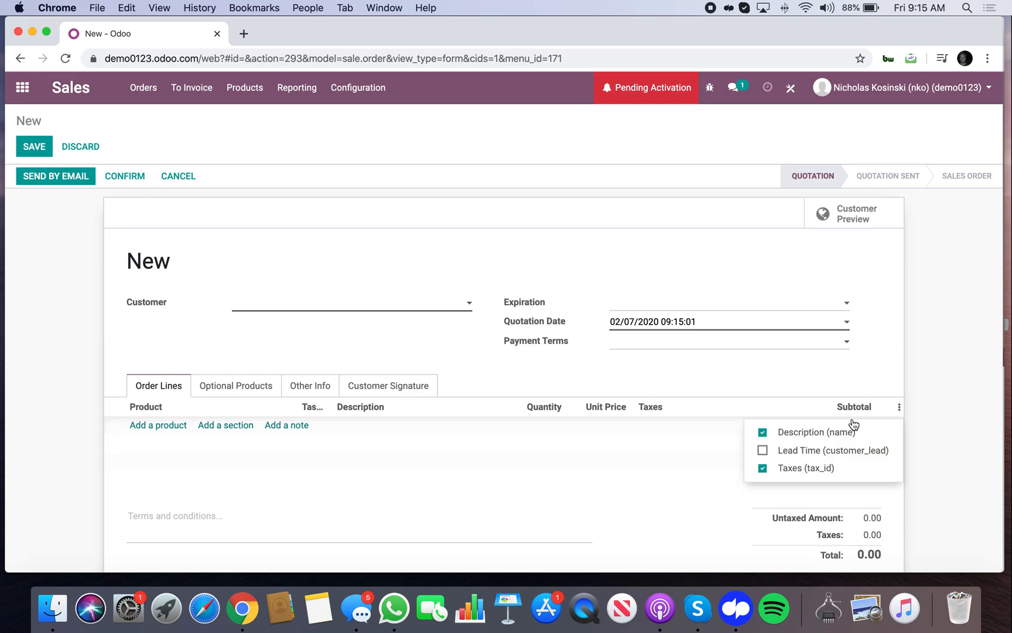
click(763, 432)
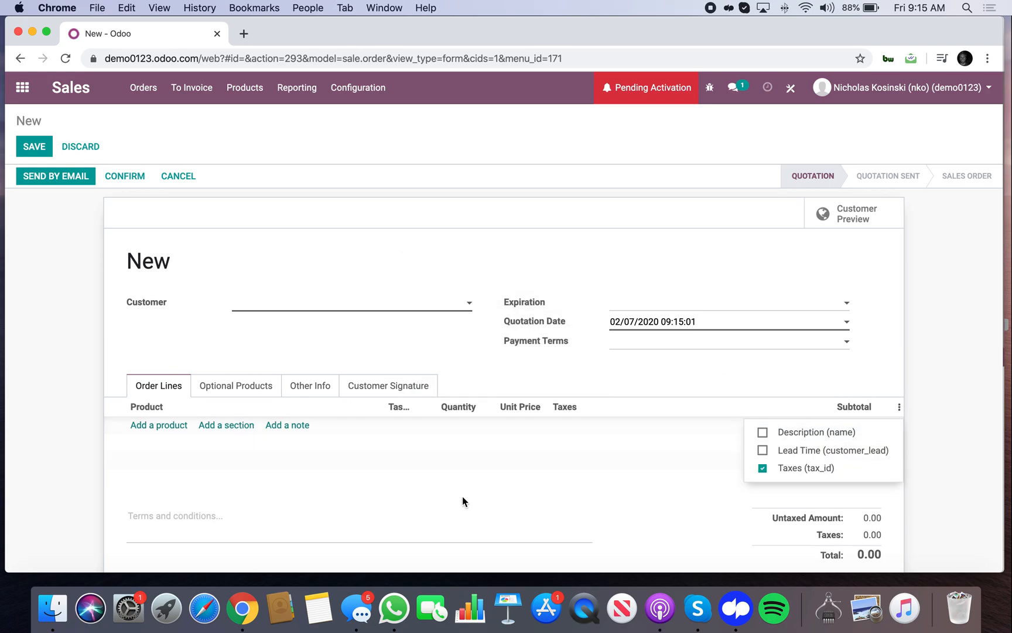
Step: Add another empty order line and try the new Task Complete checkbox
click(158, 425)
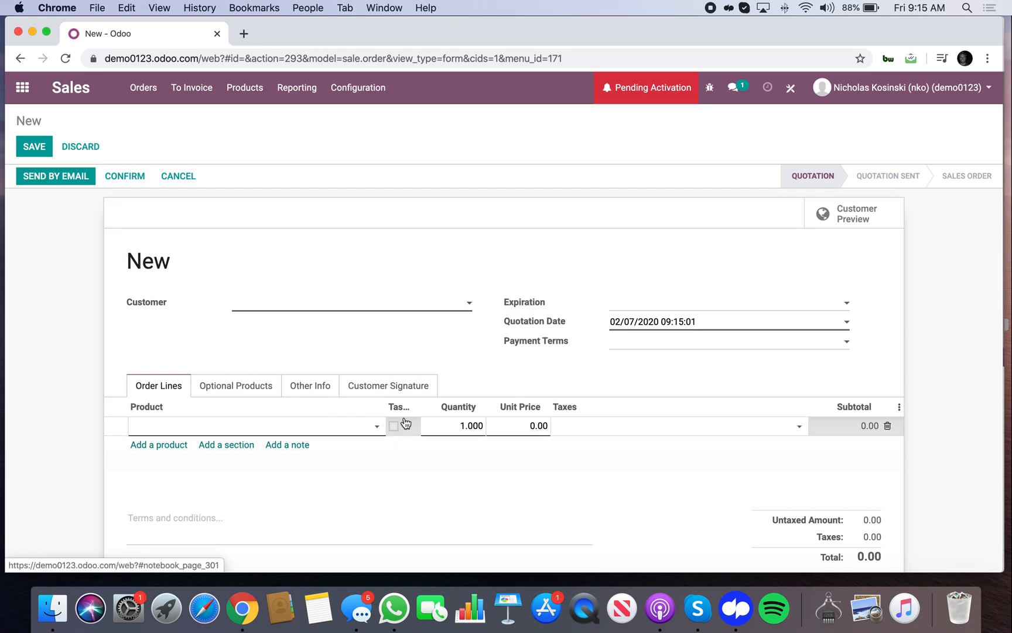
click(34, 147)
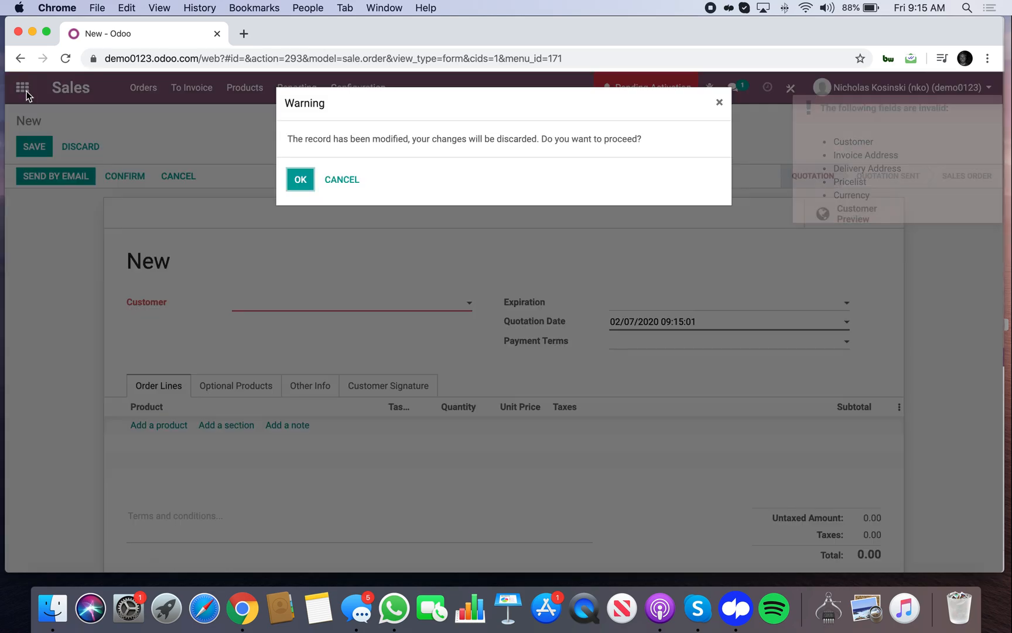
Step: Discard the quotation and draft a Service product Test Product creating tasks in Test Project
click(300, 179)
text(Test)
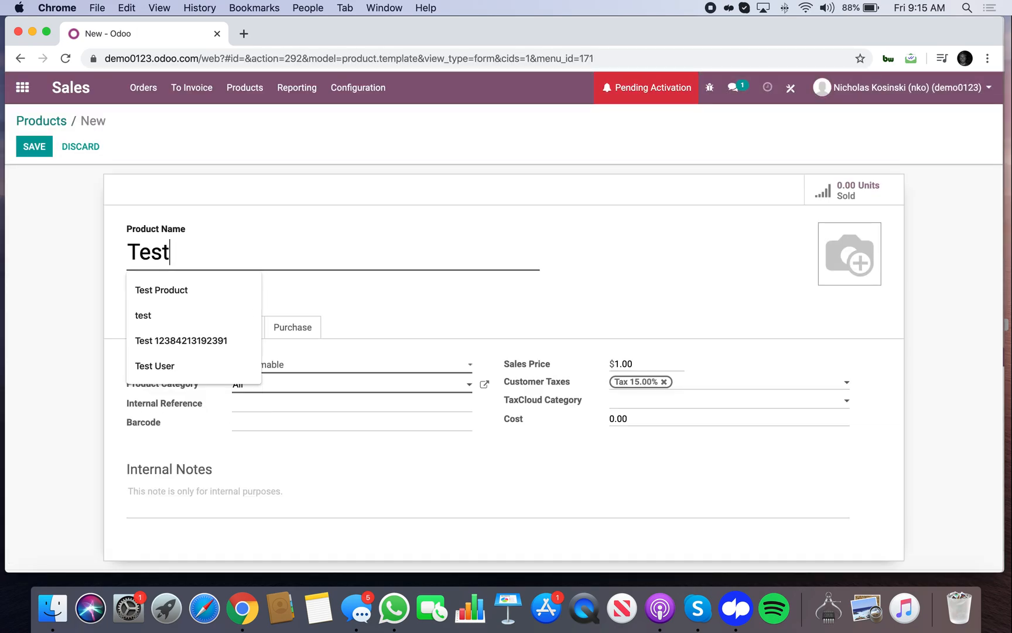
click(162, 290)
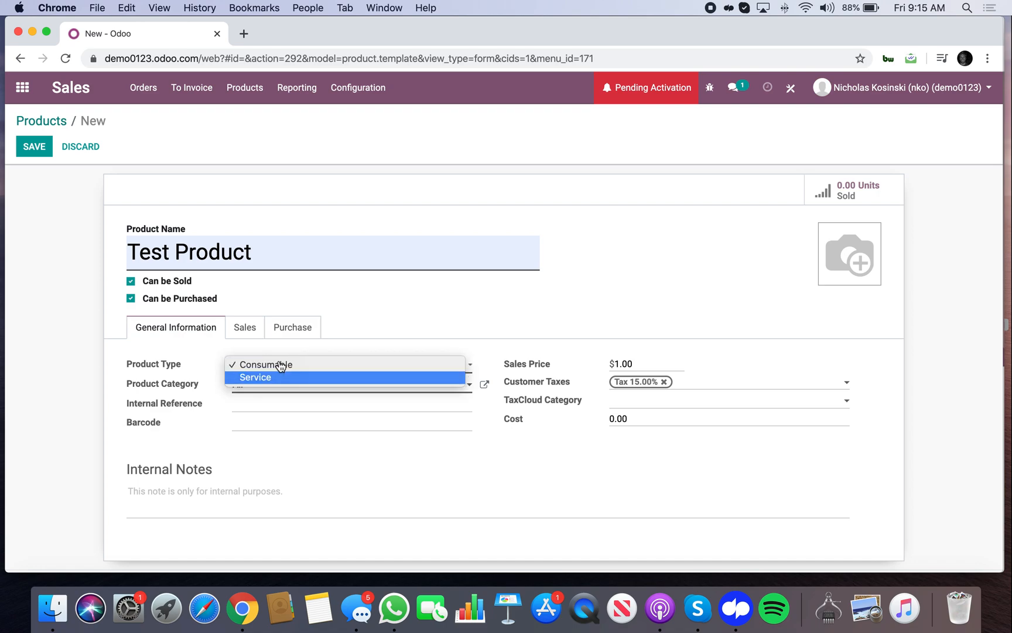
click(245, 326)
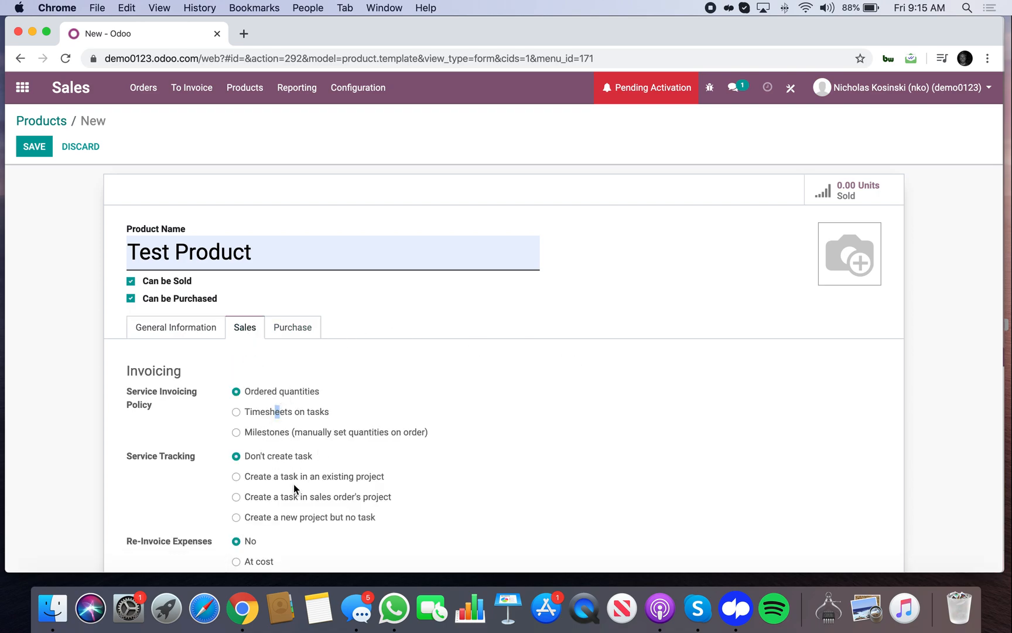
click(237, 476)
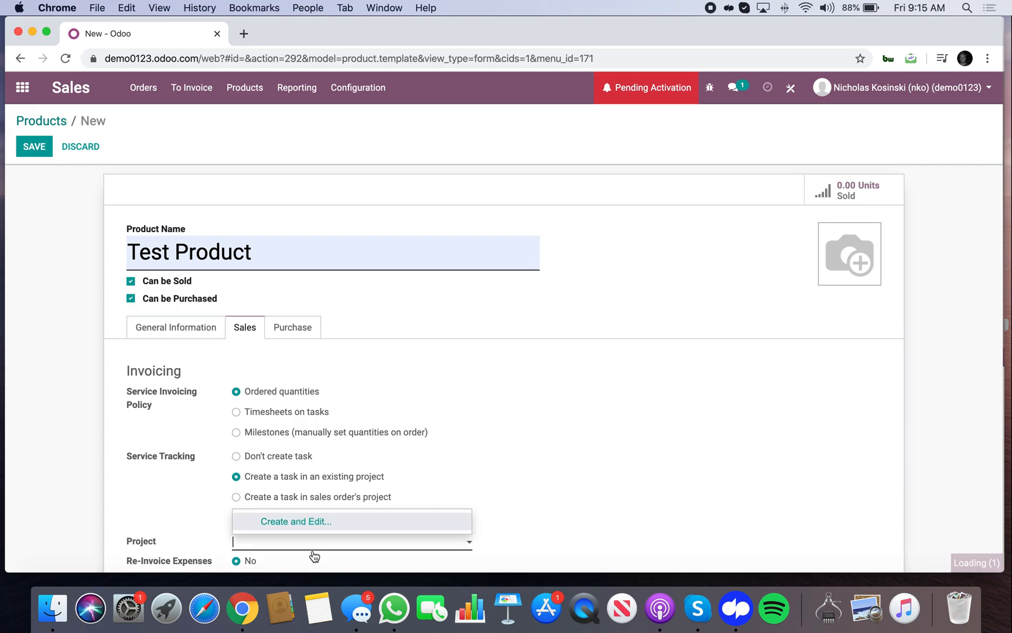
text(Test Project)
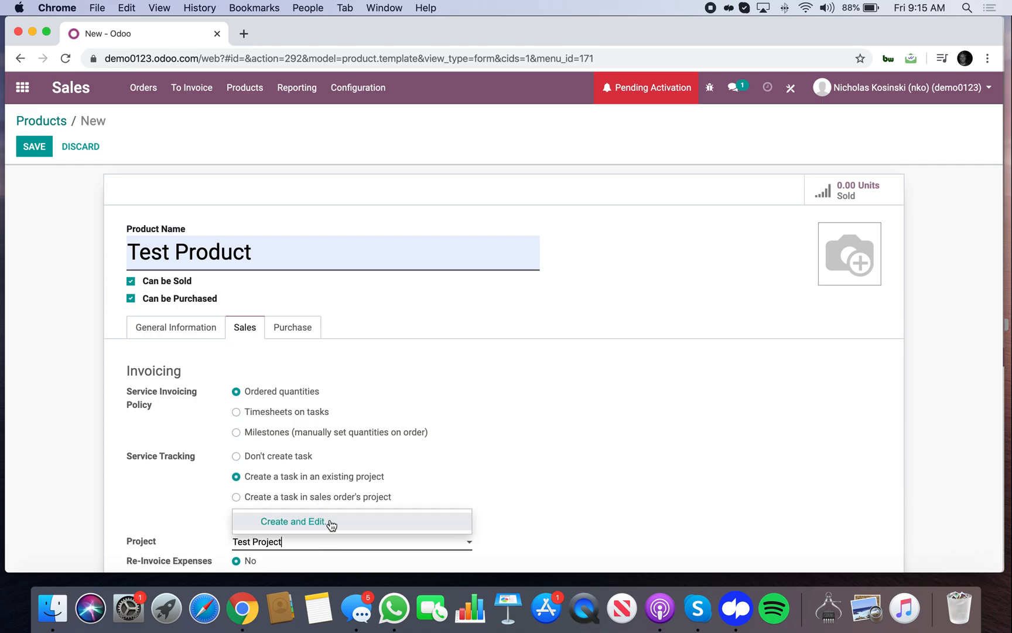
scroll(down, 3)
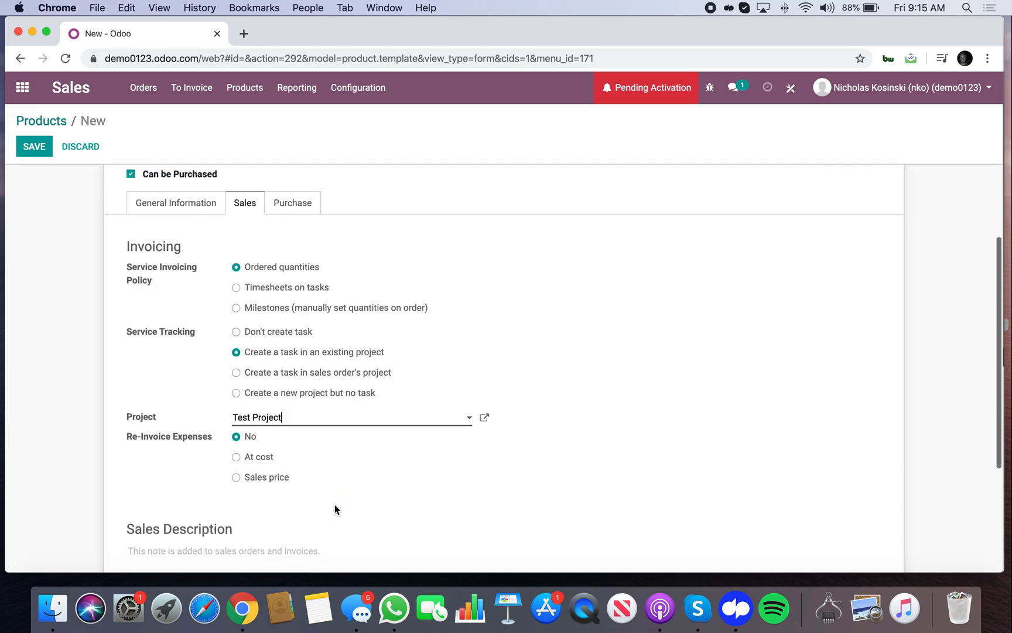
mouse_move(485, 416)
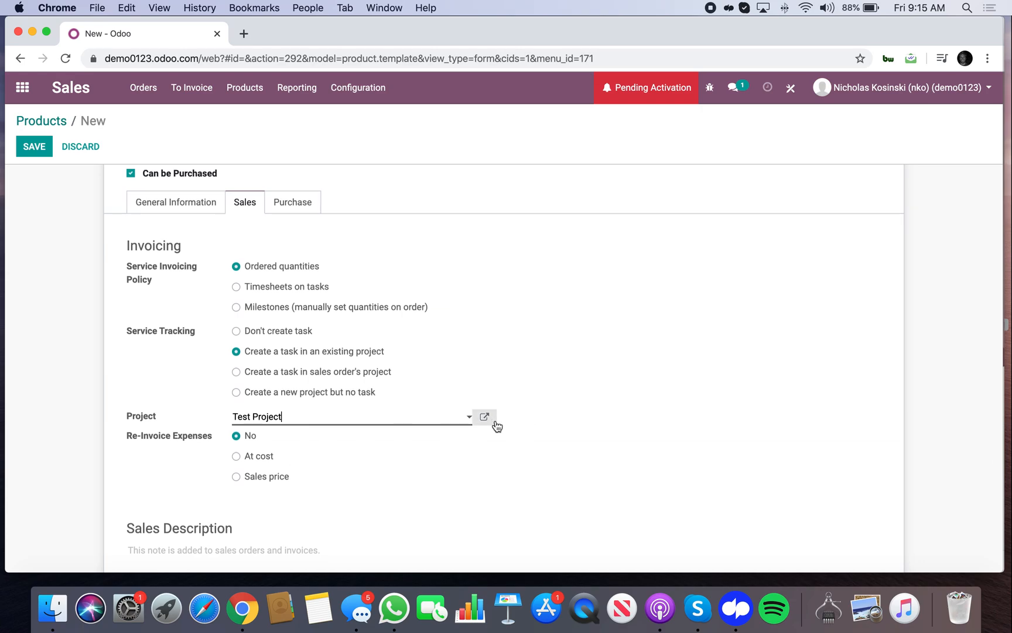
Step: Bring up the empty task board of Test Project
click(34, 147)
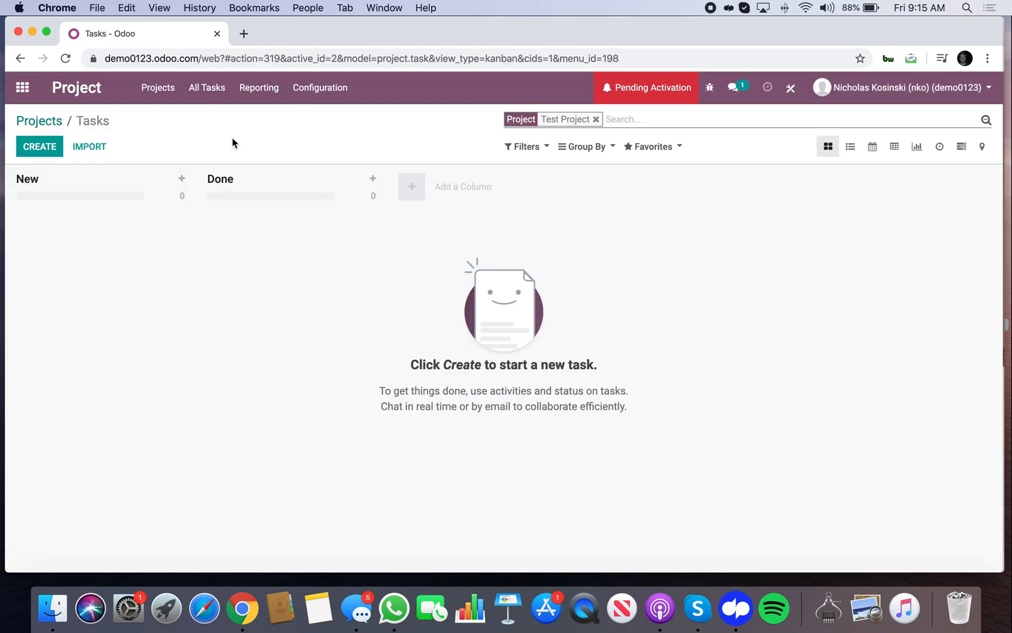
Step: Save the quotation for J Doe with Test Product and confirm it into sales order S00001
click(21, 86)
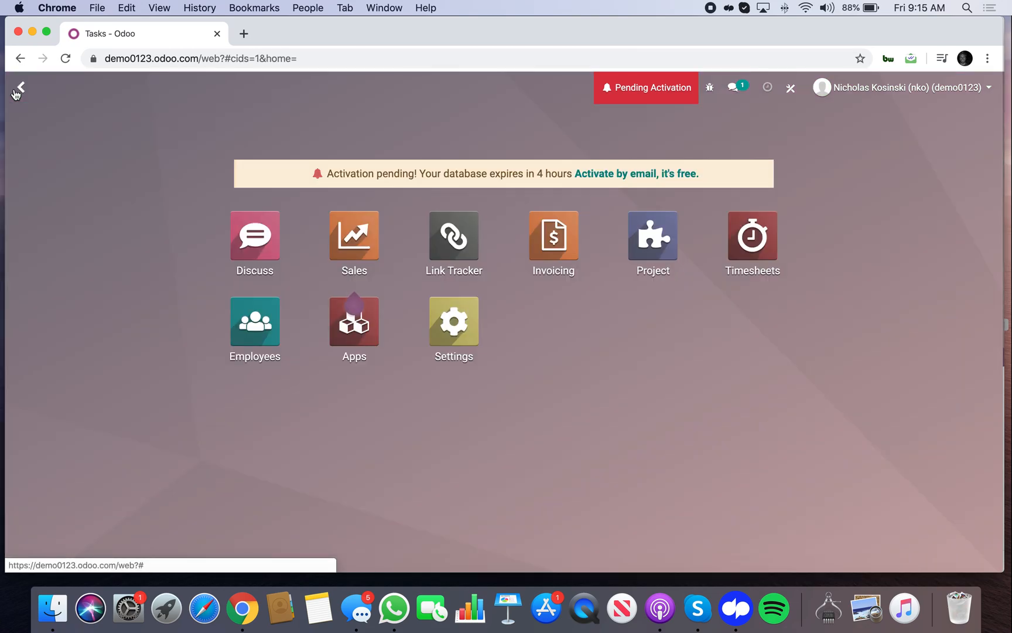
click(354, 234)
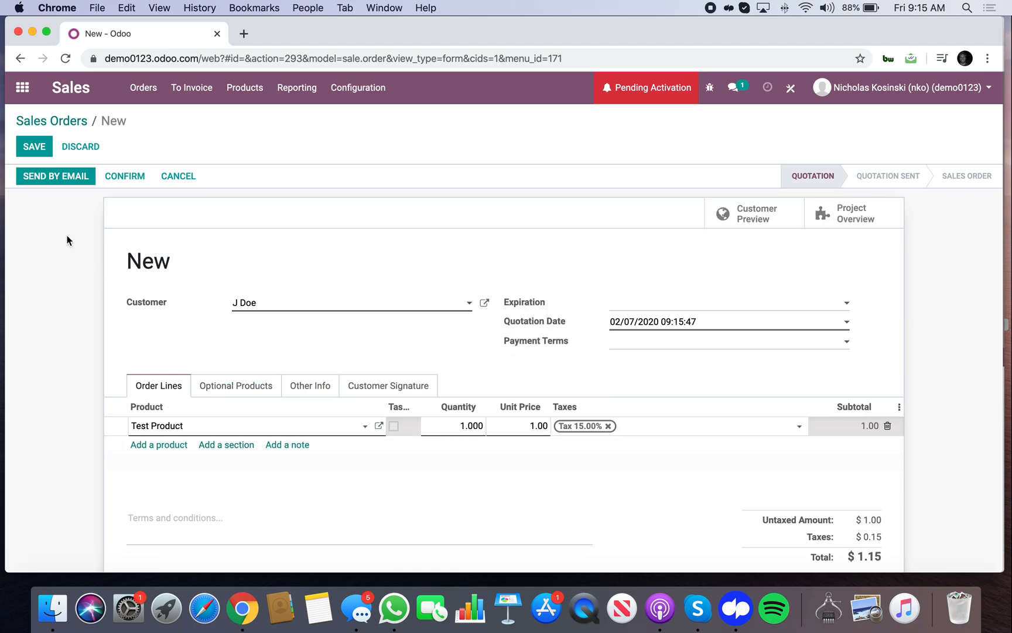
click(34, 147)
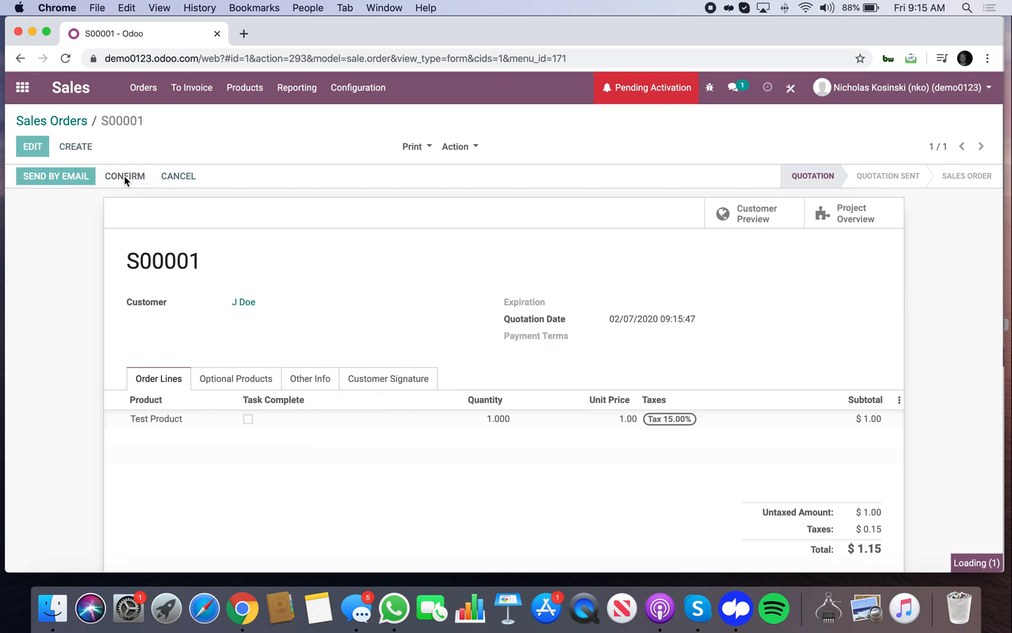
click(124, 176)
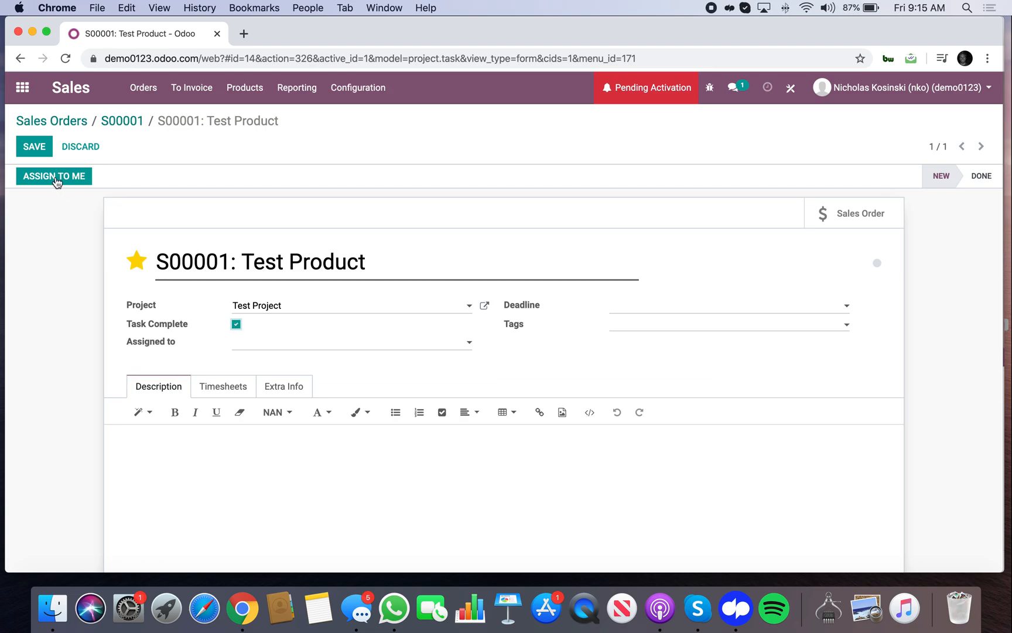
click(122, 120)
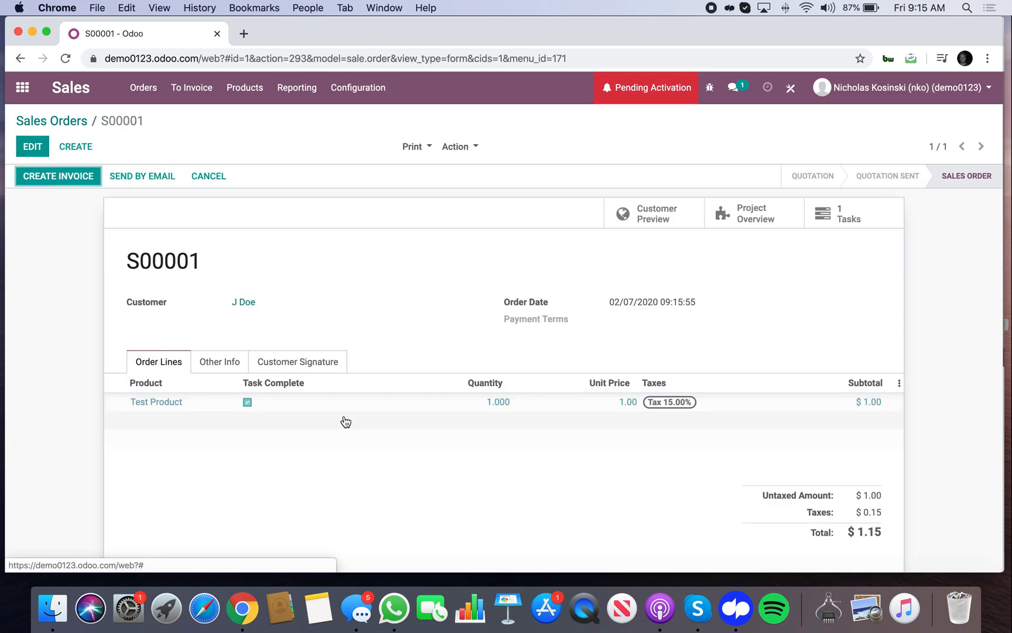
mouse_move(260, 401)
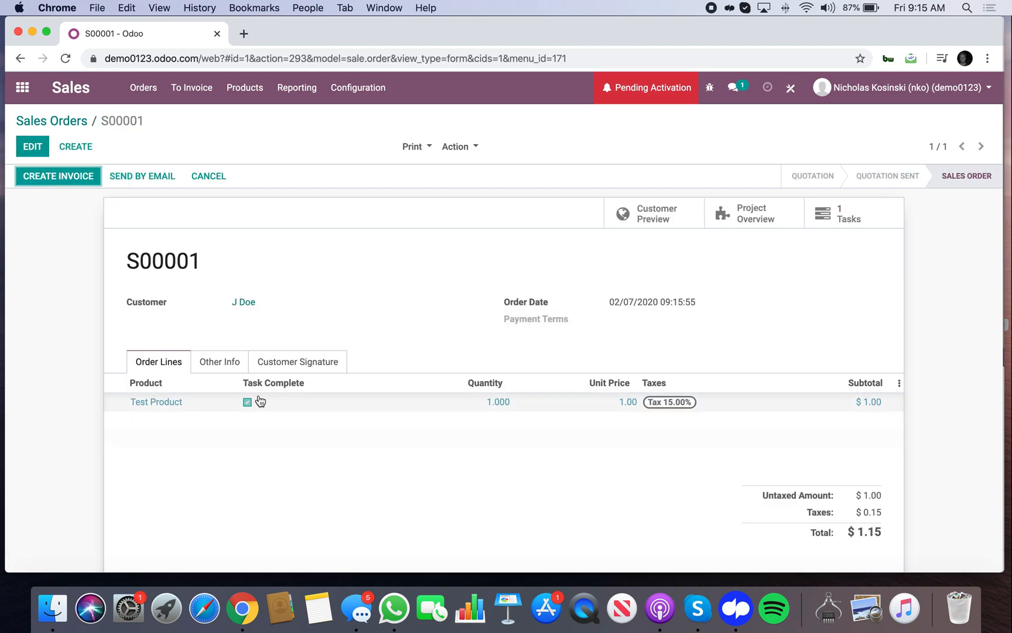
mouse_move(219, 362)
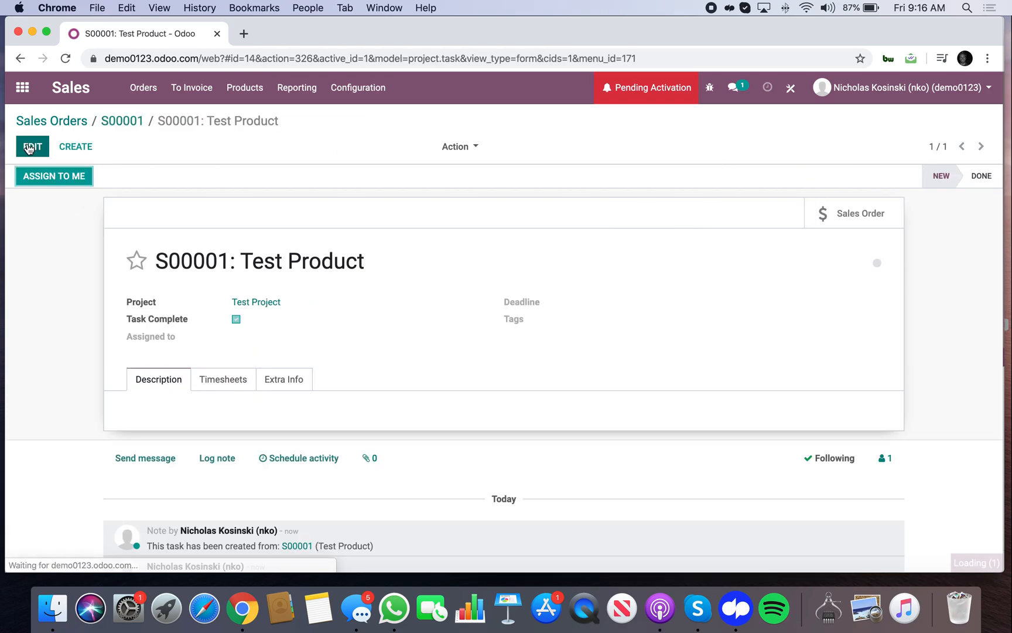
Step: Navigate to Settings > Technical > Automated Actions, showing an empty list
click(237, 319)
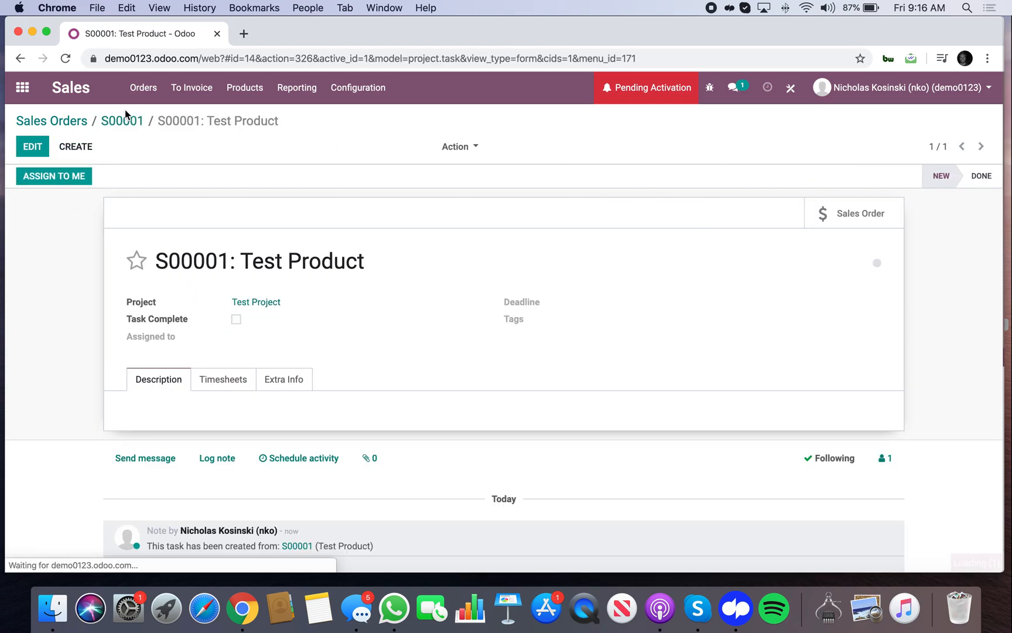
click(122, 121)
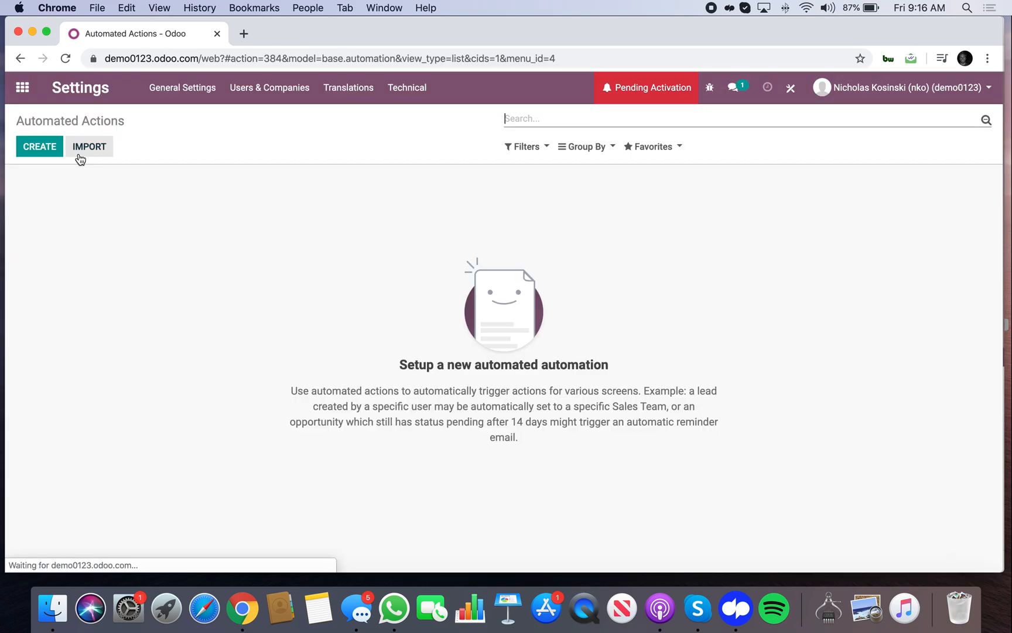
Step: Name the new automated action 'Tas', target the Task model and trigger On Update
text(Tas)
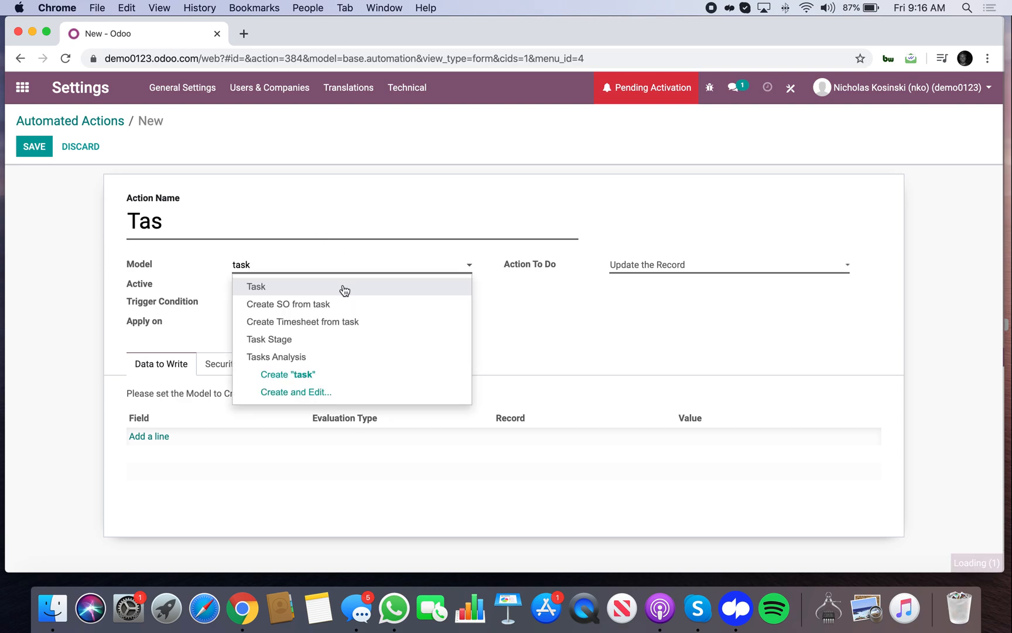
click(255, 287)
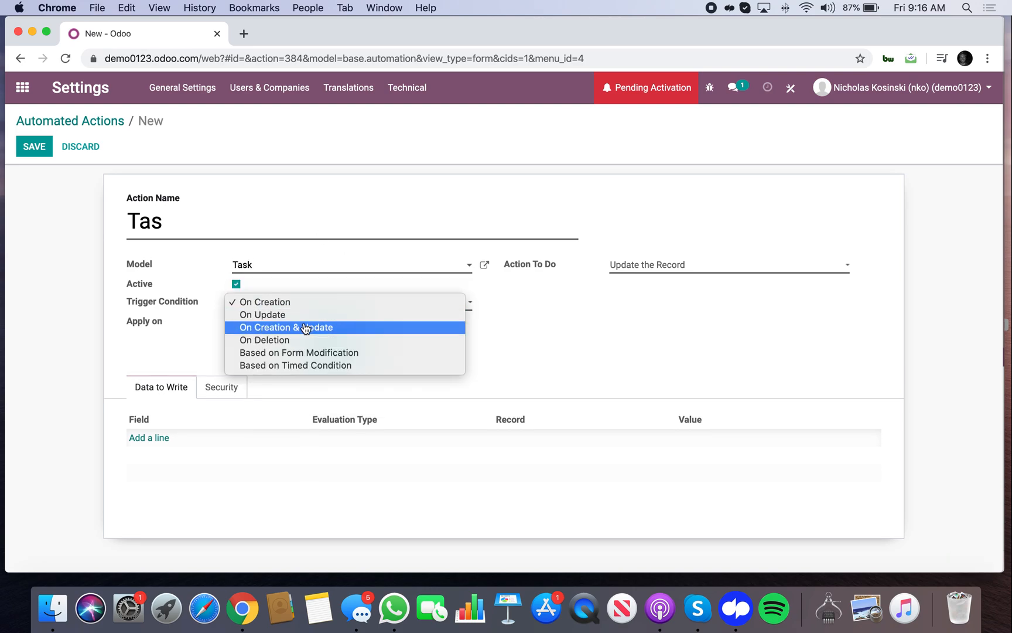
click(263, 314)
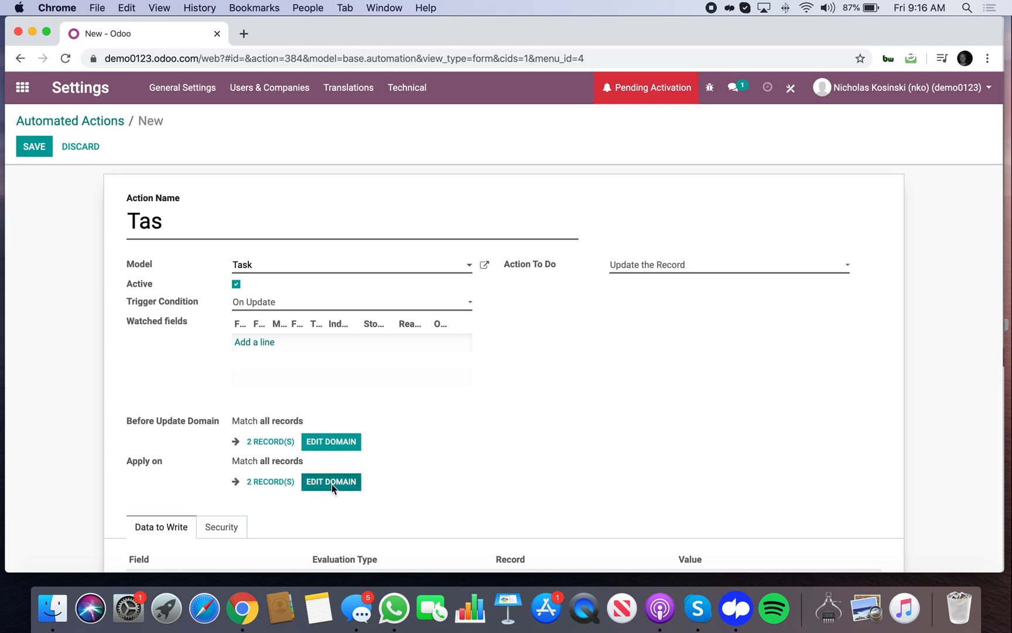
Step: Restrict the action's domain to tasks whose Stage Name equals Done
click(331, 482)
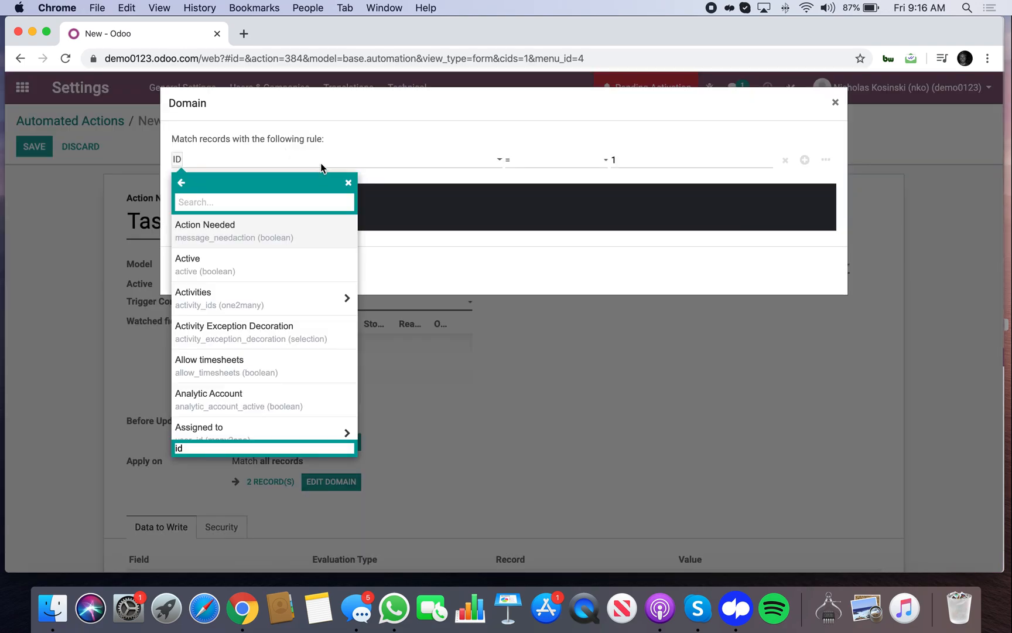
scroll(down, 3)
text(Done)
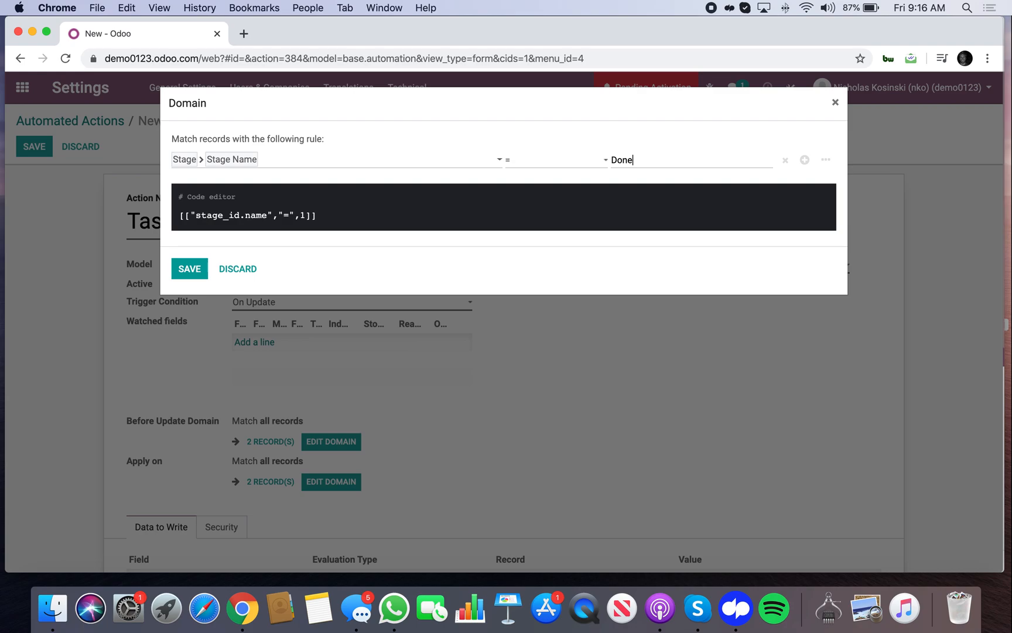
click(189, 268)
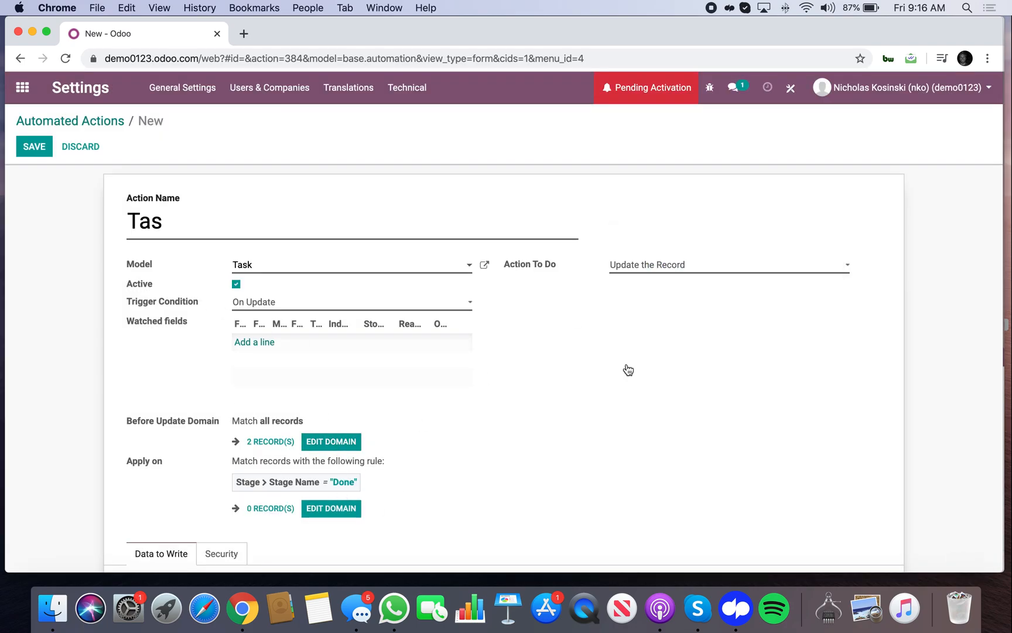
Step: Under Data to Write, set Task Complete with evaluation type Value to true and save
scroll(down, 3)
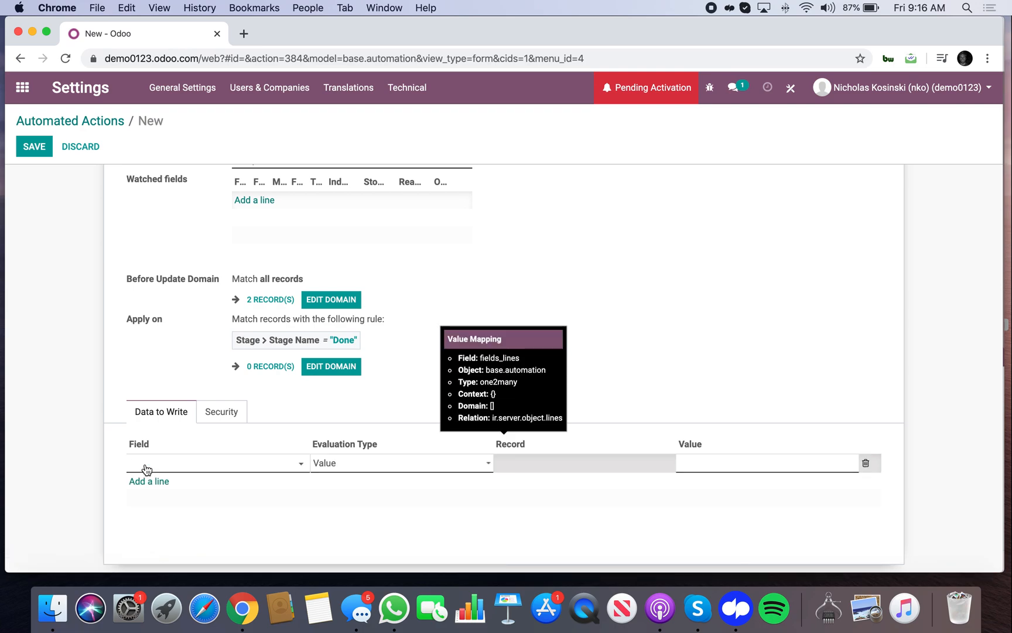
text(com)
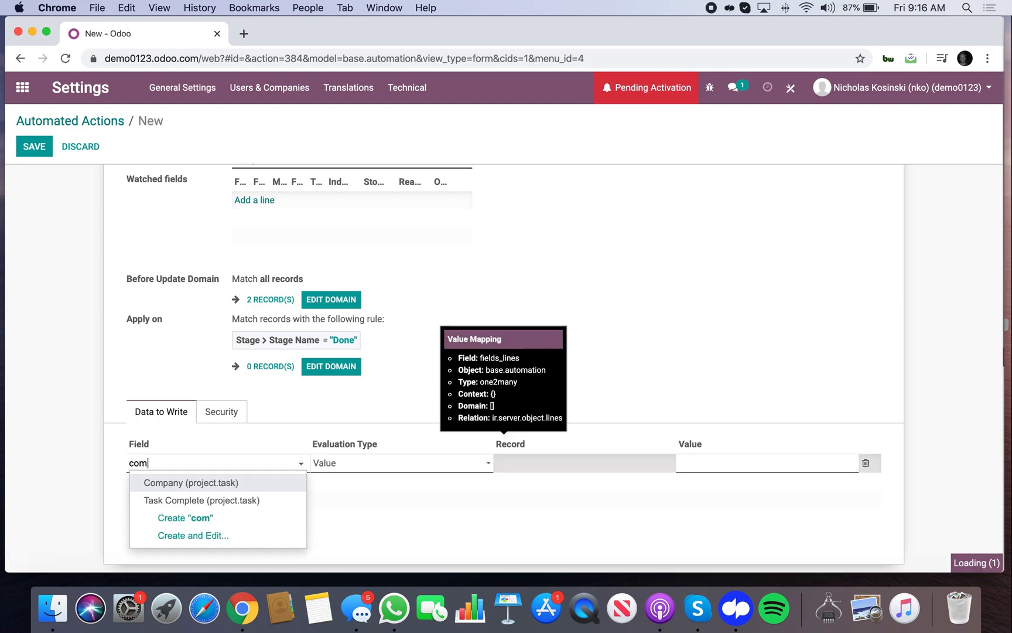
click(200, 499)
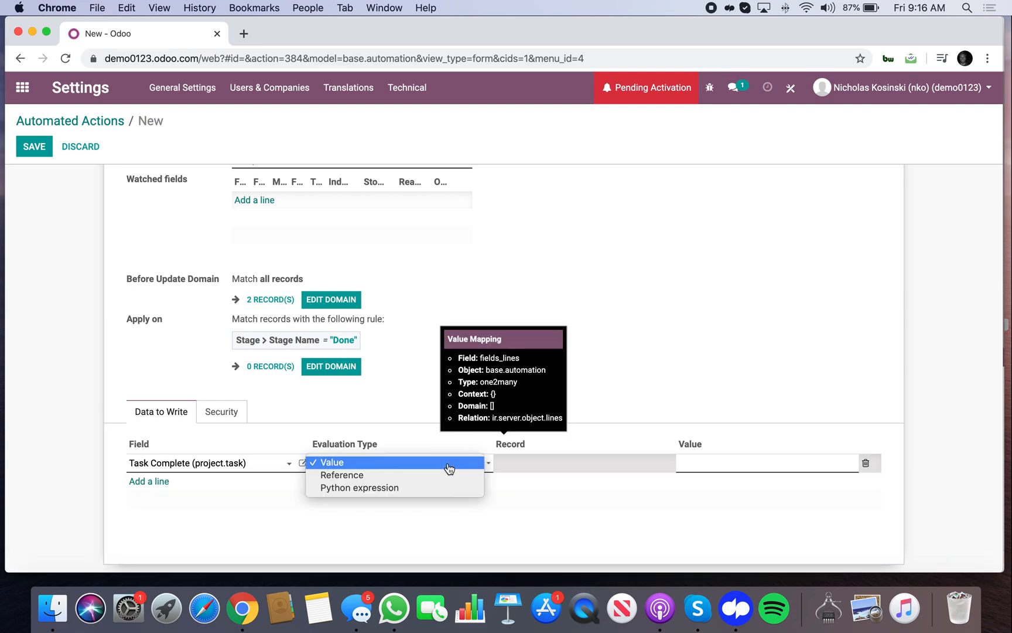
click(330, 461)
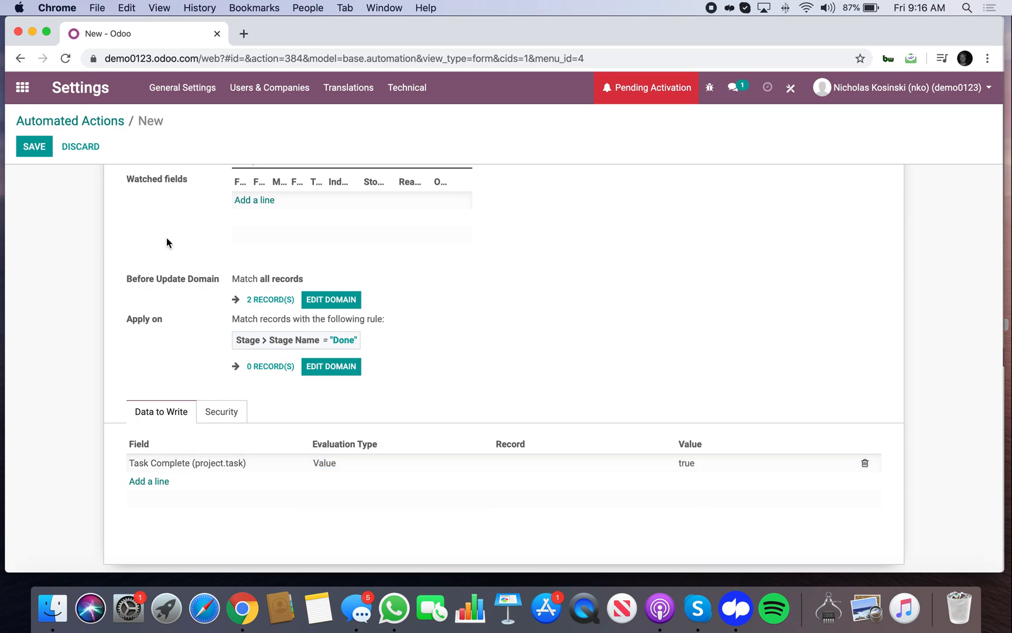
click(34, 146)
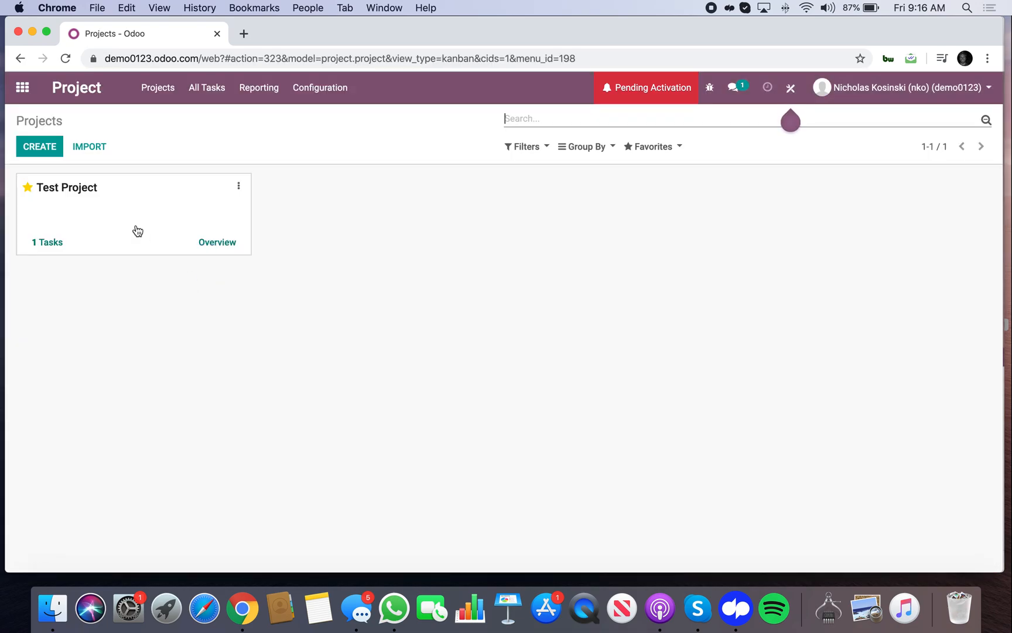
Step: Move the S00001: Test Product task in Test Project to the Done stage
click(47, 243)
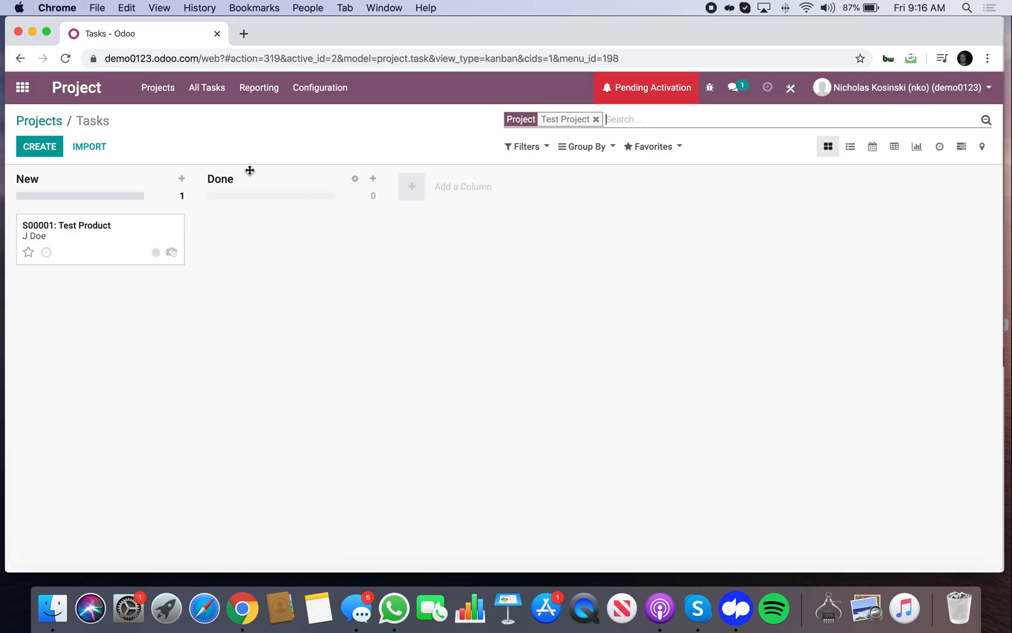
click(67, 225)
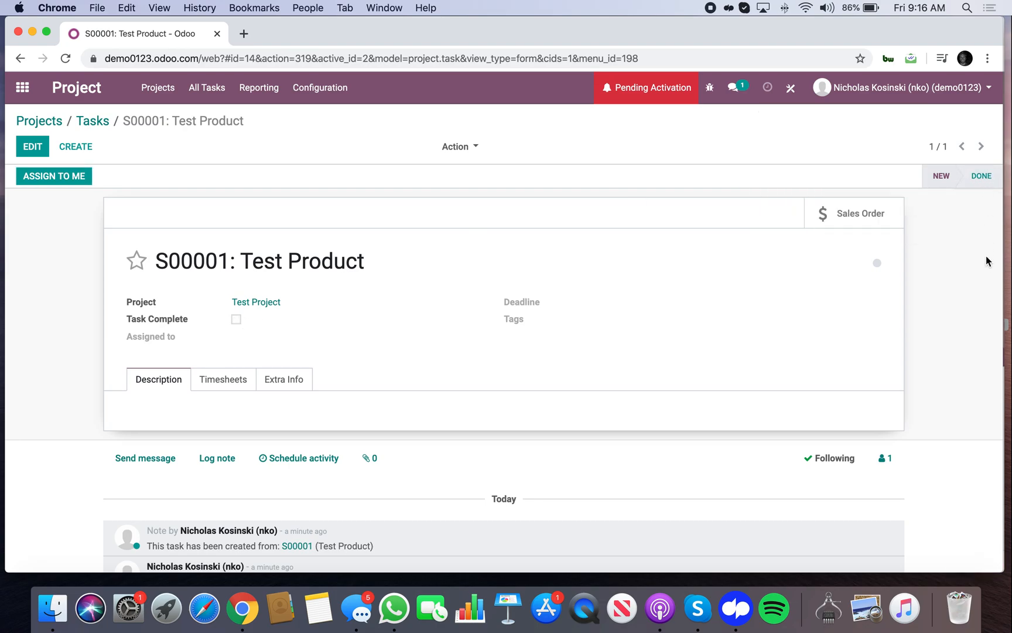
click(236, 319)
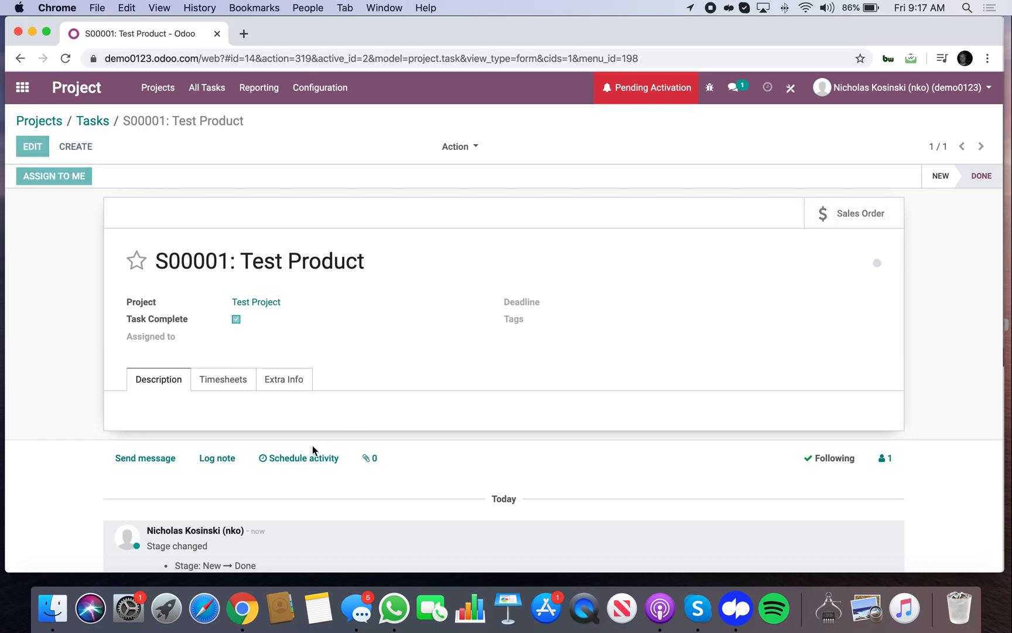
Step: Check the linked sales order shows Task Complete ticked, then return to the apps menu
click(853, 213)
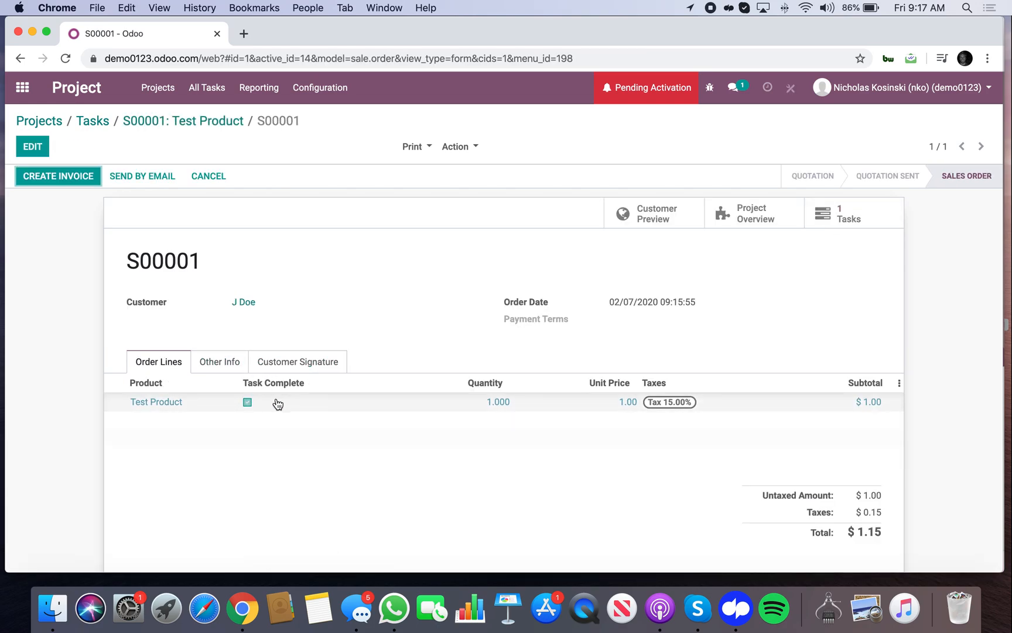
click(21, 87)
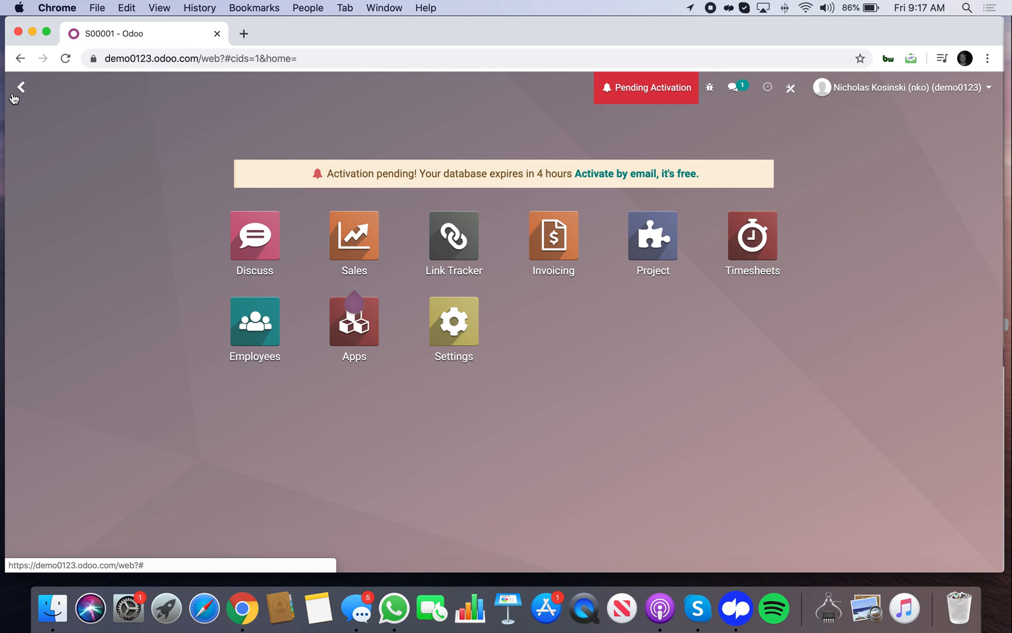